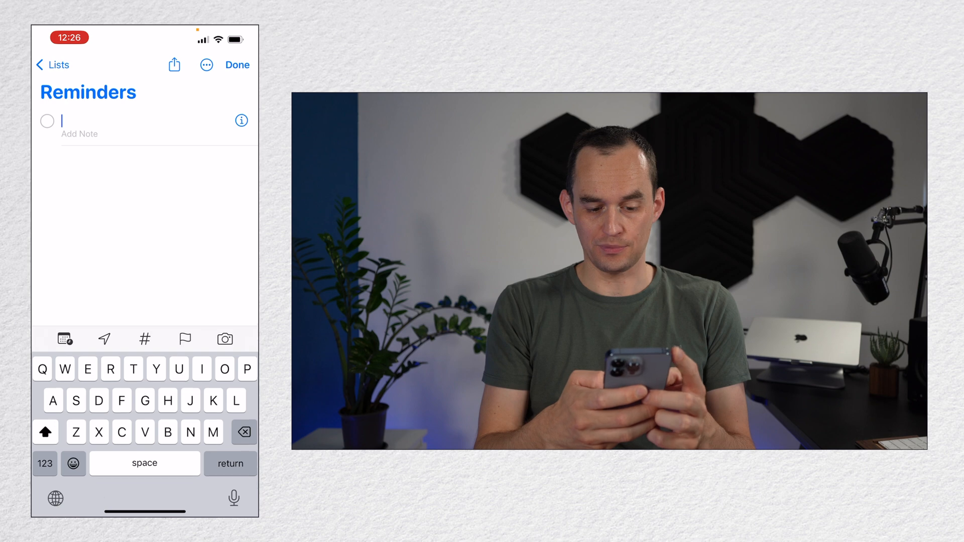
Step: Create the reminder 'Stretch my hip flexors' with a location alert for Arriving Home and save it
{"action": "type", "text": "Stretch my"}
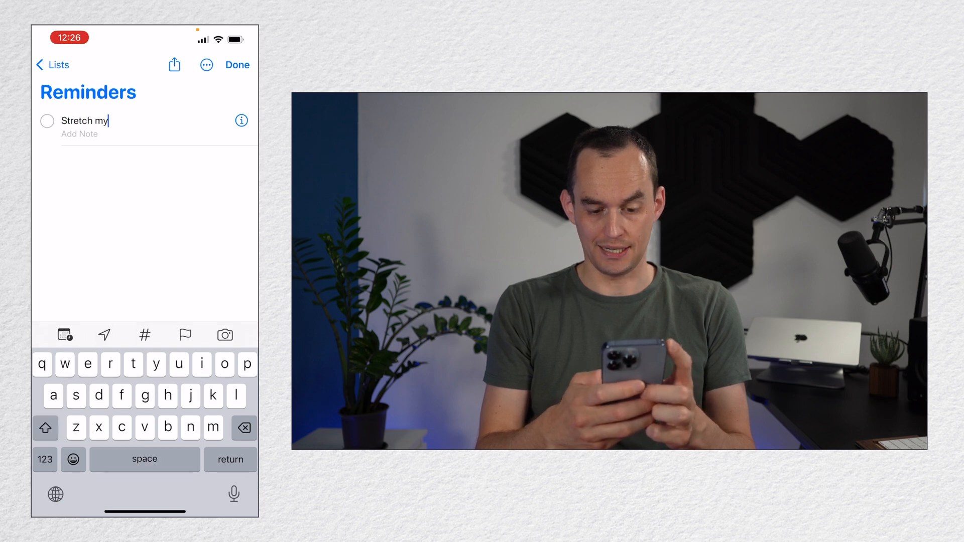
{"action": "type", "text": "hip flexors"}
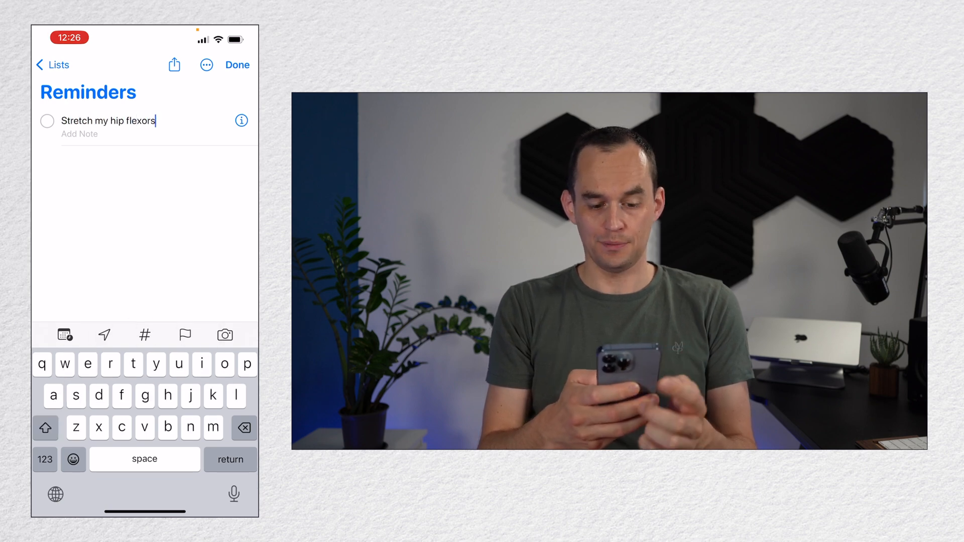
{"action": "left_click", "coordinate": [103, 335]}
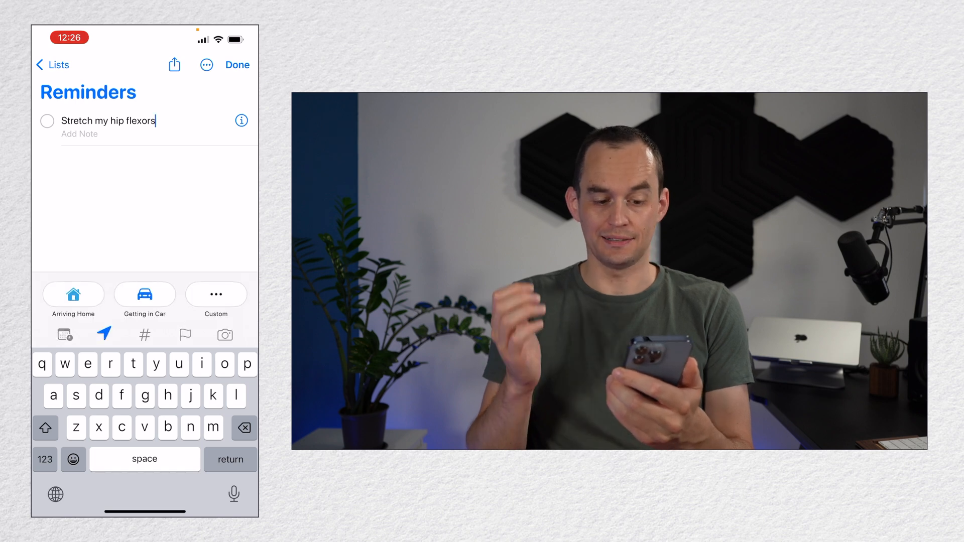
{"action": "left_click", "coordinate": [74, 294]}
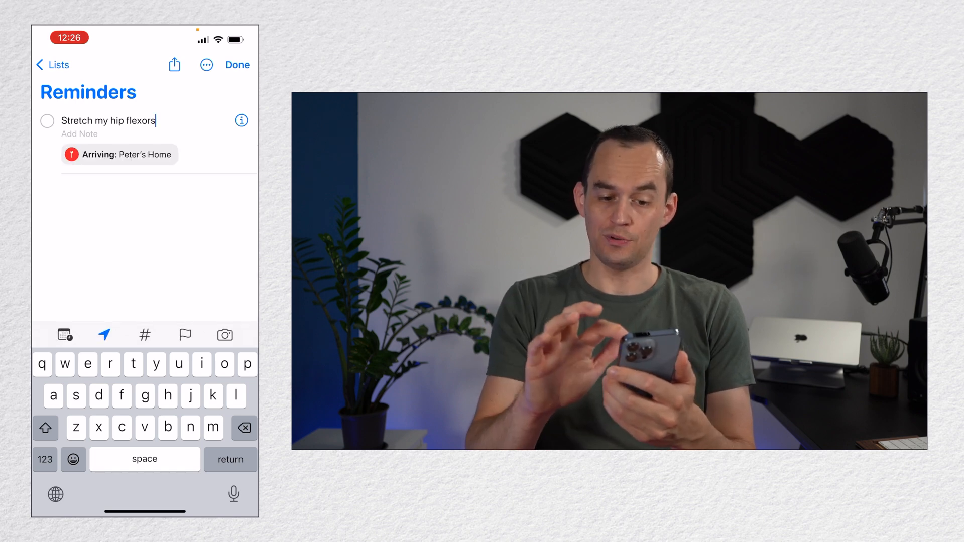
{"action": "left_click", "coordinate": [238, 64]}
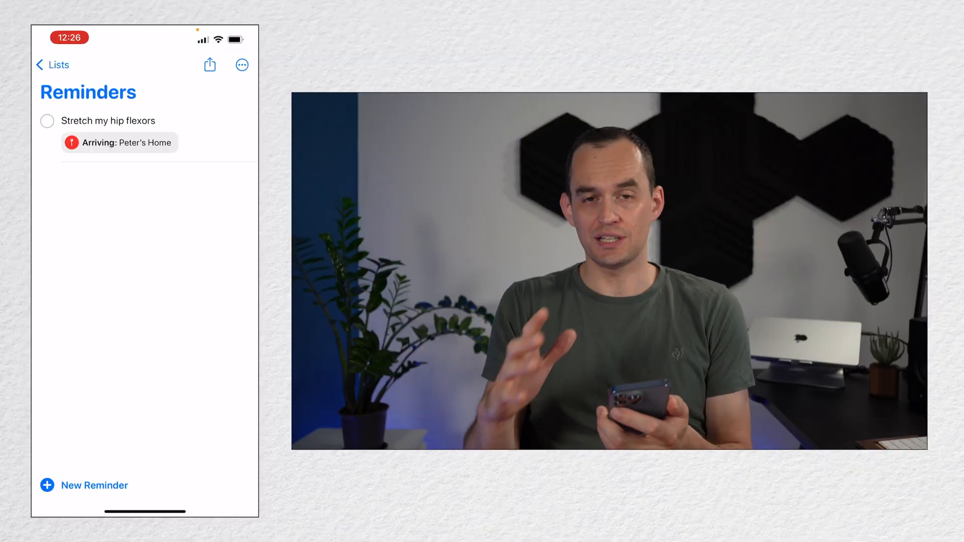
Step: Type a second reminder 'Talk to Ece about potential new venue' and bring up its Details sheet
{"action": "left_click", "coordinate": [94, 485]}
{"action": "type", "text": "Talk to Ece about p"}
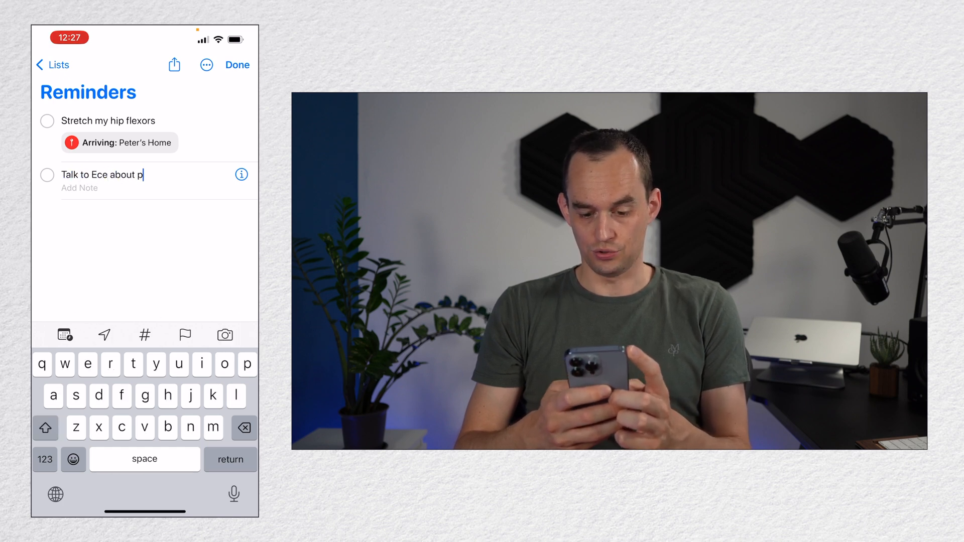
{"action": "type", "text": "otential new ven"}
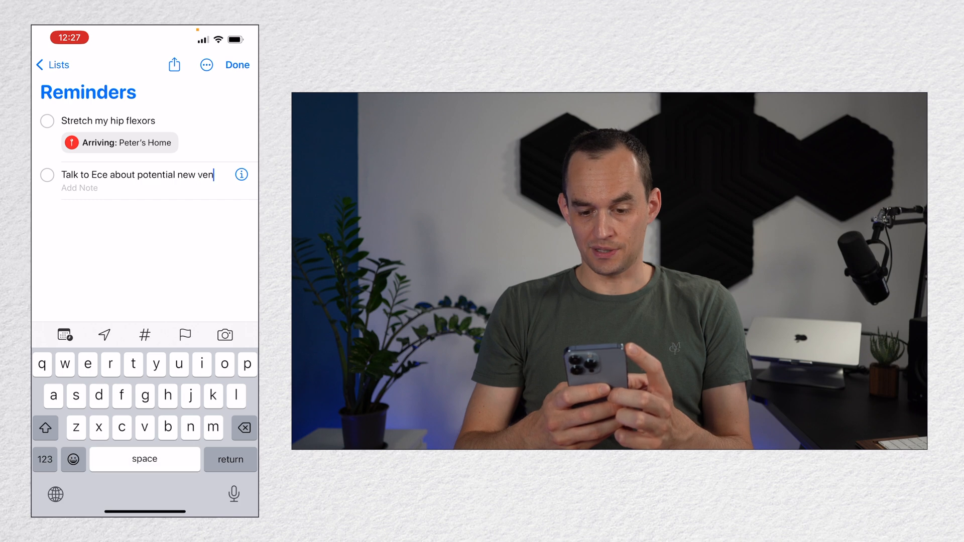
{"action": "type", "text": "ue"}
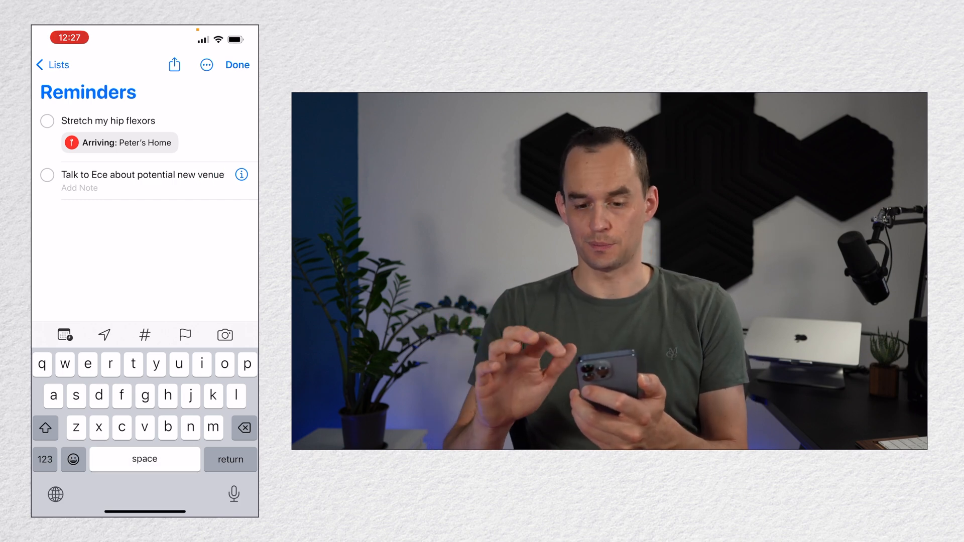
{"action": "left_click", "coordinate": [179, 175]}
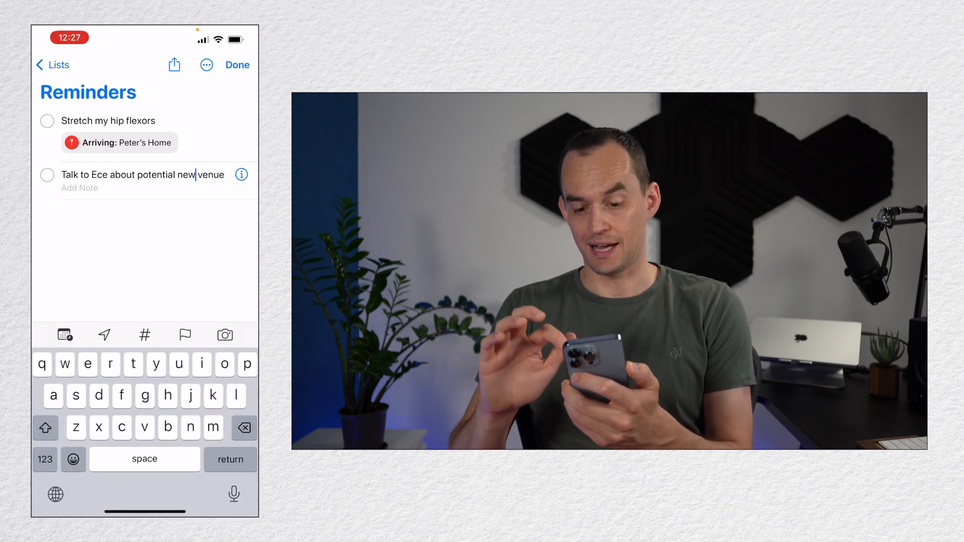
{"action": "left_click", "coordinate": [241, 175]}
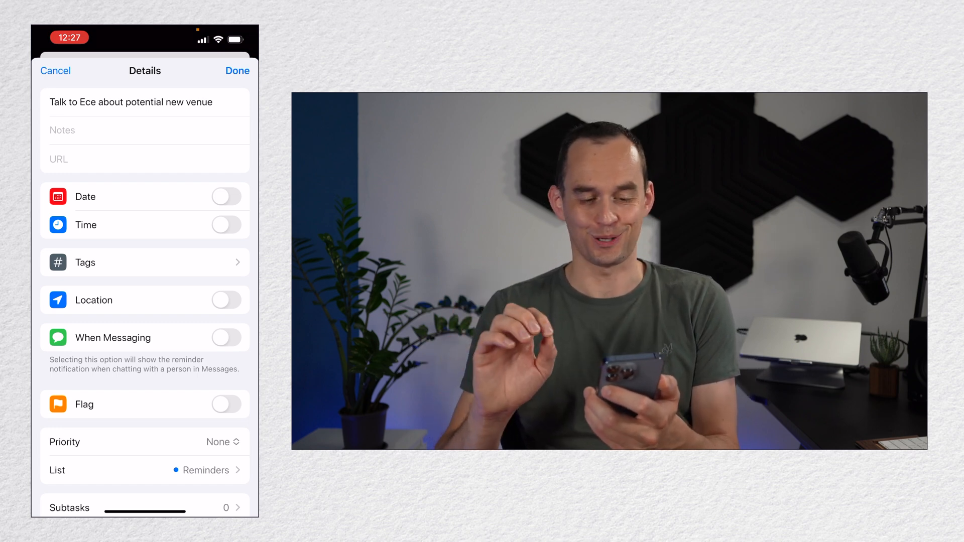
Step: Visit Notes and URL, then date the venue reminder Wednesday 17 August 2022 and save
{"action": "left_click", "coordinate": [147, 130]}
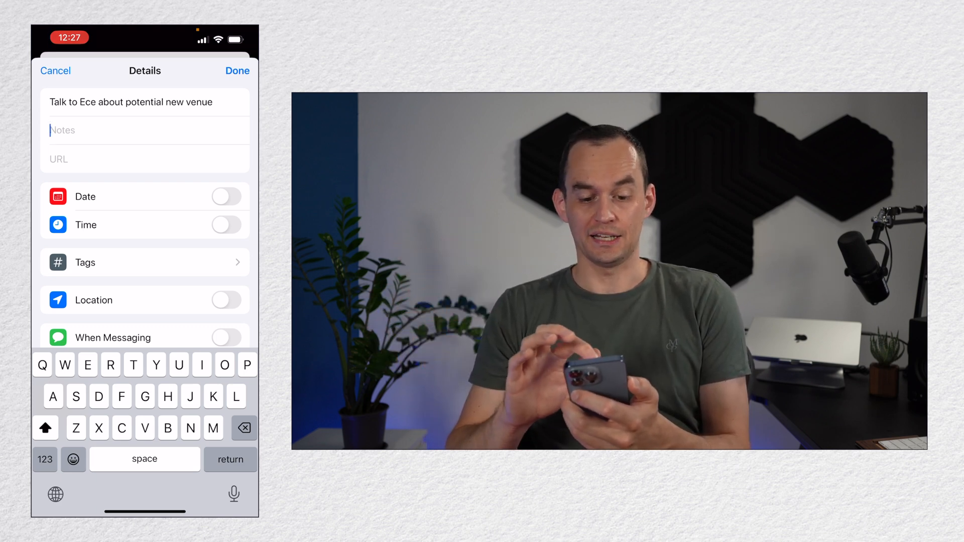
{"action": "left_click", "coordinate": [146, 159]}
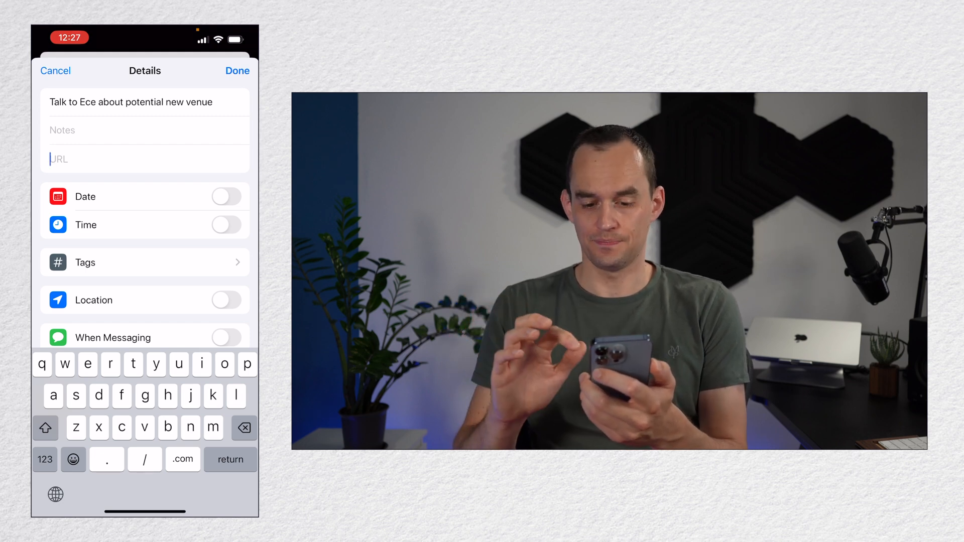
{"action": "left_click", "coordinate": [226, 197]}
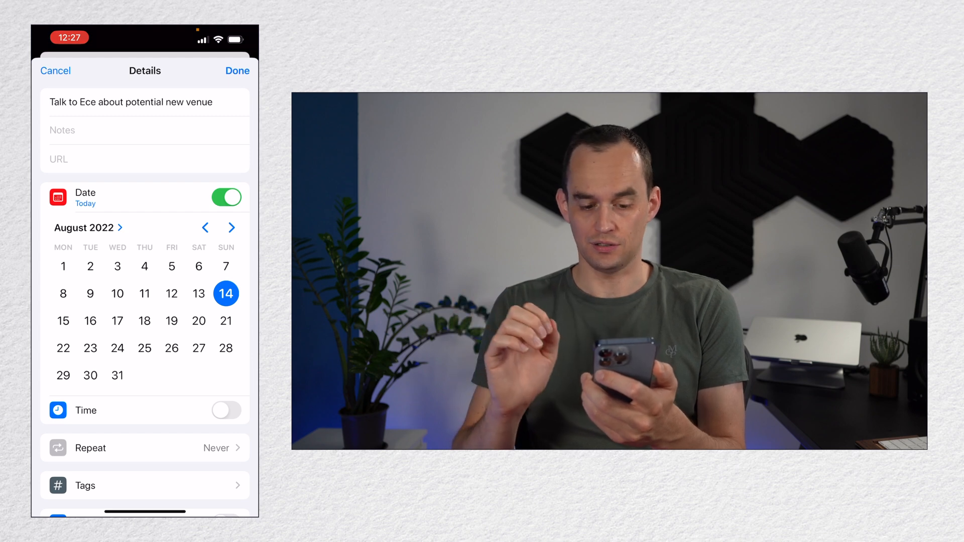
{"action": "left_click", "coordinate": [117, 320]}
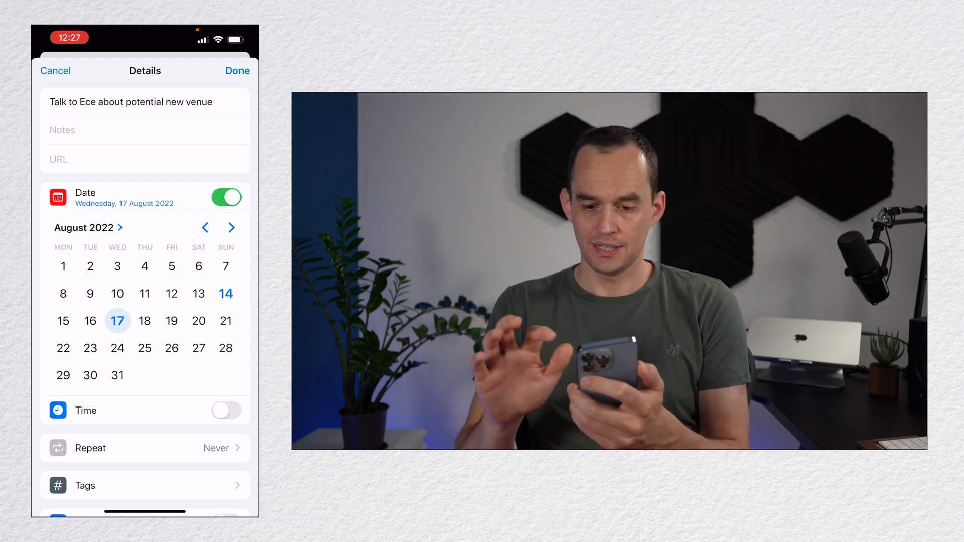
{"action": "left_click", "coordinate": [238, 70]}
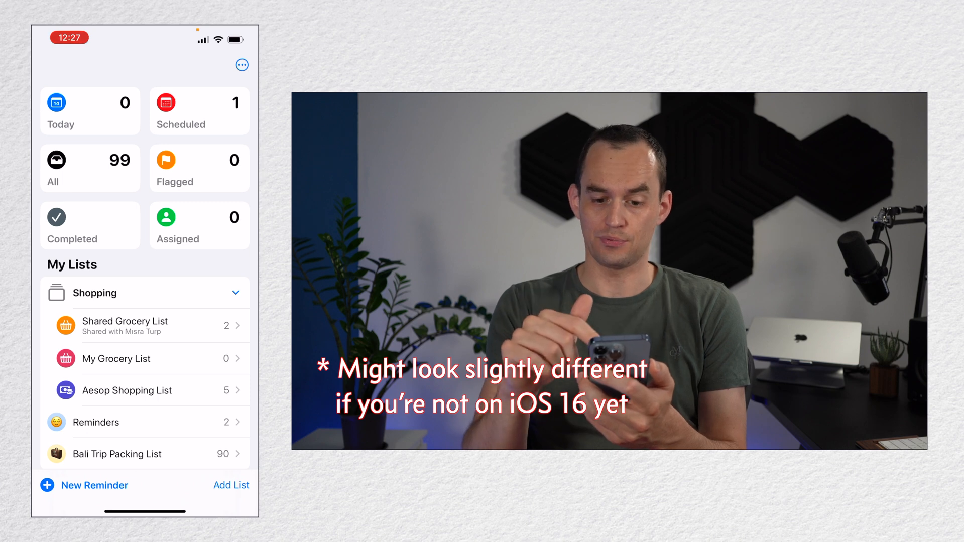
Step: Confirm the venue reminder sits under Wed 17 Aug in Scheduled, then return to its Details sheet
{"action": "left_click", "coordinate": [198, 111]}
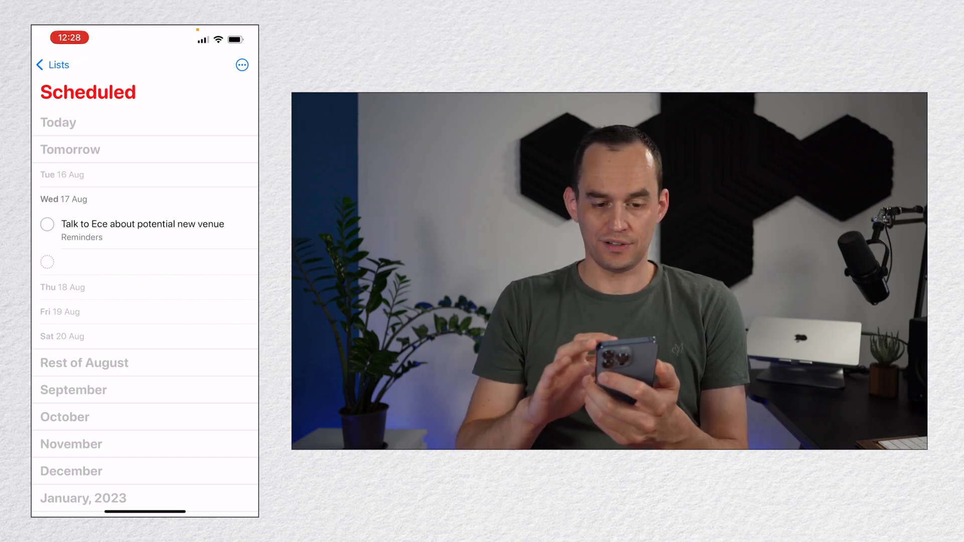
{"action": "left_click", "coordinate": [143, 224]}
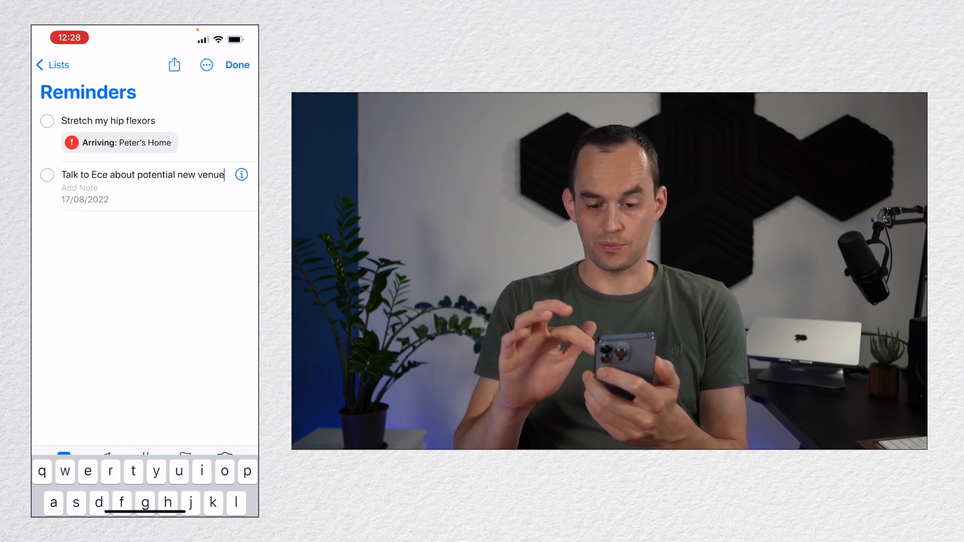
{"action": "left_click", "coordinate": [240, 175]}
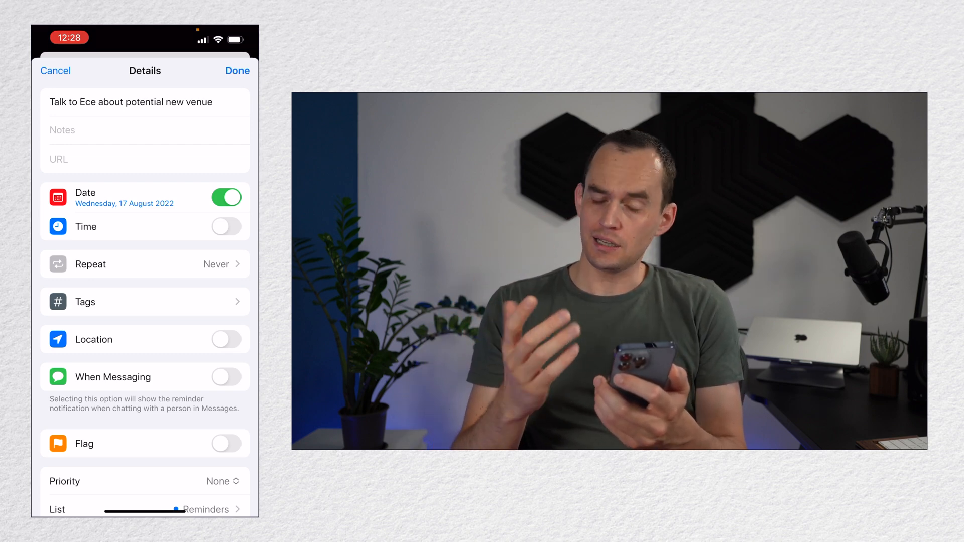
Step: Save the venue reminder with a 15:00 time, then switch the time off again leaving only the date
{"action": "left_click", "coordinate": [226, 226]}
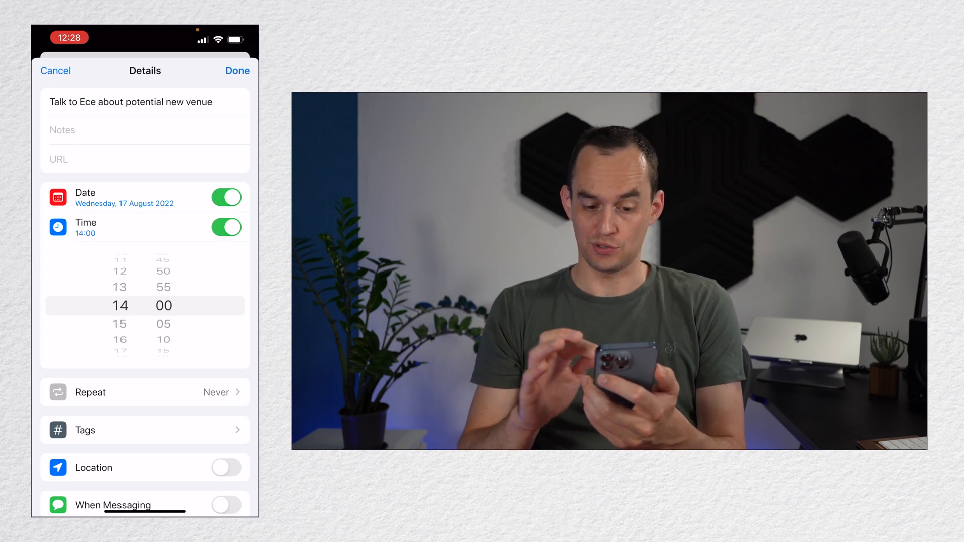
{"action": "left_click", "coordinate": [237, 70]}
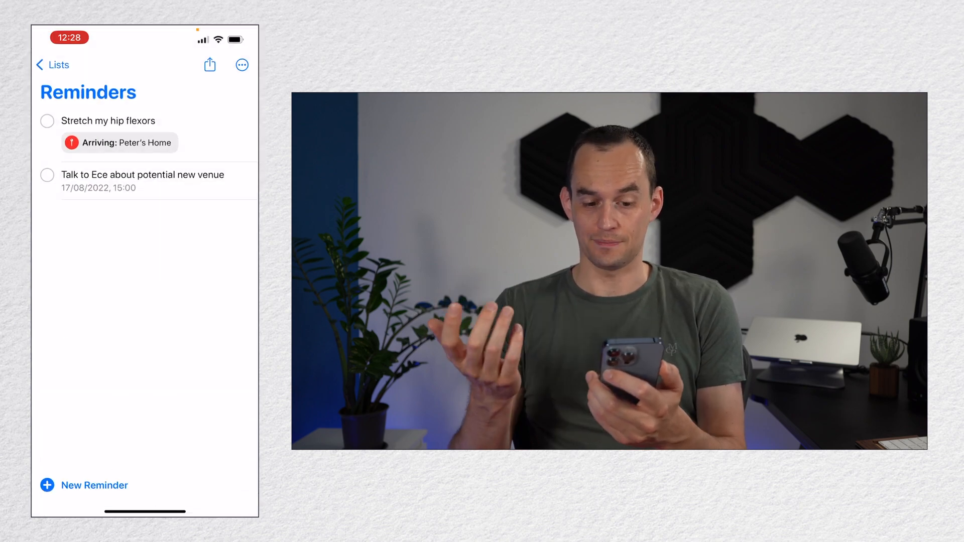
{"action": "left_click", "coordinate": [144, 180]}
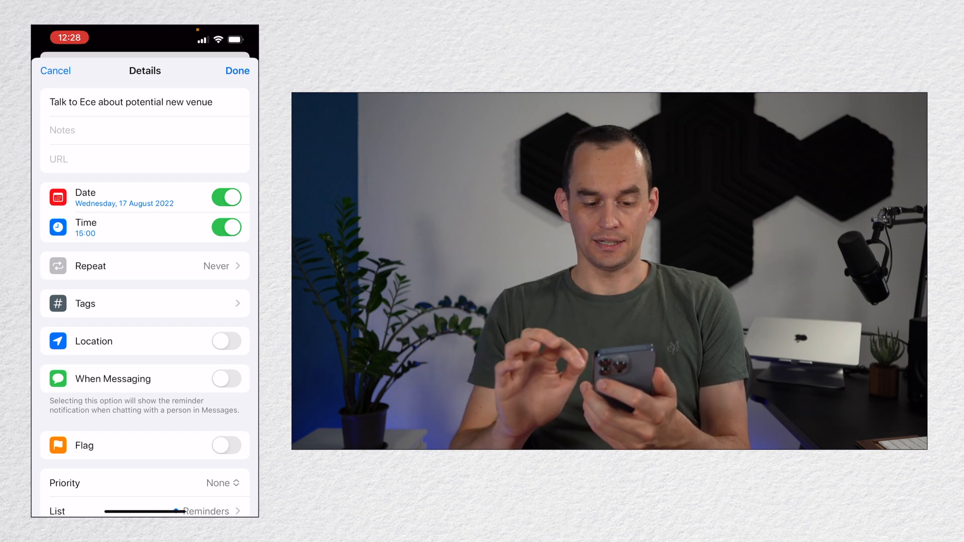
{"action": "left_click", "coordinate": [226, 227]}
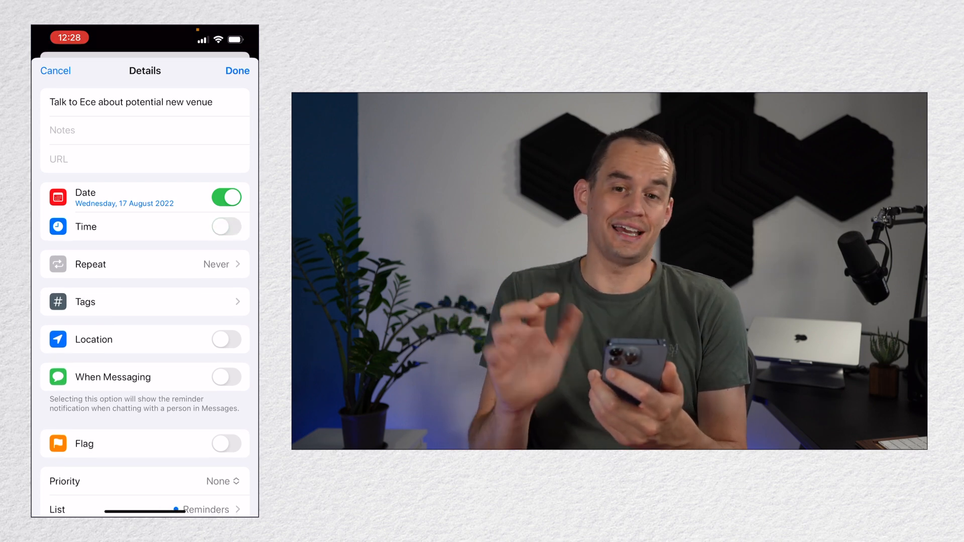
Step: Add a 'Water the plants' reminder due today with a Daily repeat
{"action": "left_click", "coordinate": [237, 71]}
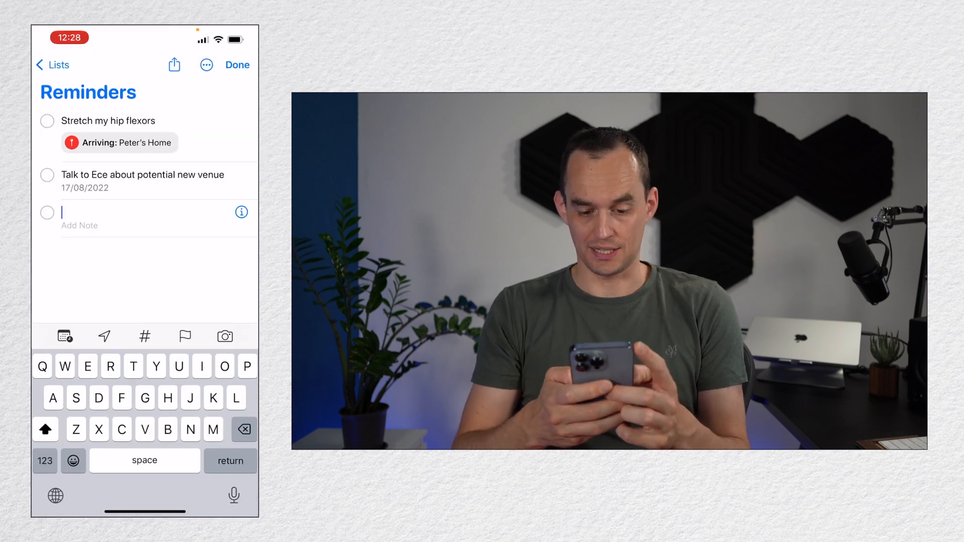
{"action": "type", "text": "Water the pl"}
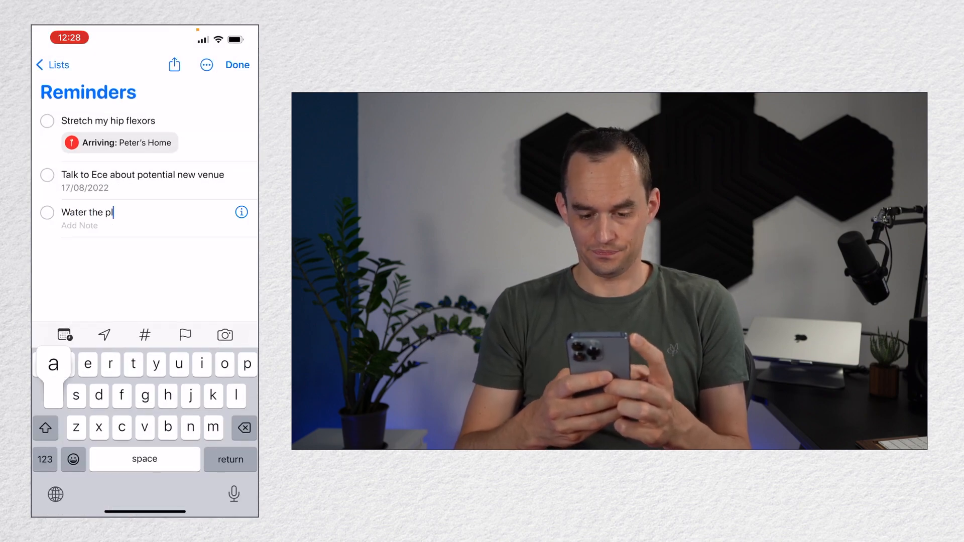
{"action": "left_click", "coordinate": [240, 212]}
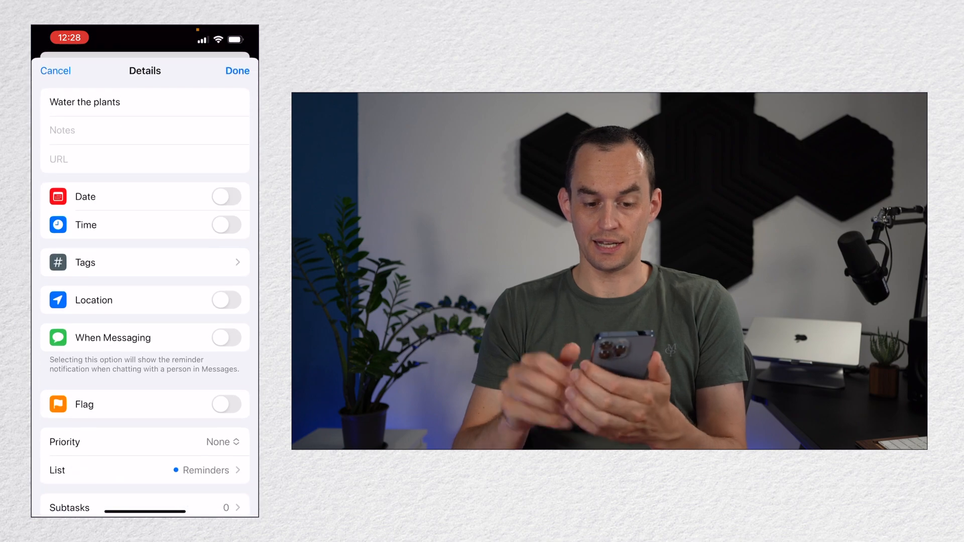
{"action": "left_click", "coordinate": [226, 196]}
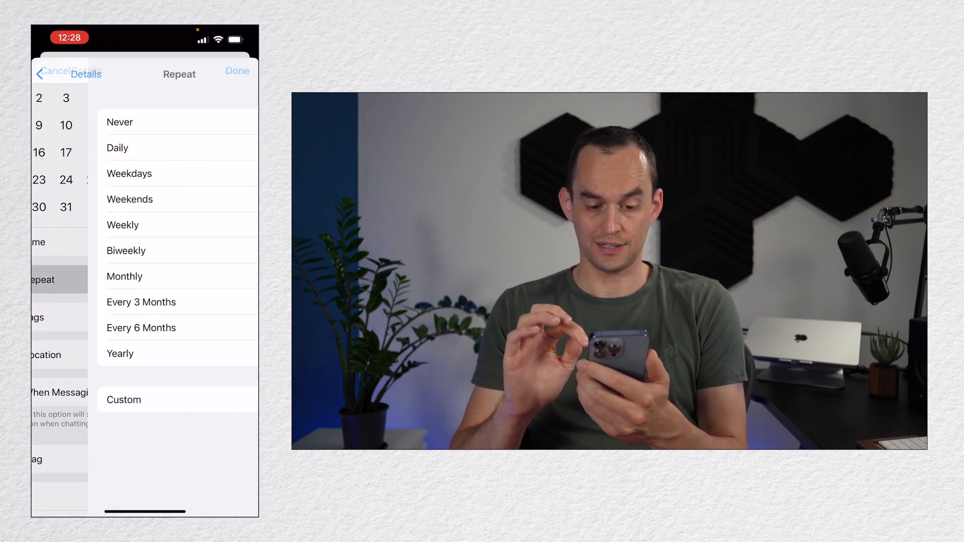
{"action": "left_click", "coordinate": [117, 147]}
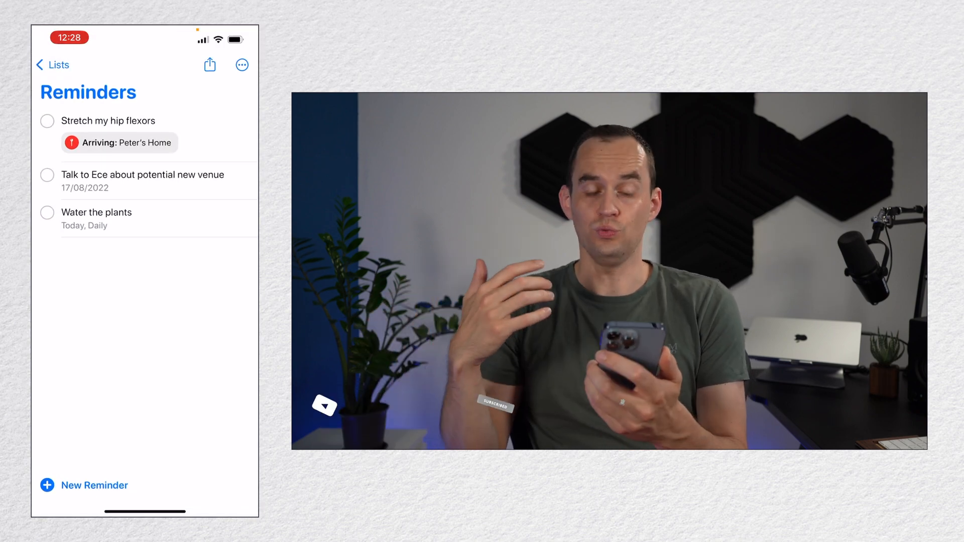
Step: Add a Toastmasters tag to the venue reminder through its Details and save
{"action": "left_click", "coordinate": [143, 175]}
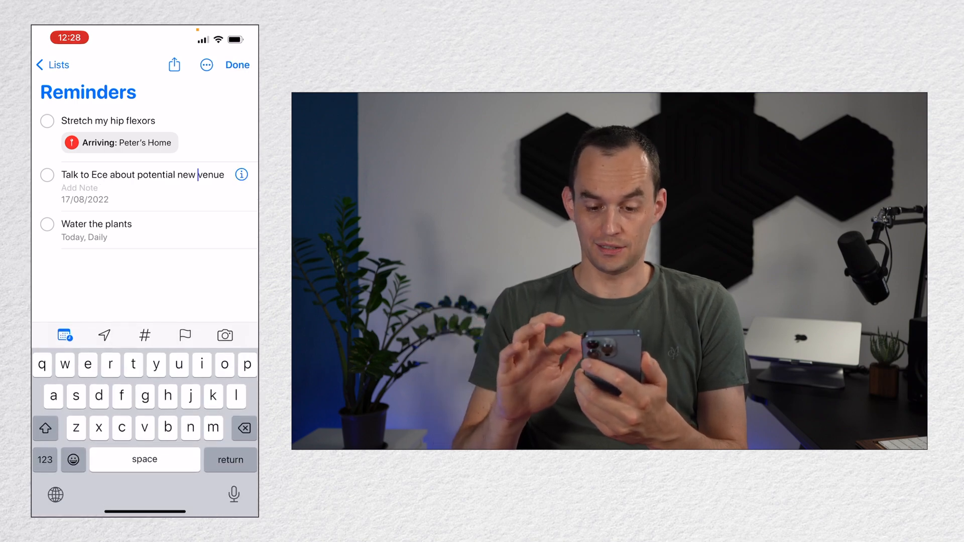
{"action": "left_click", "coordinate": [241, 174]}
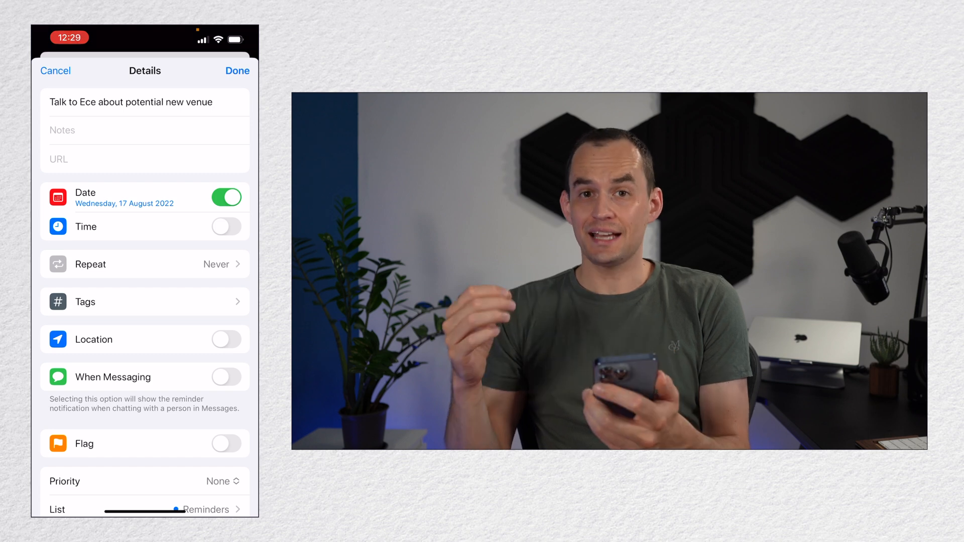
{"action": "left_click", "coordinate": [145, 302]}
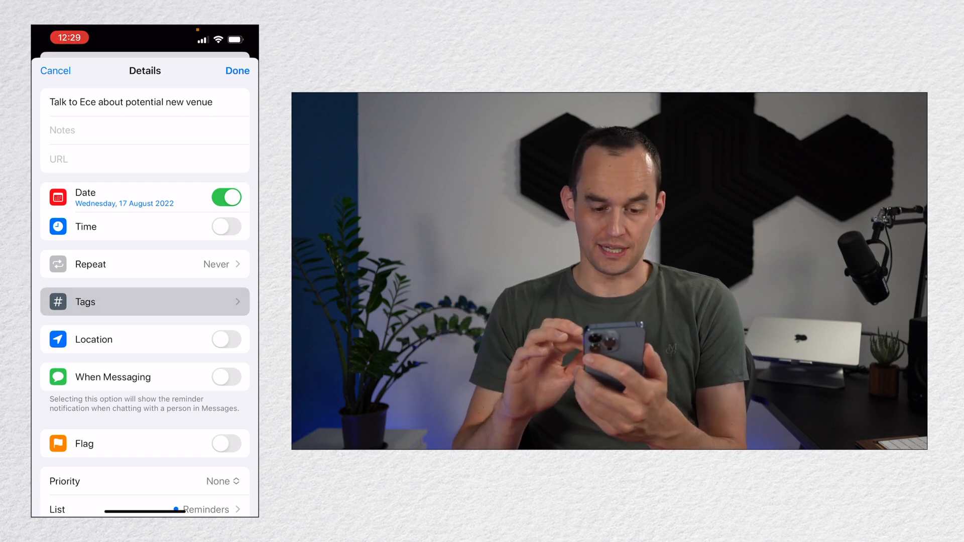
{"action": "left_click", "coordinate": [145, 301]}
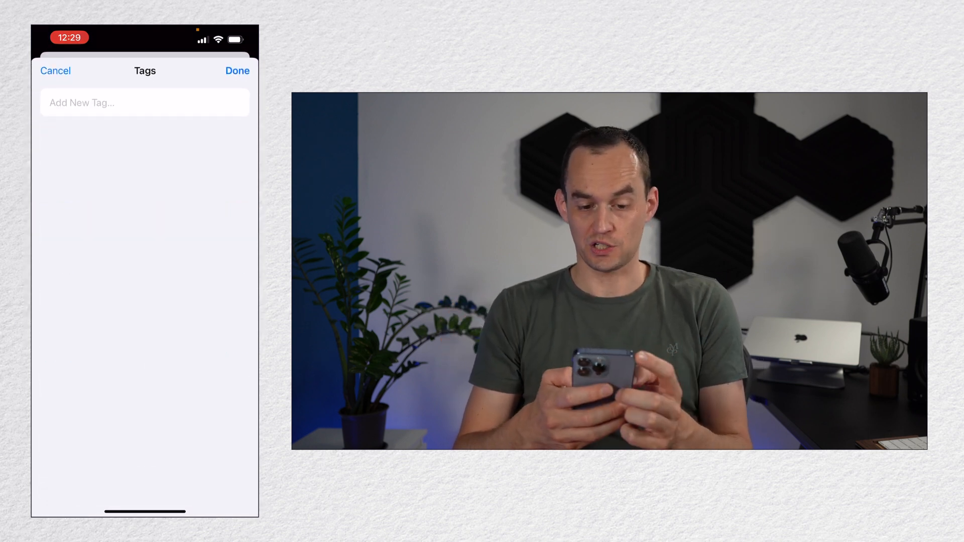
{"action": "type", "text": "Toa"}
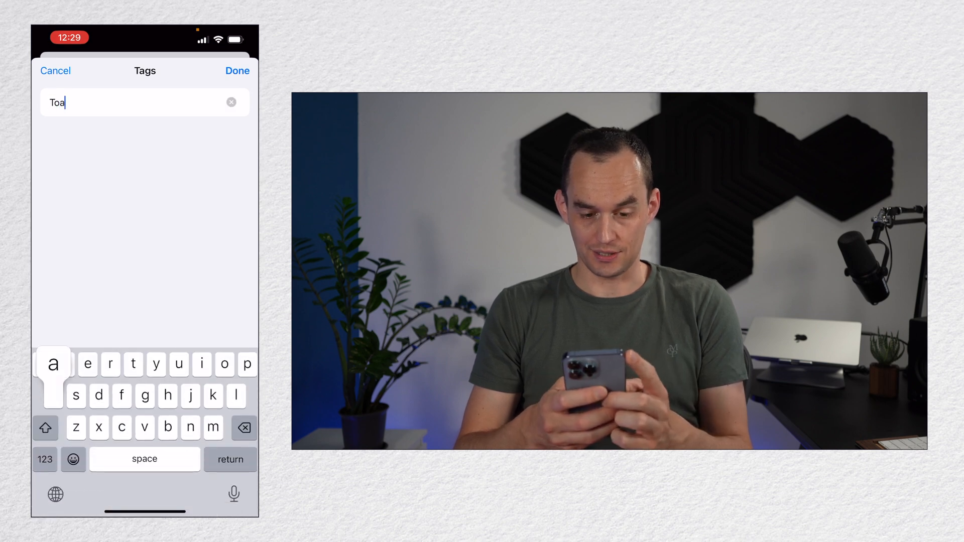
{"action": "type", "text": "stmasters"}
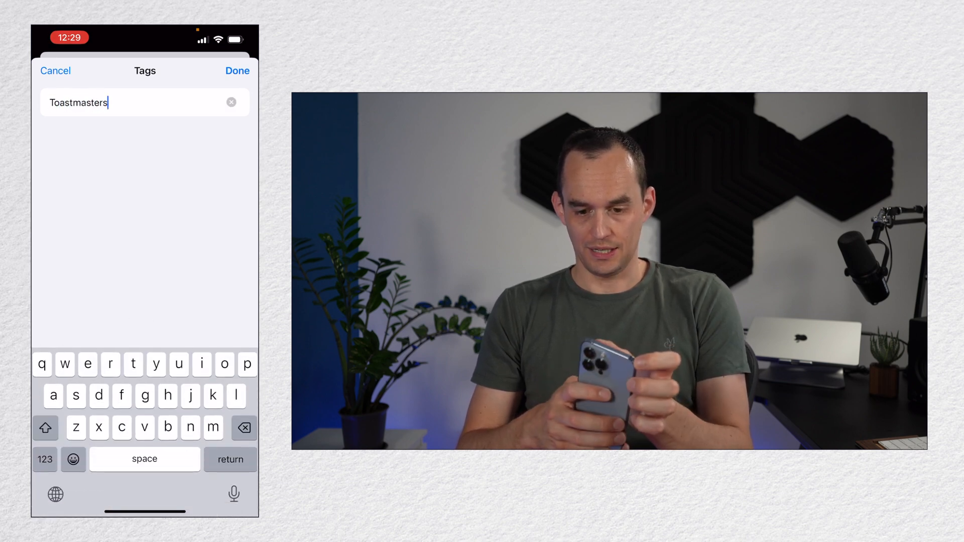
{"action": "left_click", "coordinate": [237, 70]}
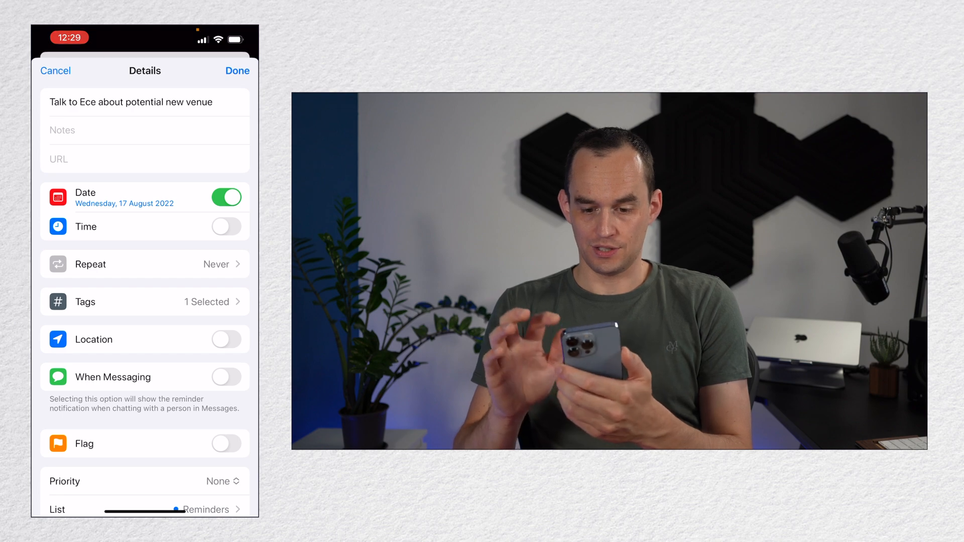
{"action": "left_click", "coordinate": [237, 71]}
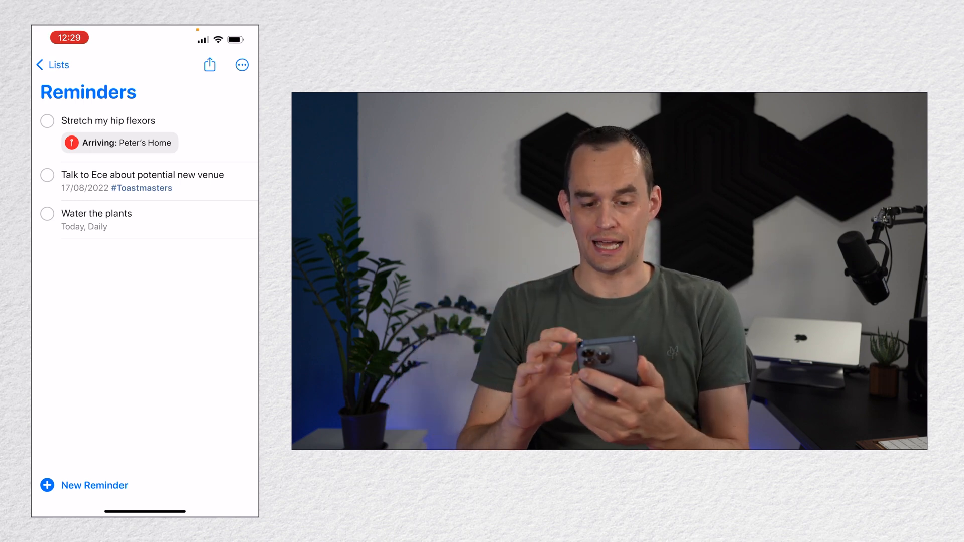
Step: Append a #home tag to 'Water the plants' inline, then return to the lists overview showing the Tags section
{"action": "left_click", "coordinate": [96, 213]}
{"action": "type", "text": " H"}
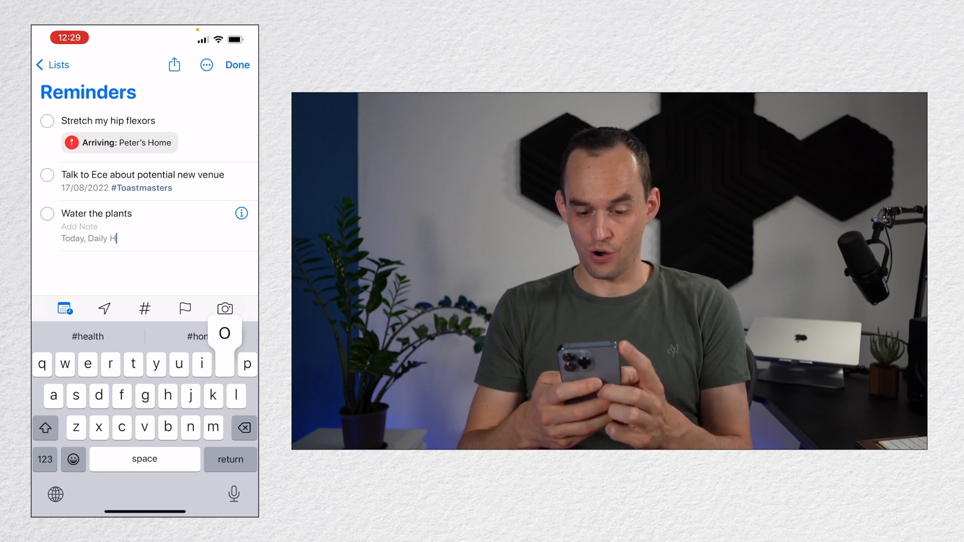
{"action": "type", "text": "ome"}
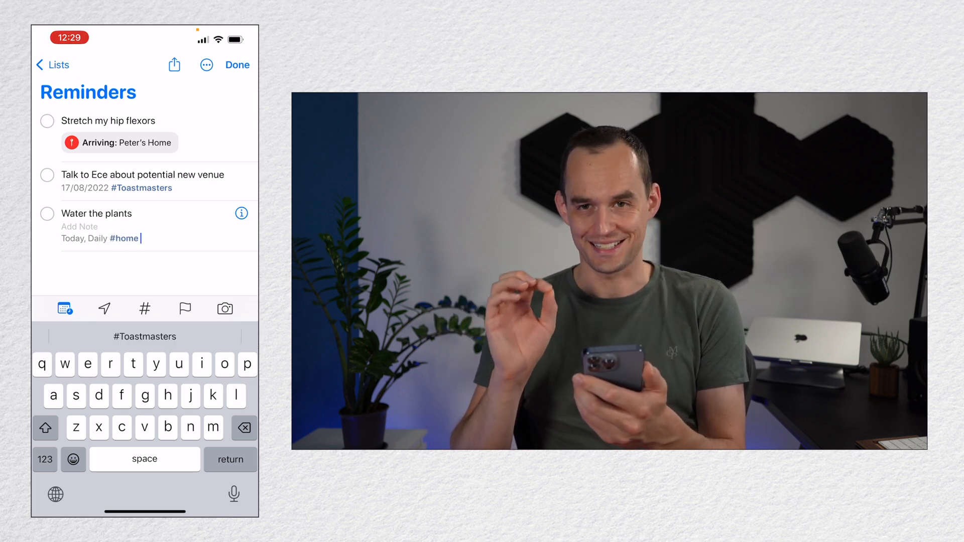
{"action": "left_click", "coordinate": [237, 64]}
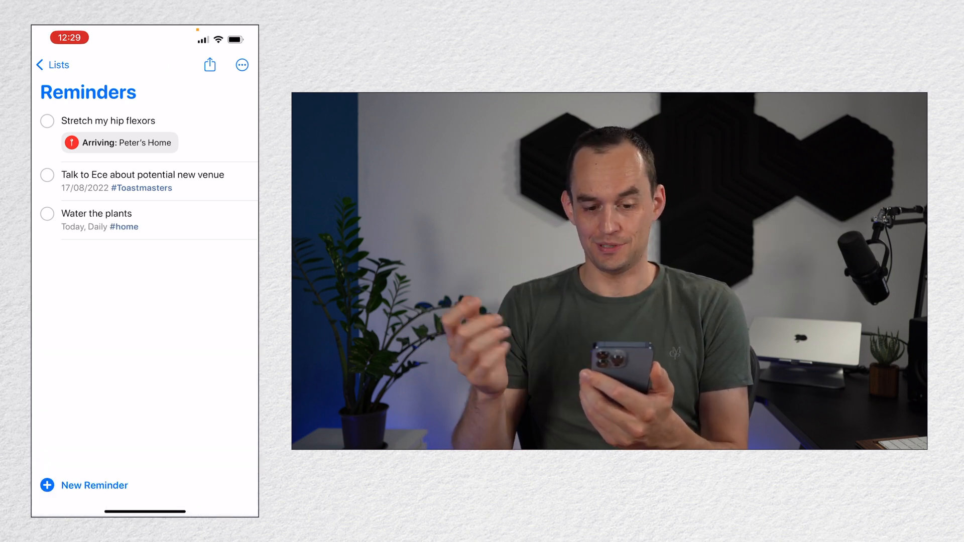
{"action": "left_click", "coordinate": [52, 64]}
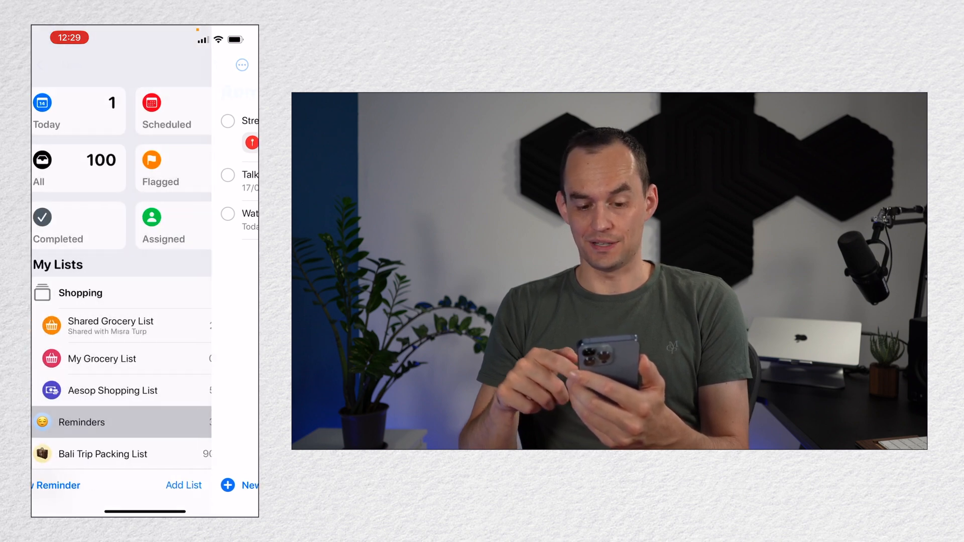
{"action": "scroll", "scroll_direction": "down", "scroll_amount": 3}
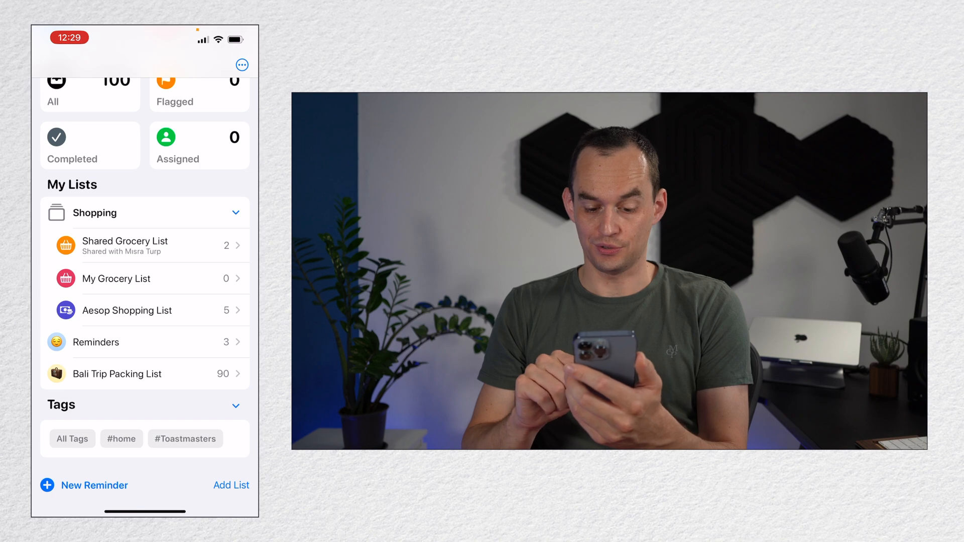
Step: View the #Toastmasters tag's single venue reminder, then go back into the Reminders list
{"action": "left_click", "coordinate": [185, 439]}
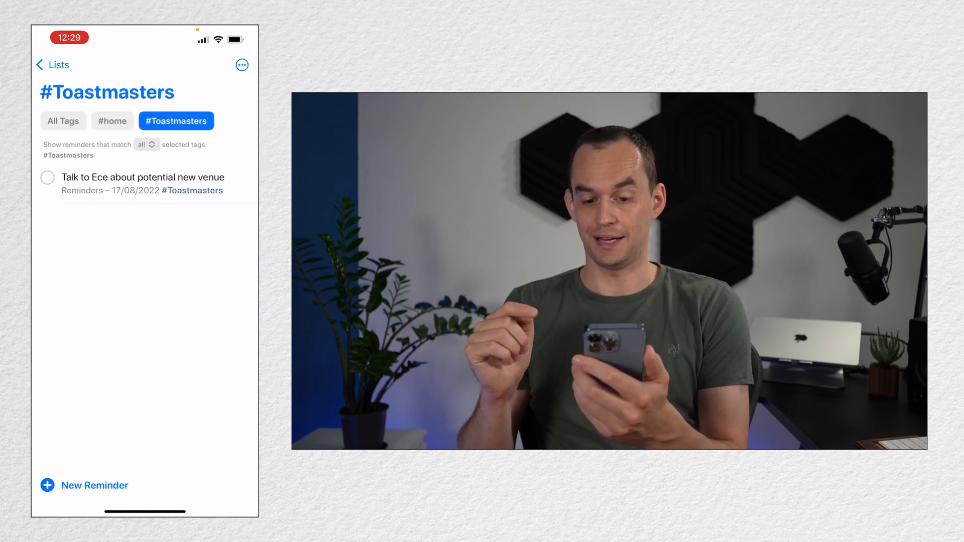
{"action": "left_click", "coordinate": [53, 64]}
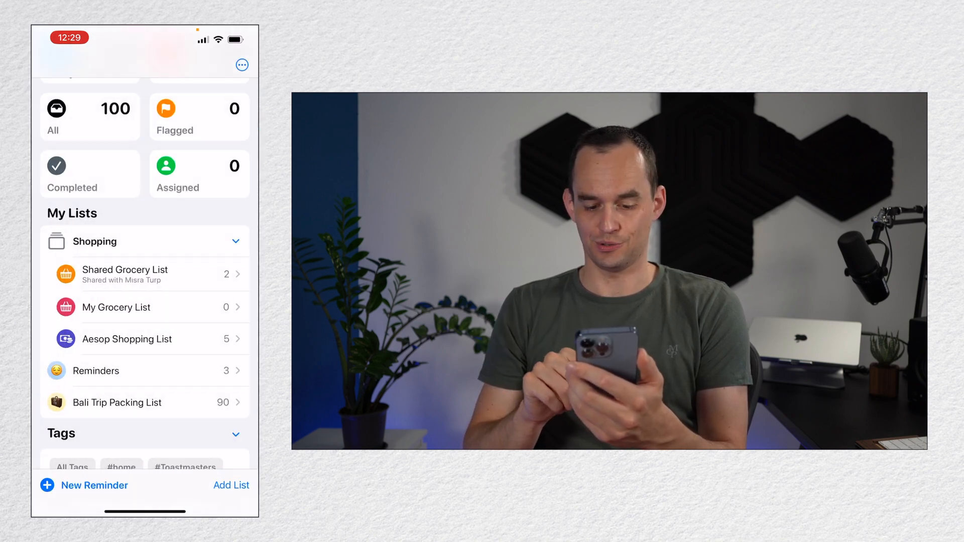
{"action": "left_click", "coordinate": [121, 467]}
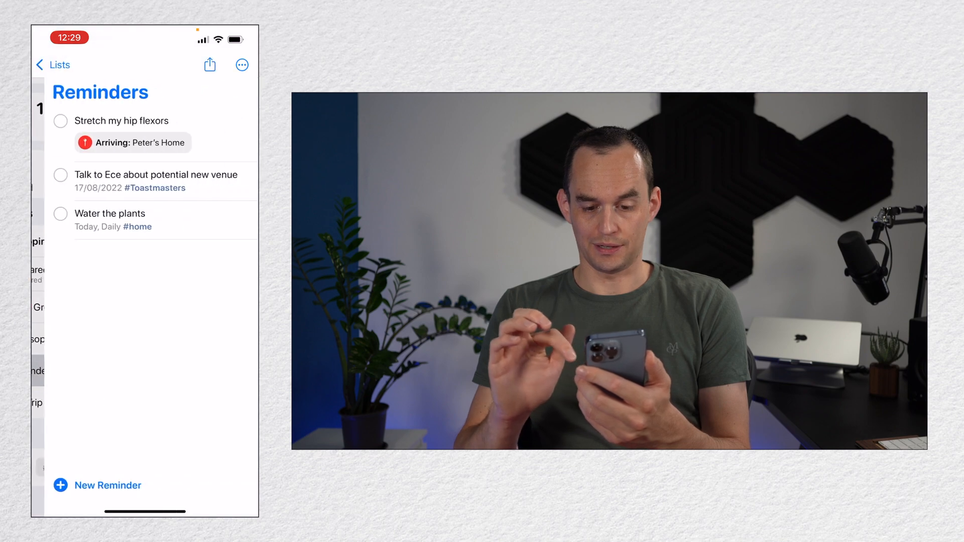
Step: Reopen the venue reminder's Details, switch Location off and review the remaining fields
{"action": "left_click", "coordinate": [156, 175]}
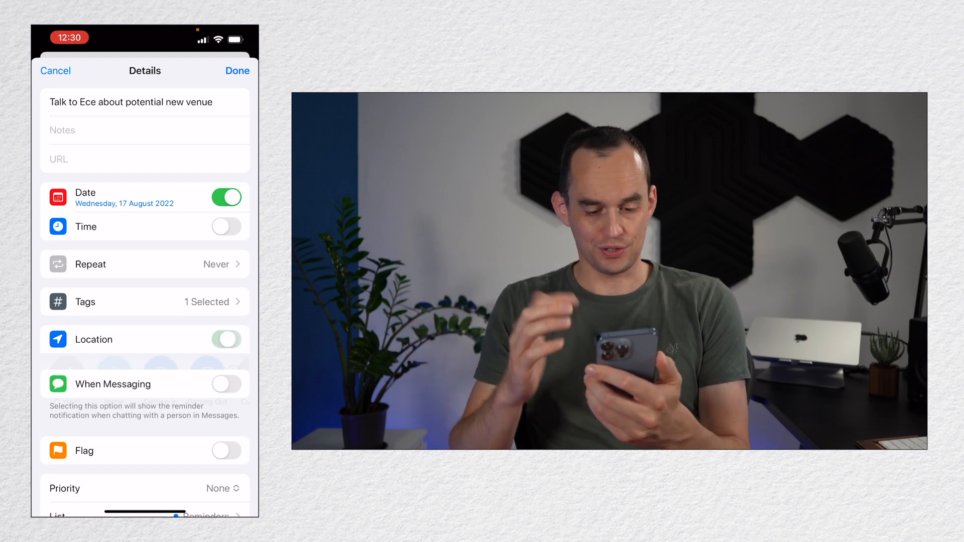
{"action": "left_click", "coordinate": [226, 339]}
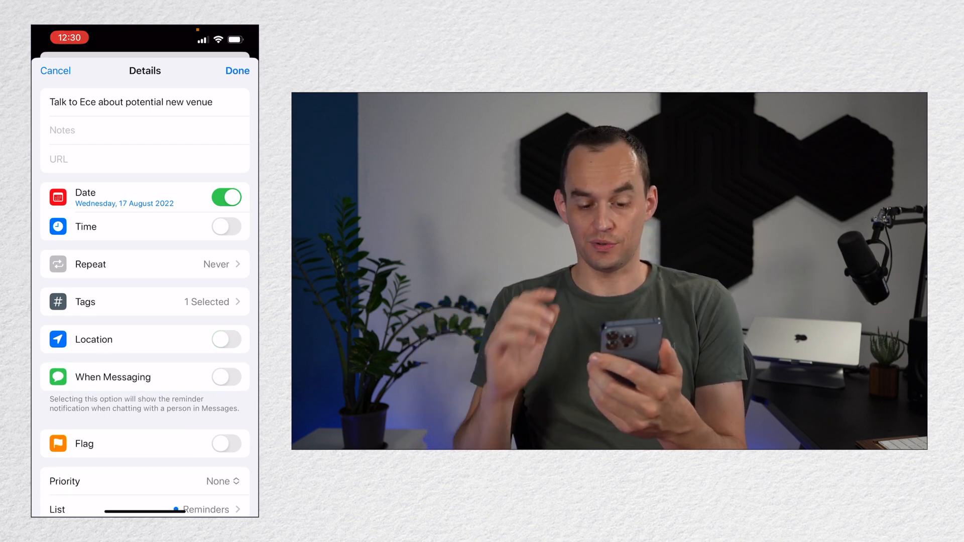
{"action": "scroll", "scroll_direction": "up", "scroll_amount": 3}
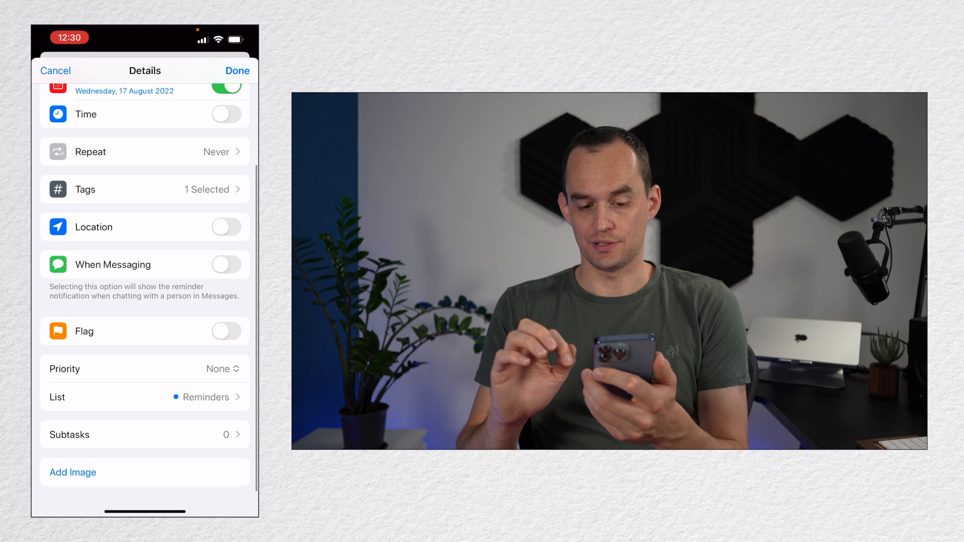
Step: Flag the new-venue reminder and confirm it shows up in the Flagged smart list
{"action": "left_click", "coordinate": [226, 330]}
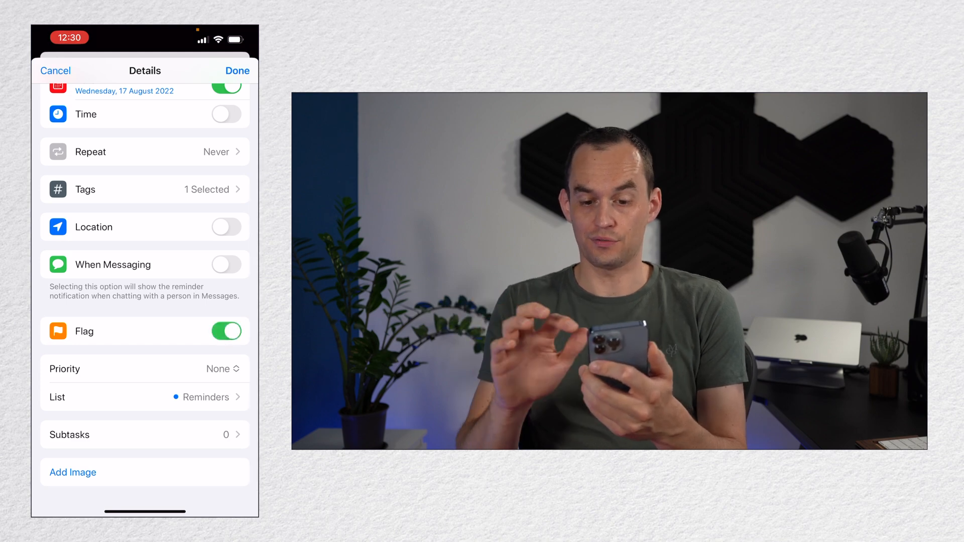
{"action": "left_click", "coordinate": [238, 70]}
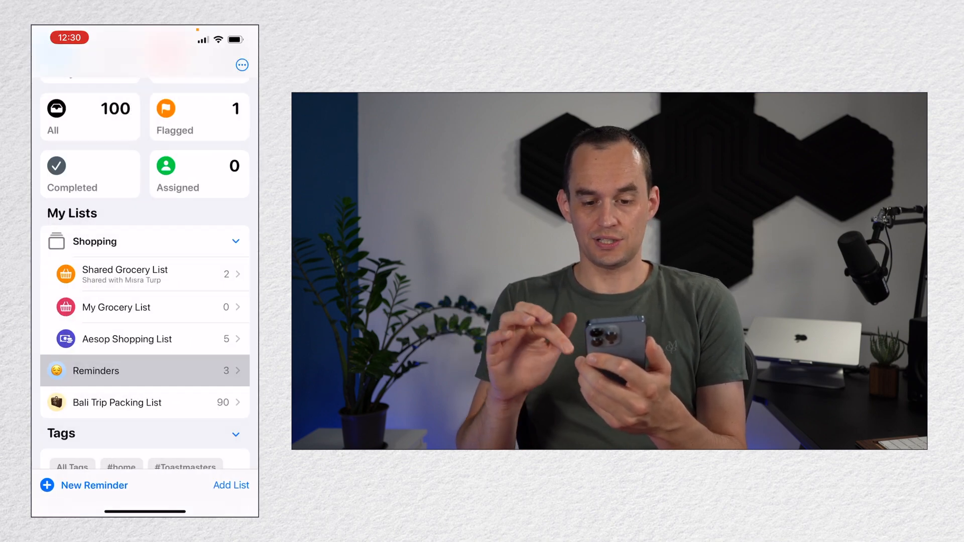
{"action": "scroll", "scroll_direction": "down", "scroll_amount": 3}
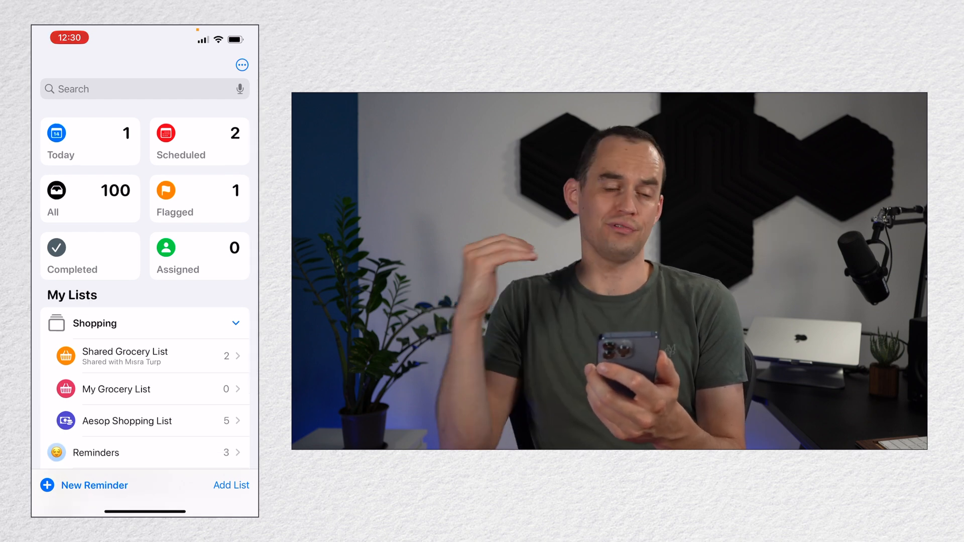
{"action": "left_click", "coordinate": [199, 198]}
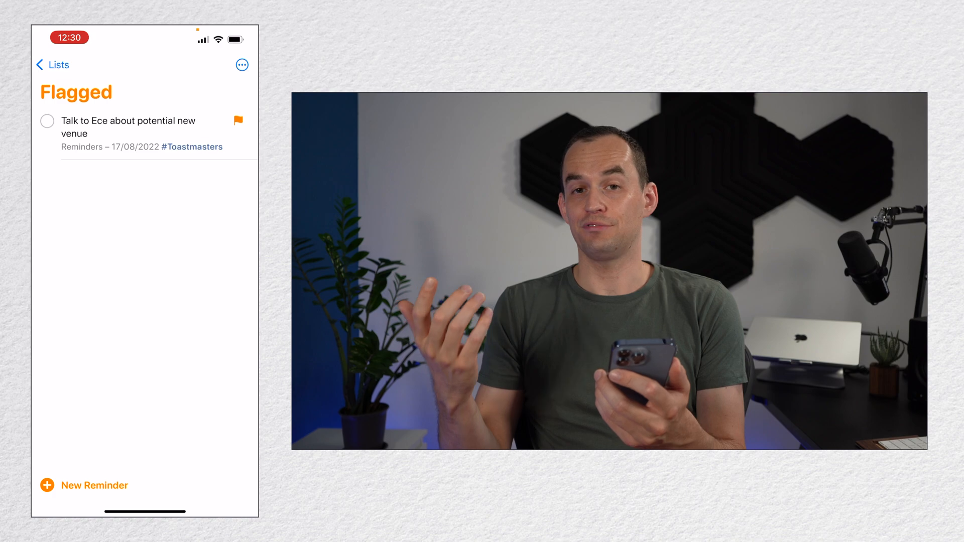
Step: Unflag the venue reminder from its details, leaving the Flagged list empty
{"action": "left_click", "coordinate": [130, 127]}
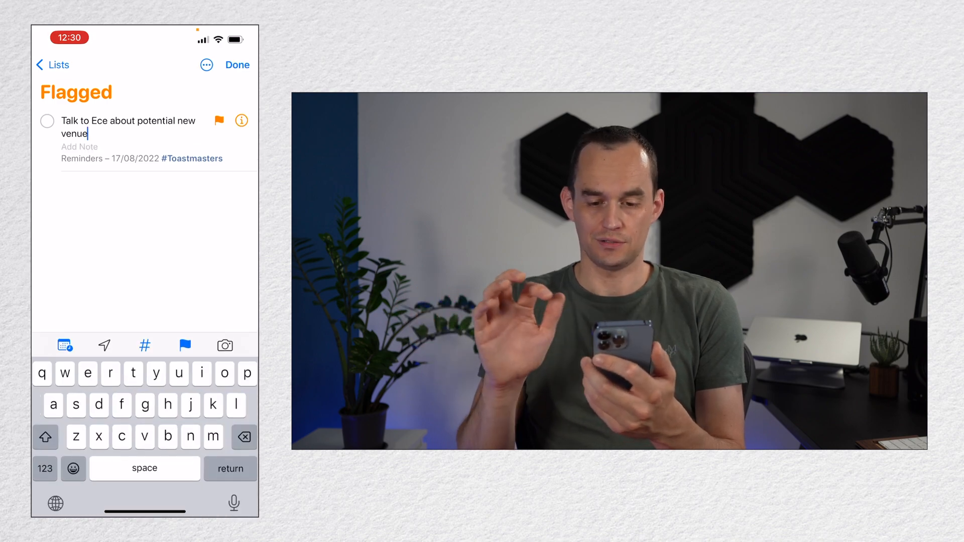
{"action": "left_click", "coordinate": [241, 121]}
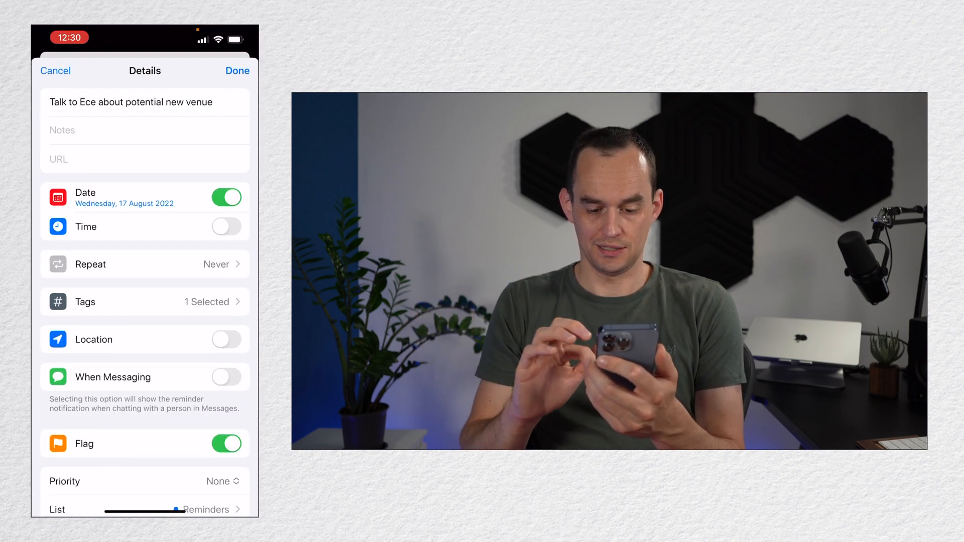
{"action": "left_click", "coordinate": [237, 70]}
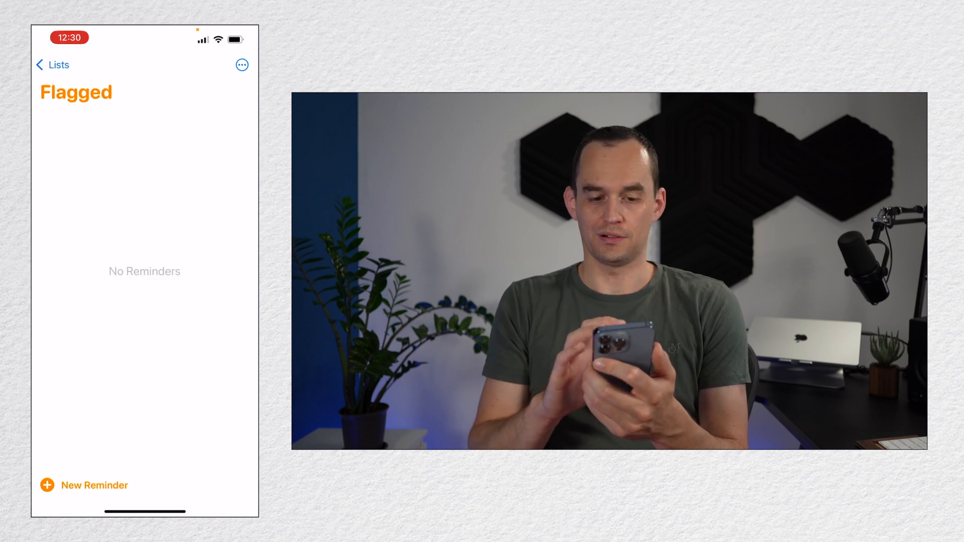
{"action": "left_click", "coordinate": [52, 64]}
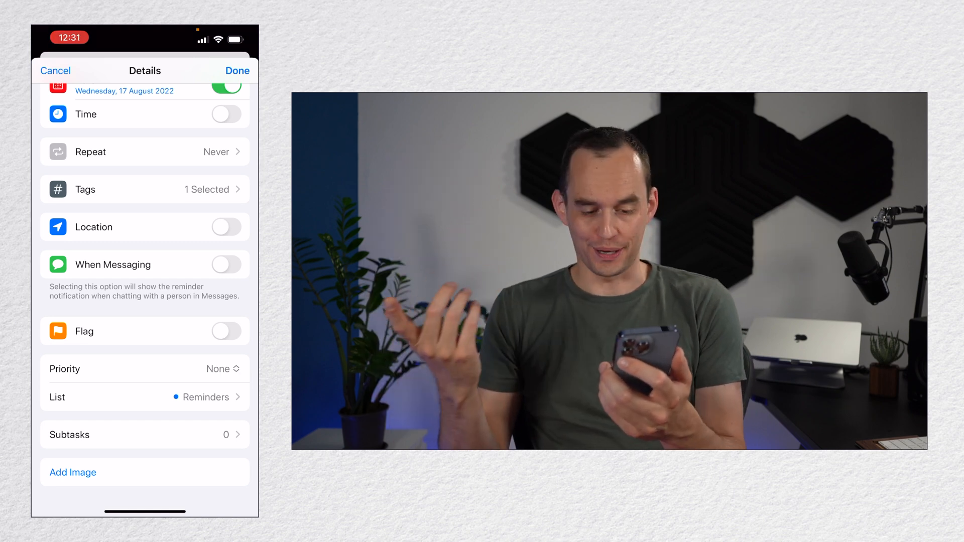
Step: Check the reminder's list assignment and keep it in the Reminders list
{"action": "left_click", "coordinate": [144, 398]}
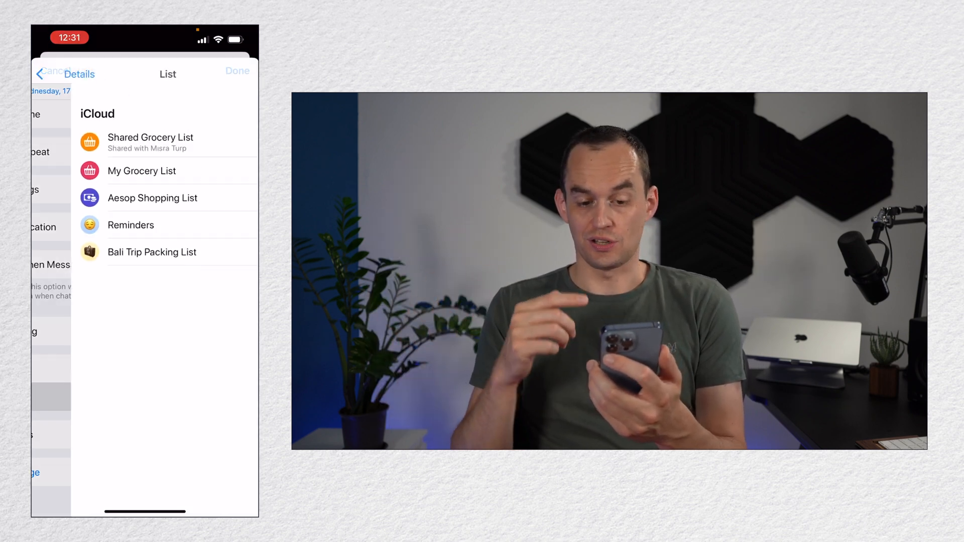
{"action": "left_click", "coordinate": [145, 226]}
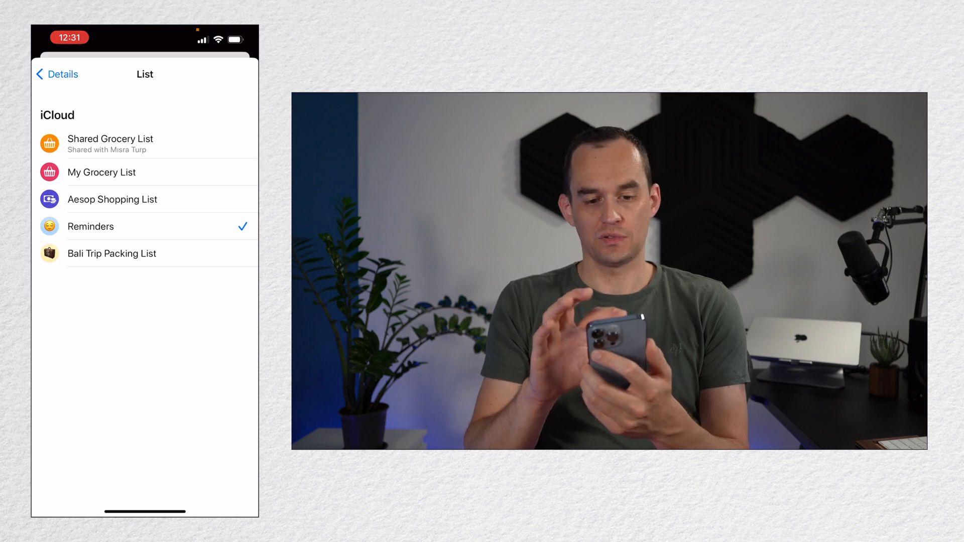
{"action": "left_click", "coordinate": [56, 74]}
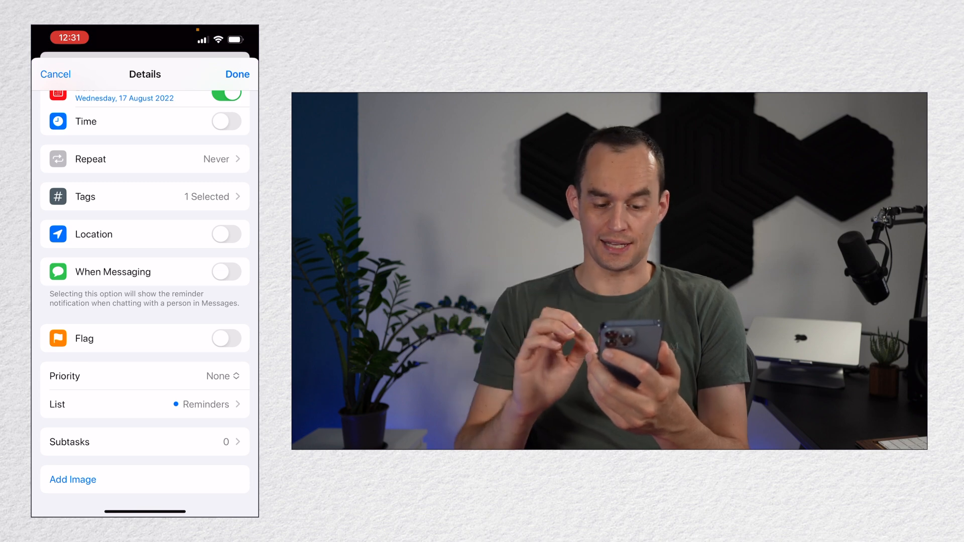
Step: Add subtasks Venue A, Venue B and Venue C to the venue reminder and save
{"action": "left_click", "coordinate": [144, 442]}
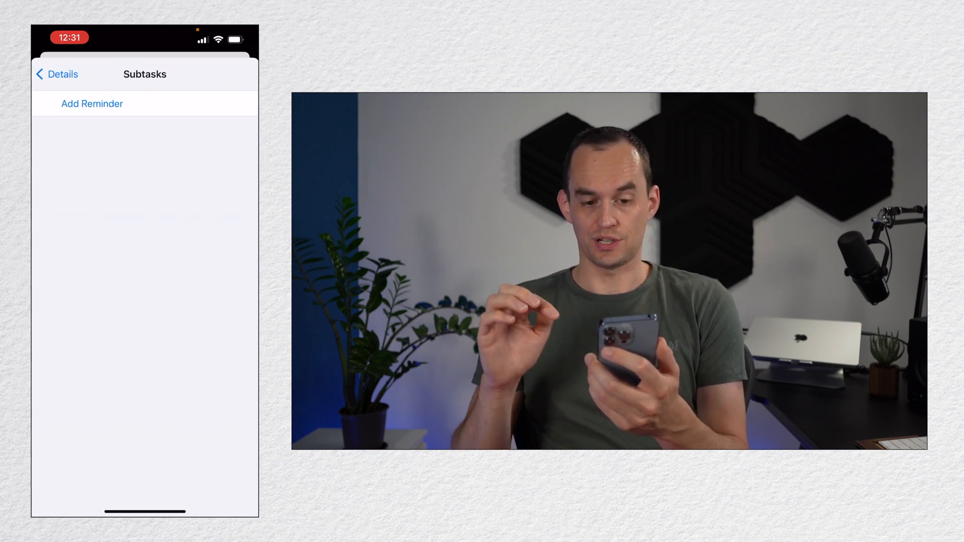
{"action": "left_click", "coordinate": [91, 103]}
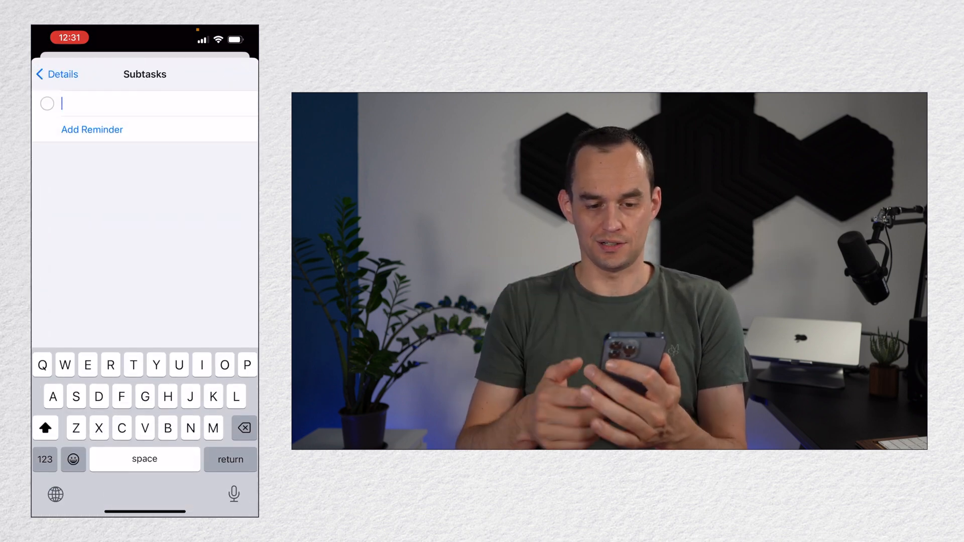
{"action": "type", "text": "Venue"}
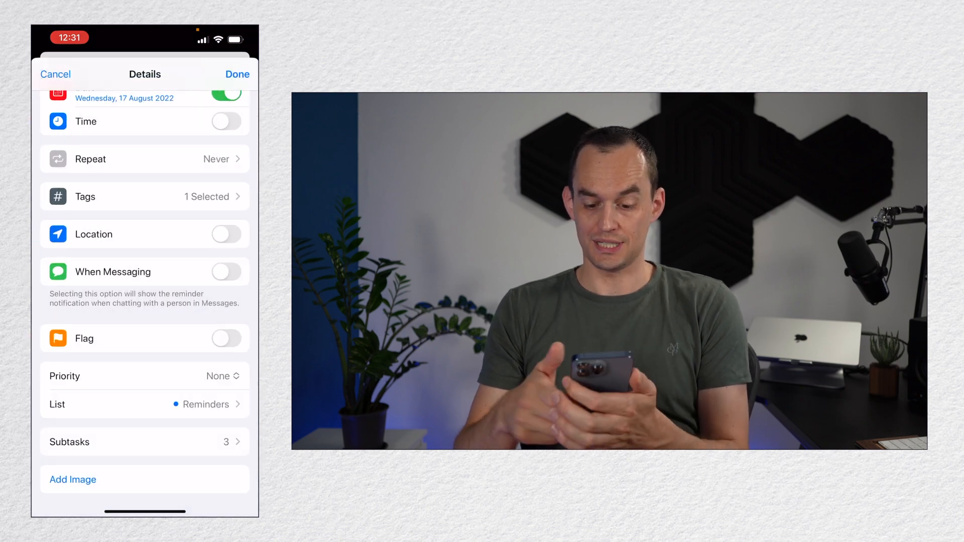
{"action": "left_click", "coordinate": [237, 74]}
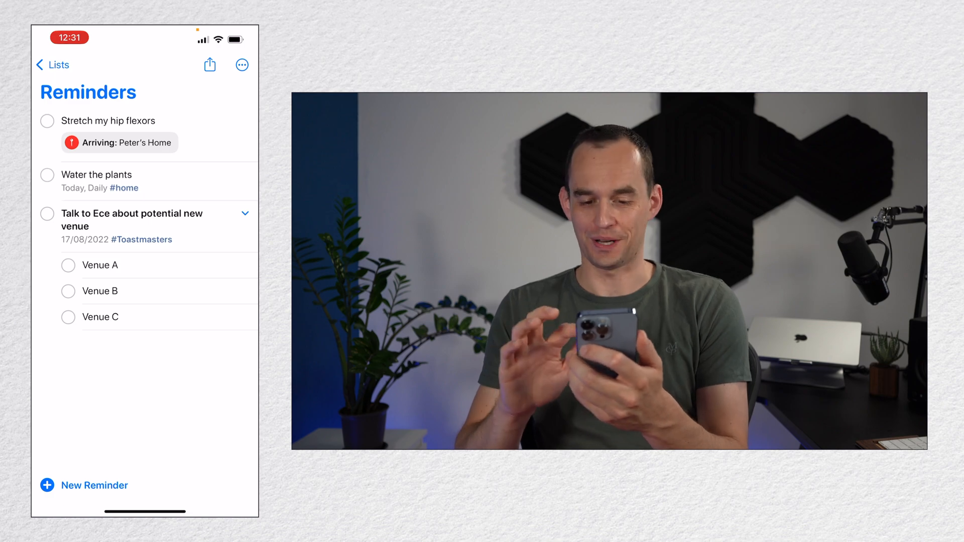
Step: Reopen the new-venue reminder's details to reach the Add Image choices
{"action": "left_click", "coordinate": [244, 213]}
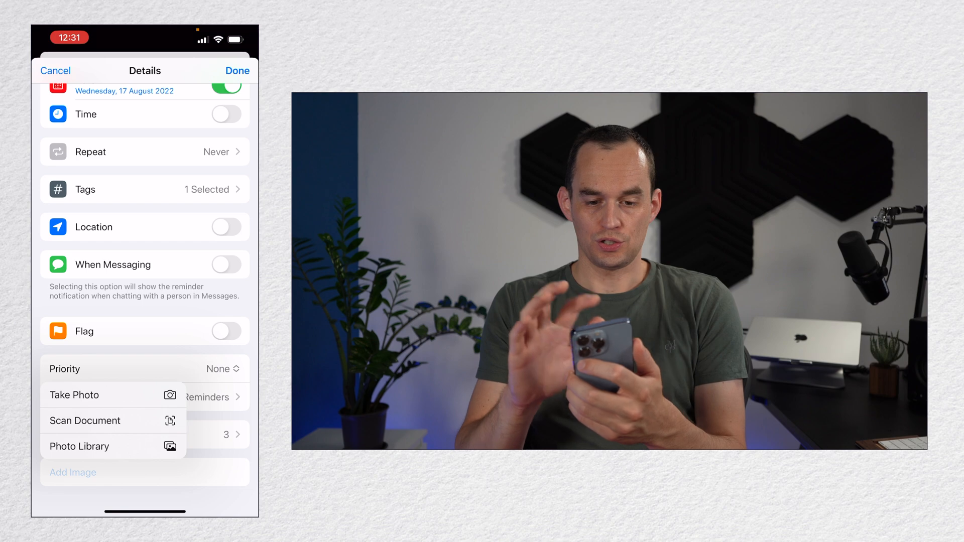
{"action": "left_click", "coordinate": [237, 70]}
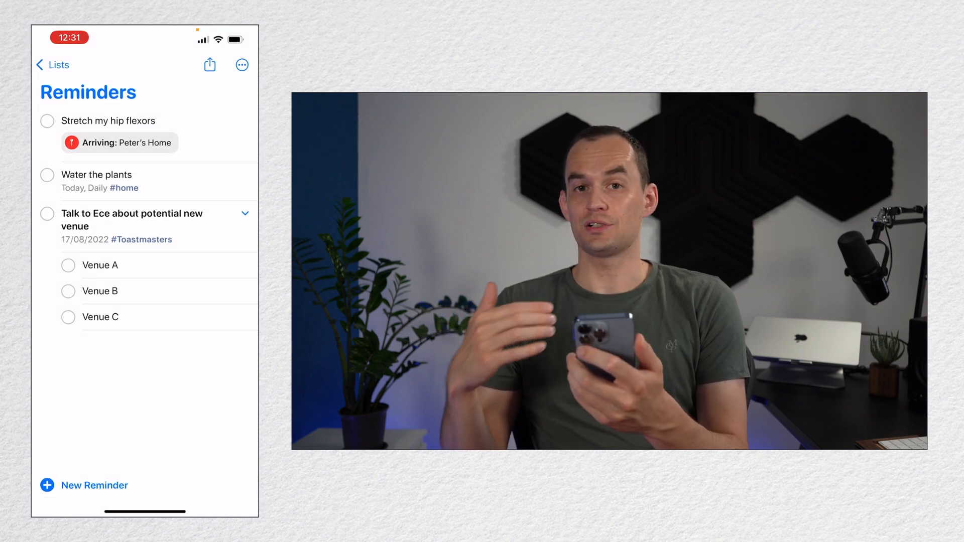
{"action": "left_click", "coordinate": [52, 65]}
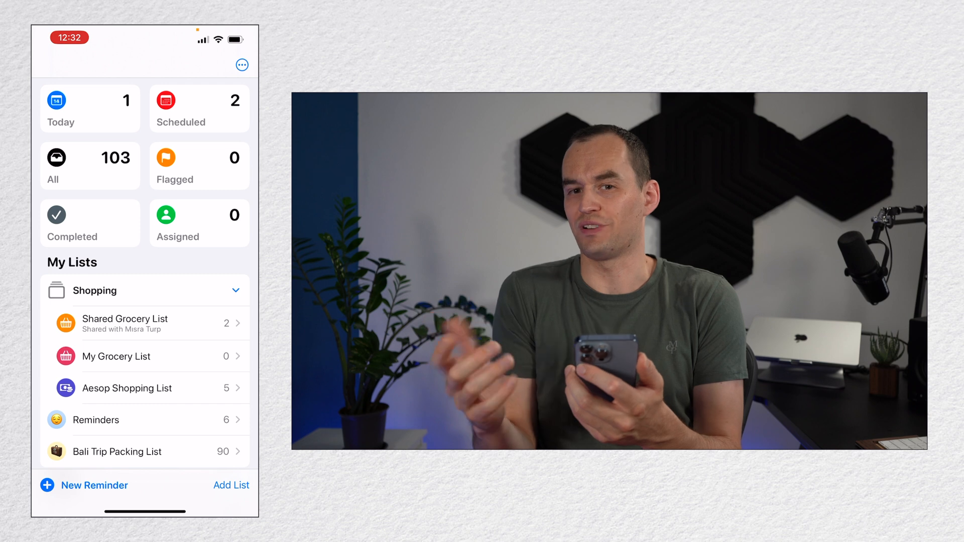
{"action": "left_click", "coordinate": [90, 109]}
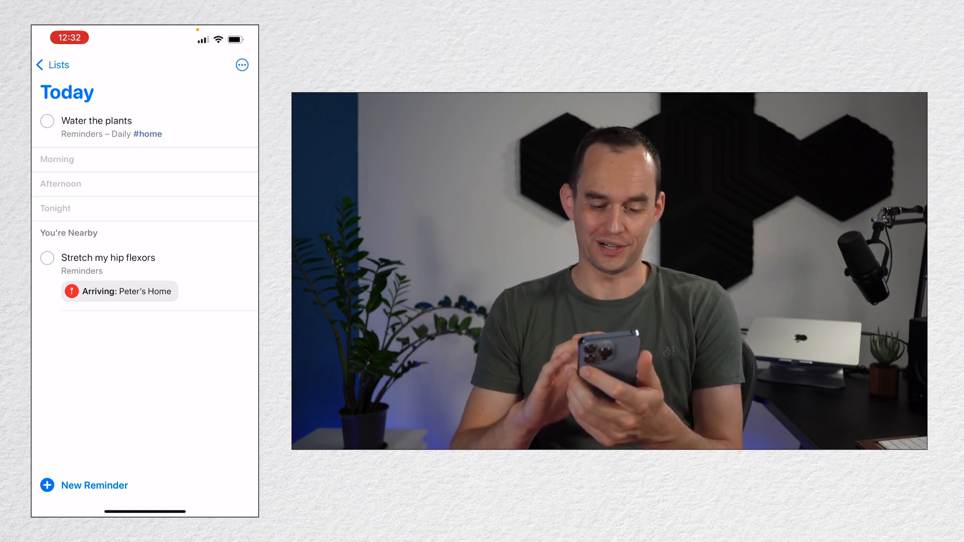
{"action": "left_click", "coordinate": [52, 64]}
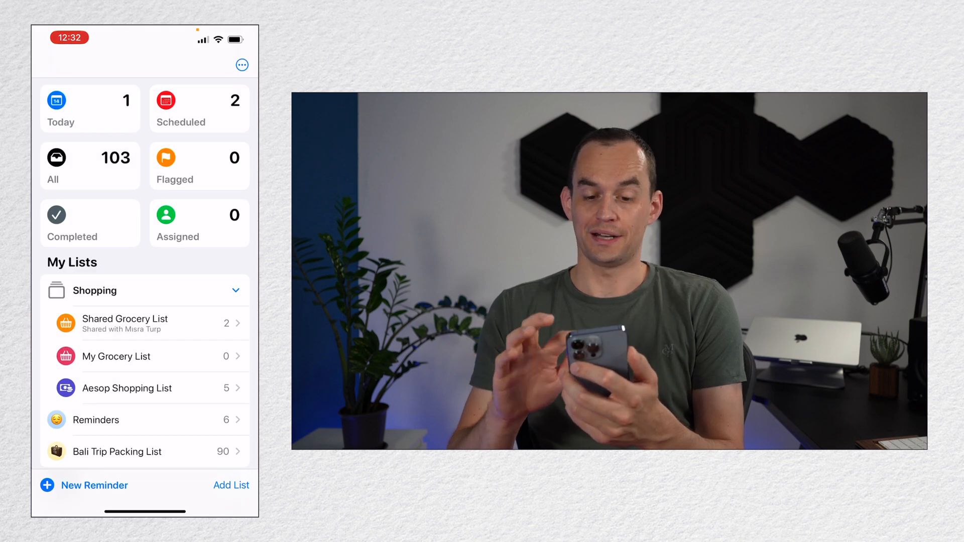
{"action": "left_click", "coordinate": [198, 109]}
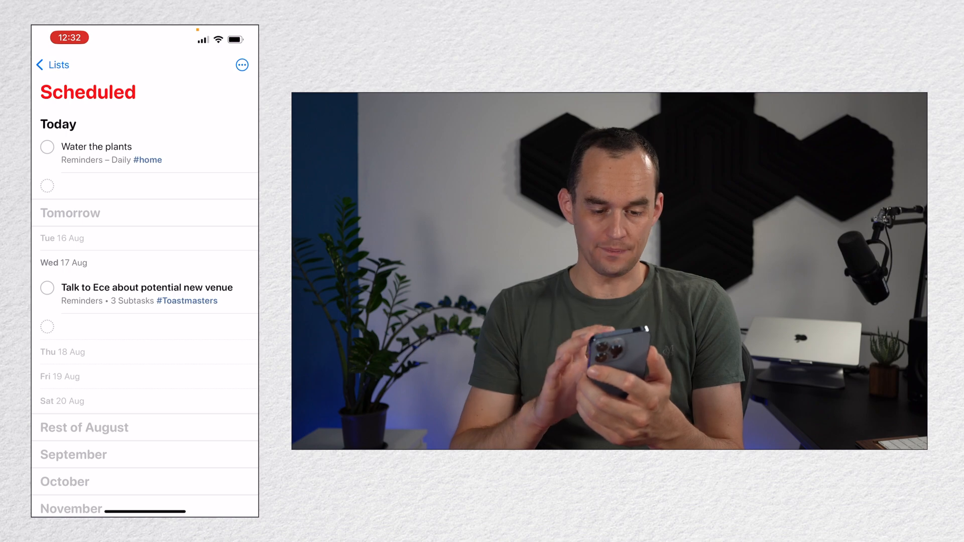
{"action": "left_click", "coordinate": [52, 65]}
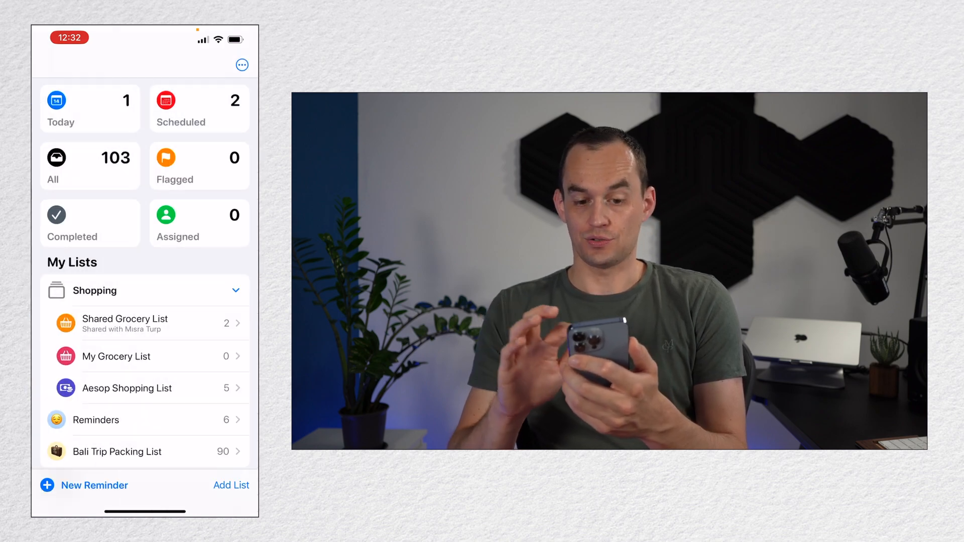
{"action": "left_click", "coordinate": [89, 165]}
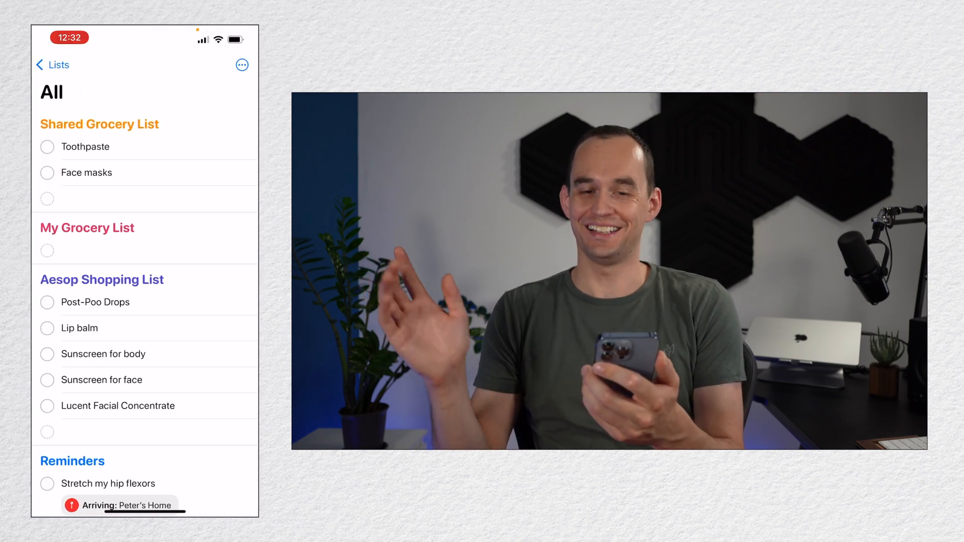
{"action": "left_click", "coordinate": [53, 65]}
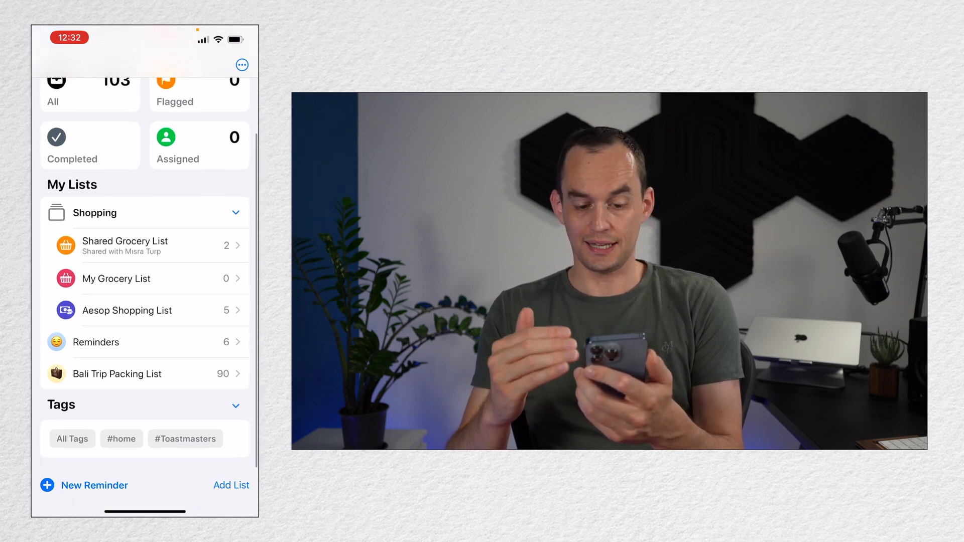
{"action": "left_click", "coordinate": [96, 342]}
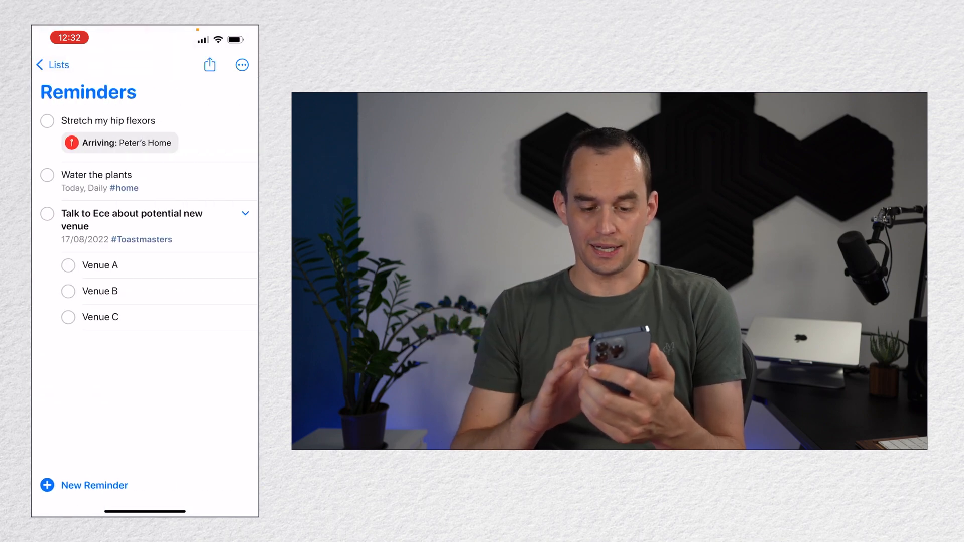
{"action": "left_click", "coordinate": [51, 64]}
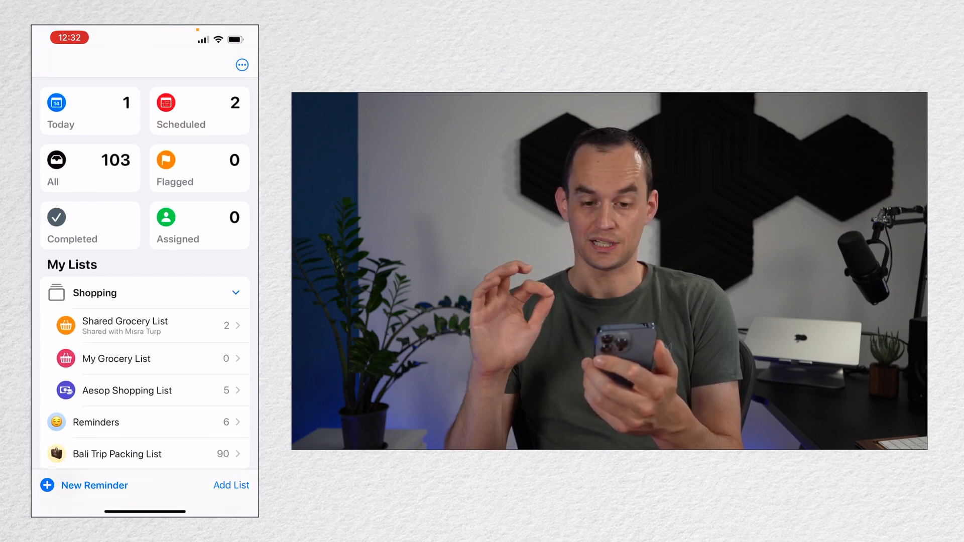
{"action": "left_click", "coordinate": [242, 65]}
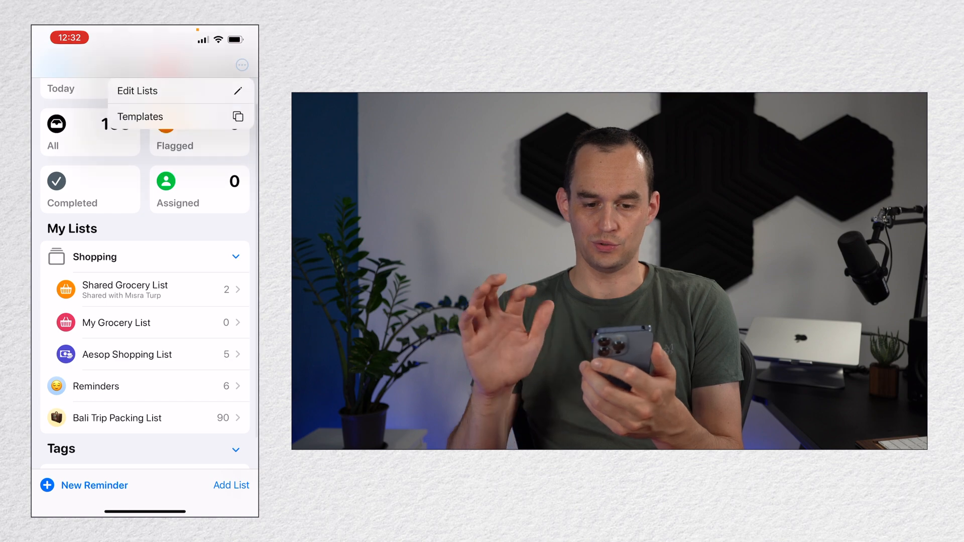
{"action": "left_click", "coordinate": [138, 91]}
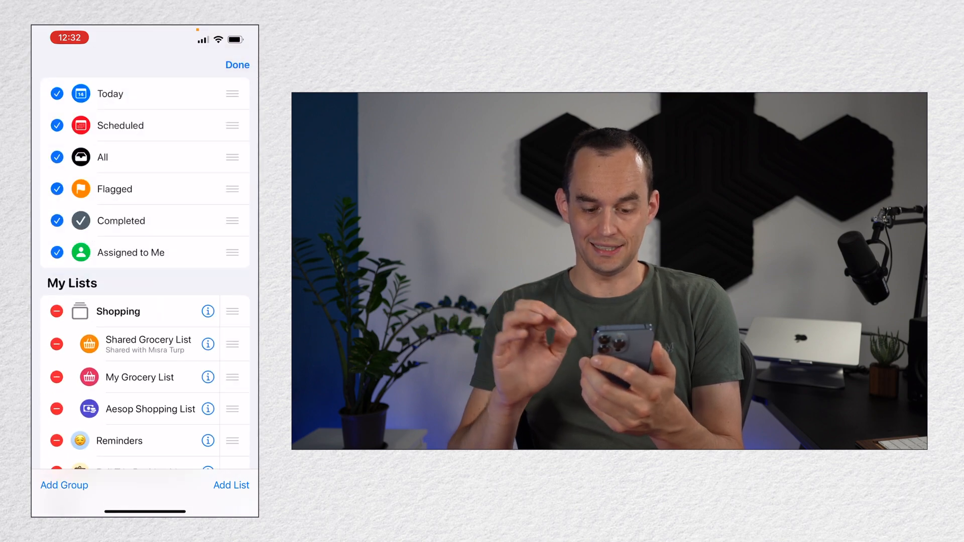
{"action": "left_click", "coordinate": [64, 486]}
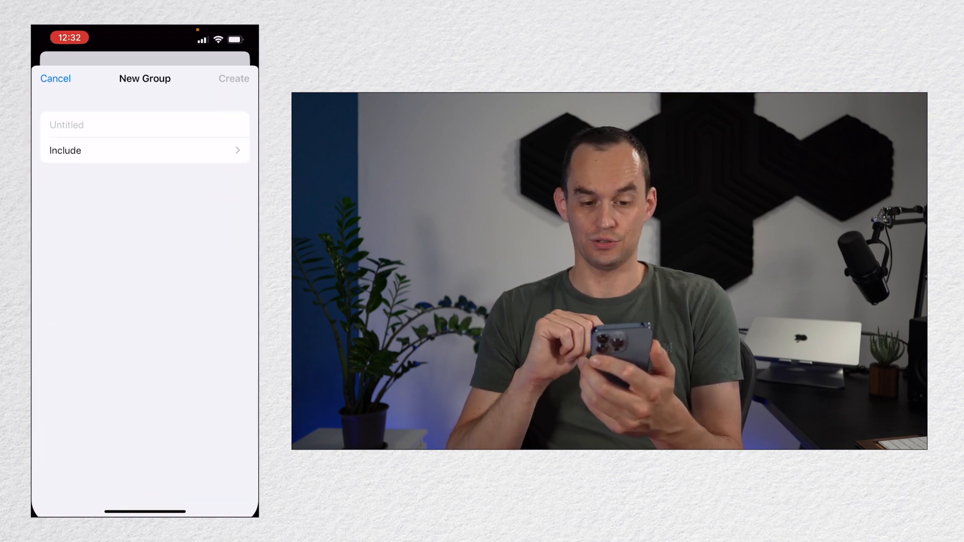
{"action": "left_click", "coordinate": [144, 151]}
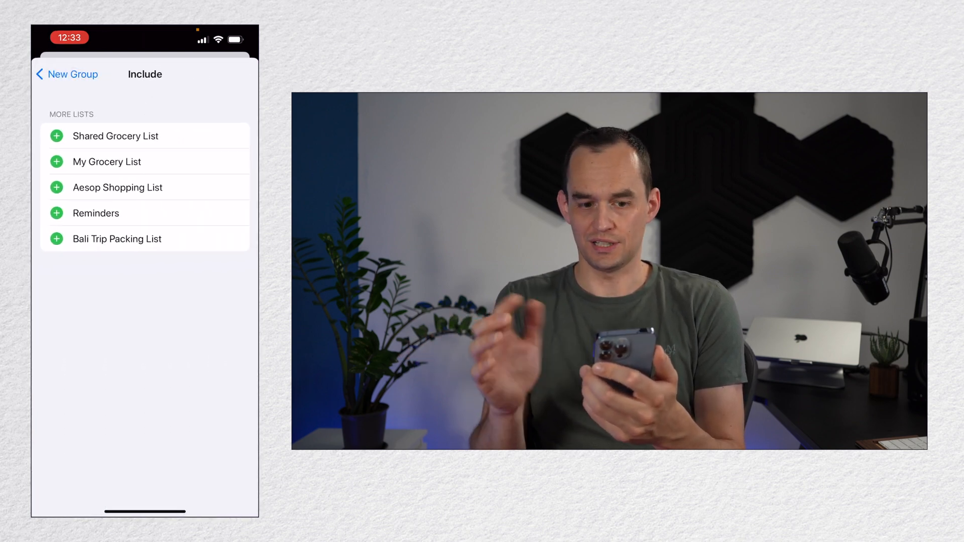
{"action": "left_click", "coordinate": [66, 73]}
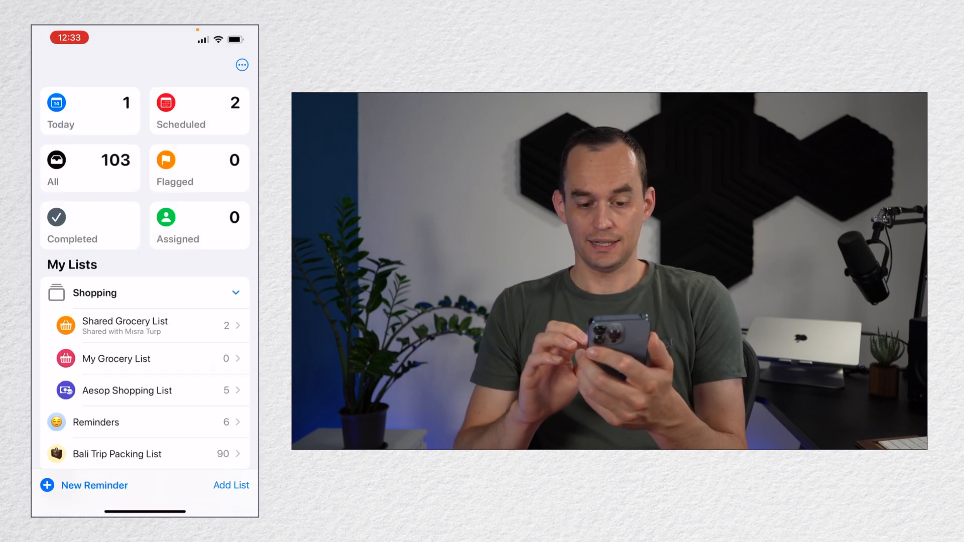
Step: Look inside the existing Bali Trip Packing List, then return to the lists overview
{"action": "scroll", "scroll_direction": "down", "scroll_amount": 3}
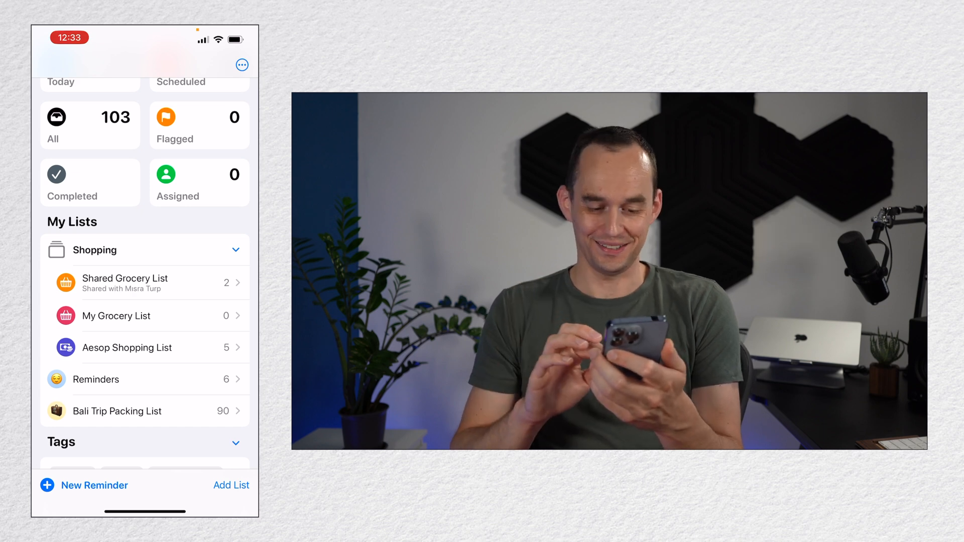
{"action": "left_click", "coordinate": [117, 412]}
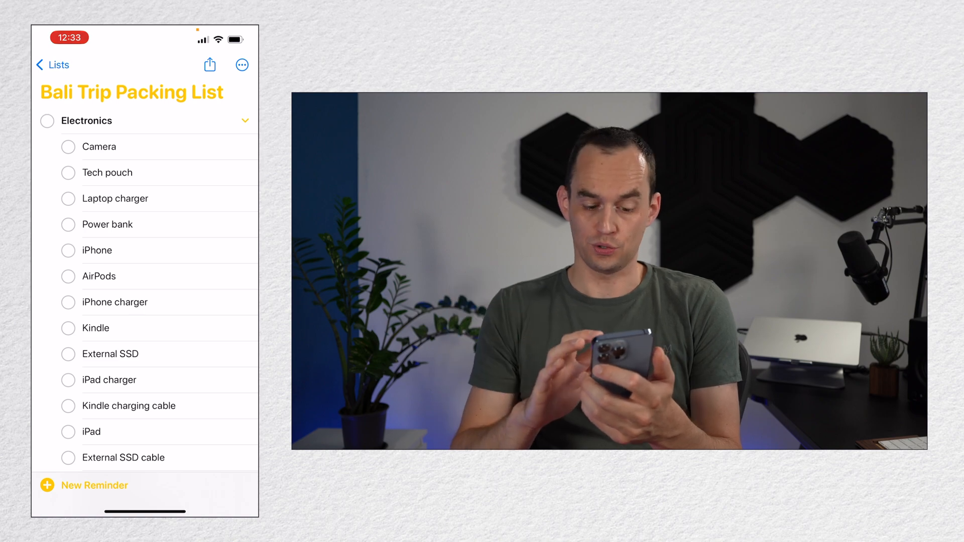
{"action": "left_click", "coordinate": [52, 64]}
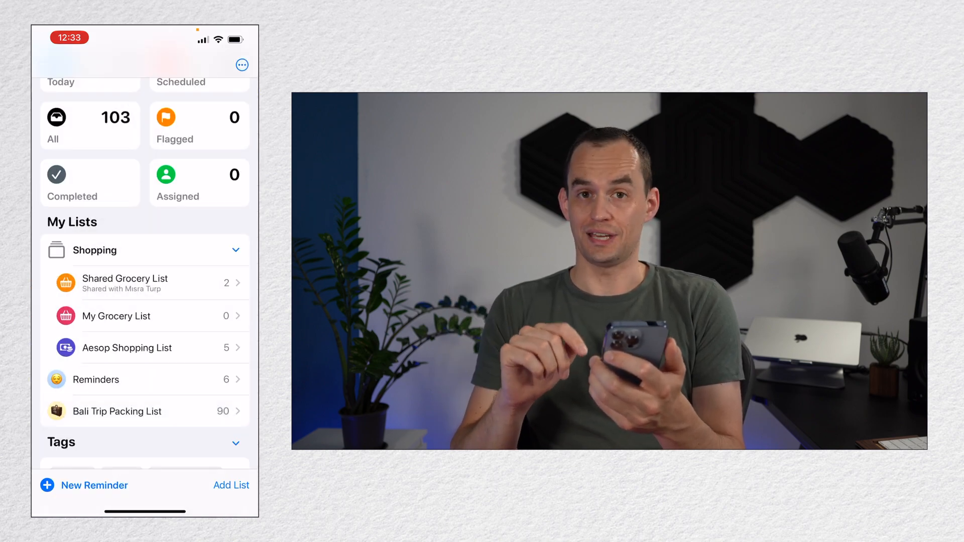
Step: Create 'Fictional Trip Packing List' from the Packing List template and open it
{"action": "left_click", "coordinate": [231, 486]}
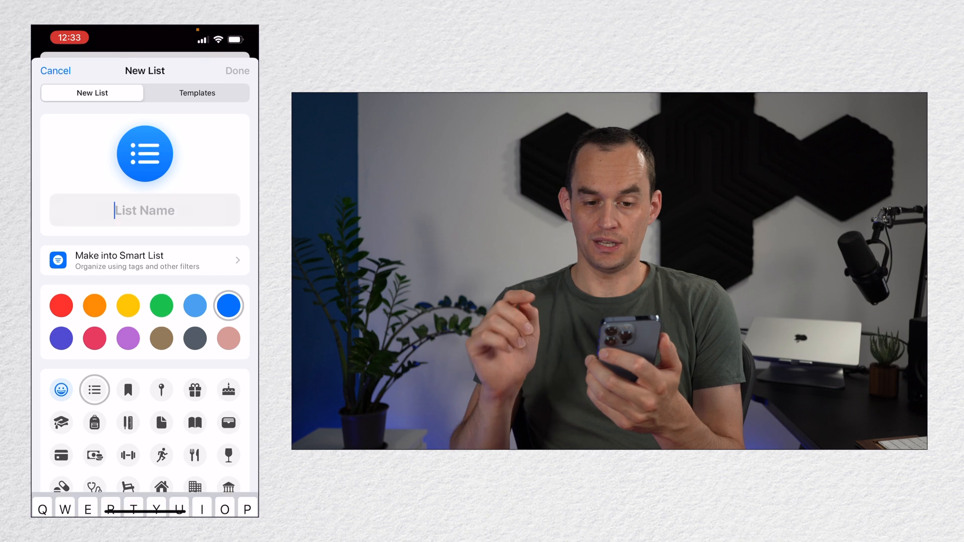
{"action": "left_click", "coordinate": [197, 92]}
{"action": "type", "text": "Fictional Trip P"}
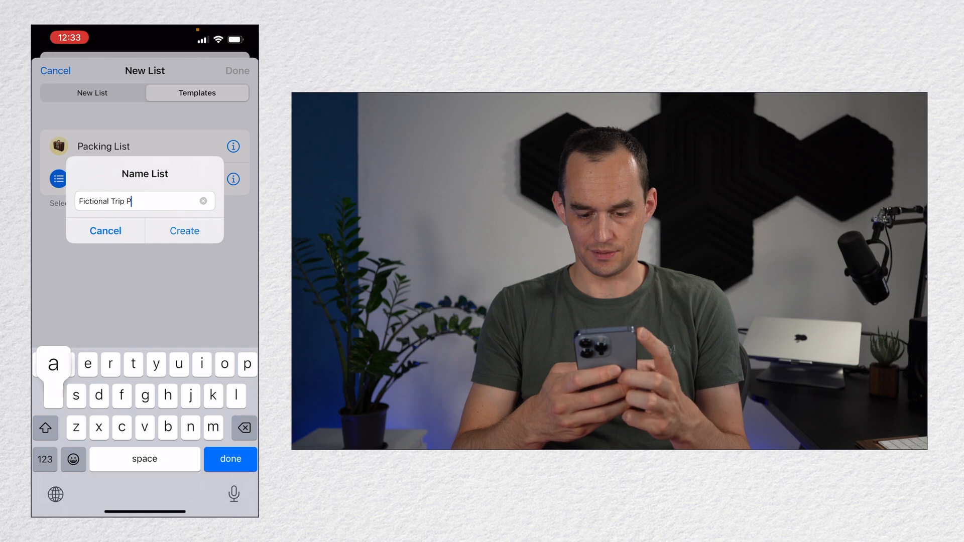
{"action": "type", "text": "acking Lis"}
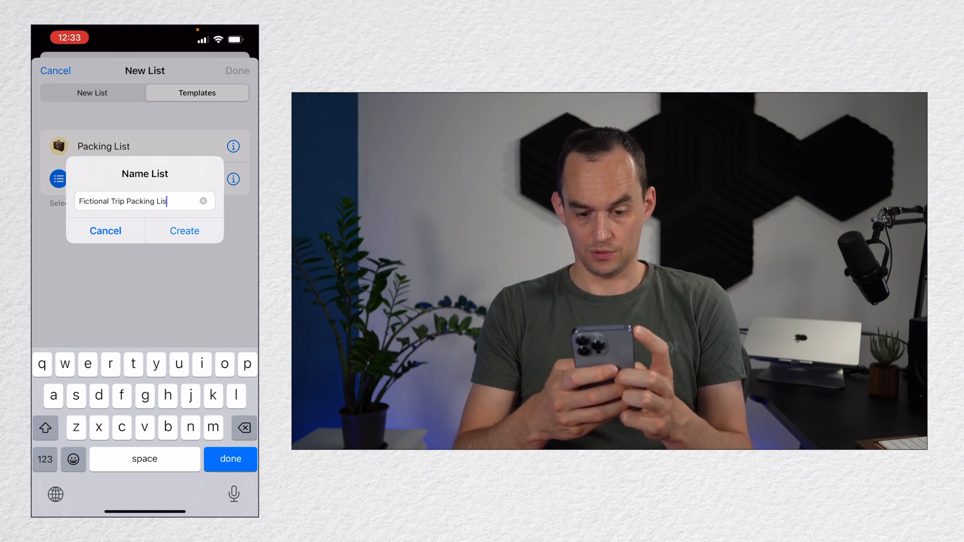
{"action": "left_click", "coordinate": [184, 231]}
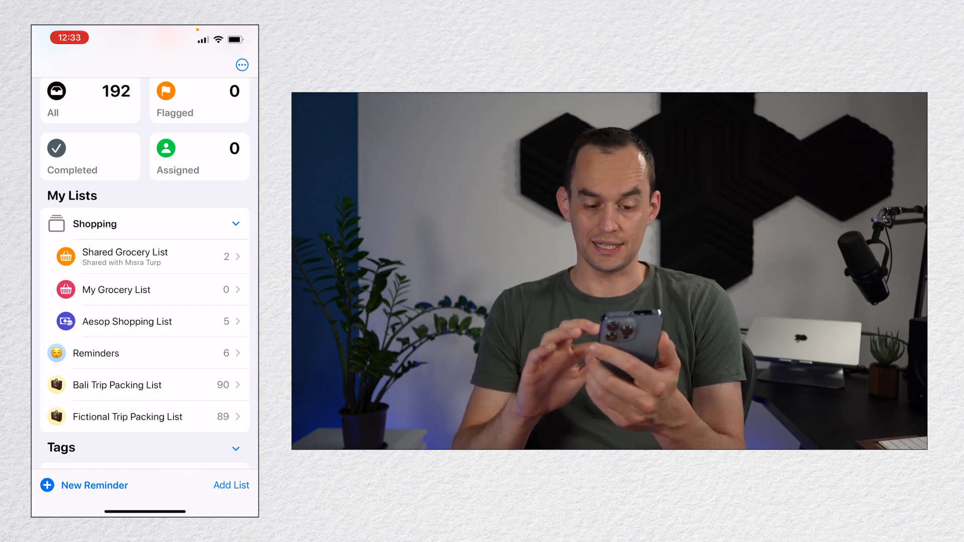
{"action": "left_click", "coordinate": [128, 415]}
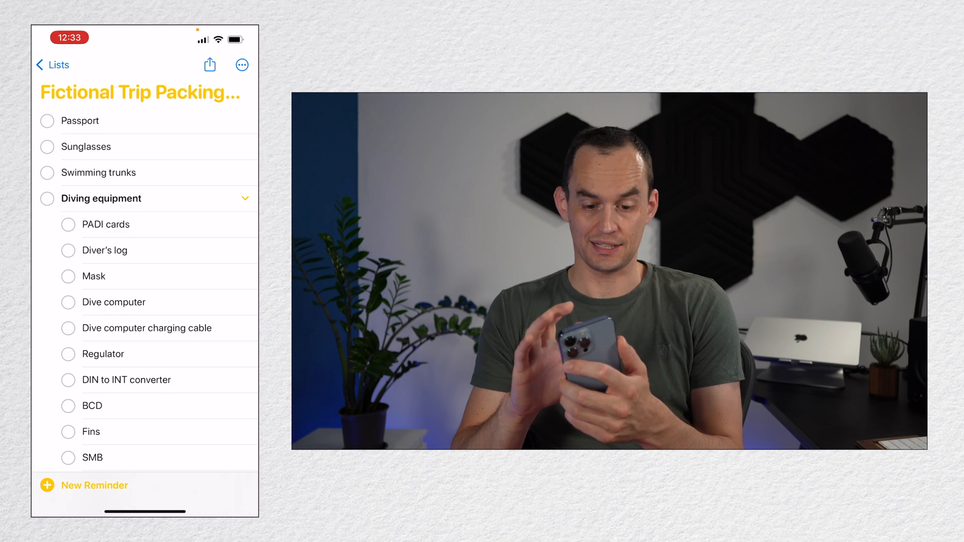
{"action": "left_click", "coordinate": [52, 65]}
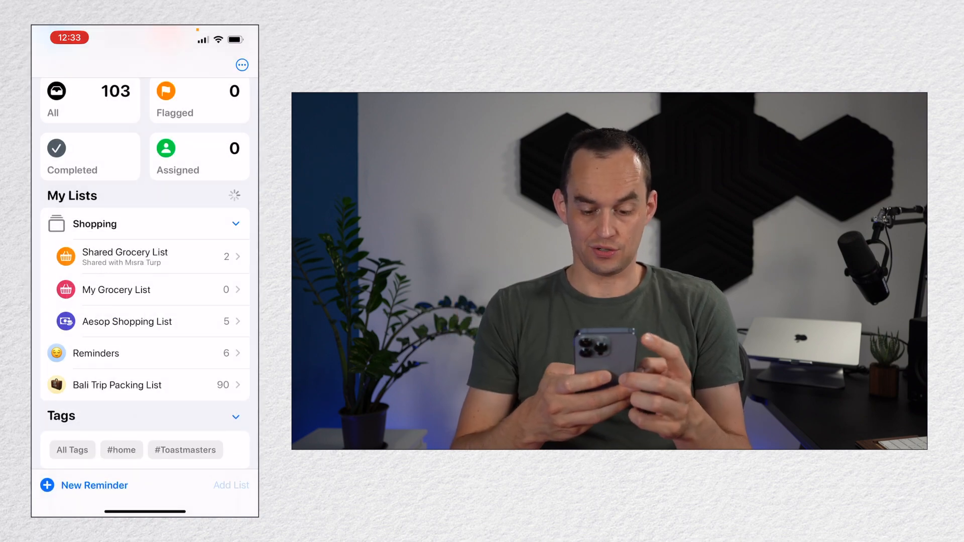
Step: Create a list named 'Just A List' and add two reminders to it
{"action": "left_click", "coordinate": [231, 485]}
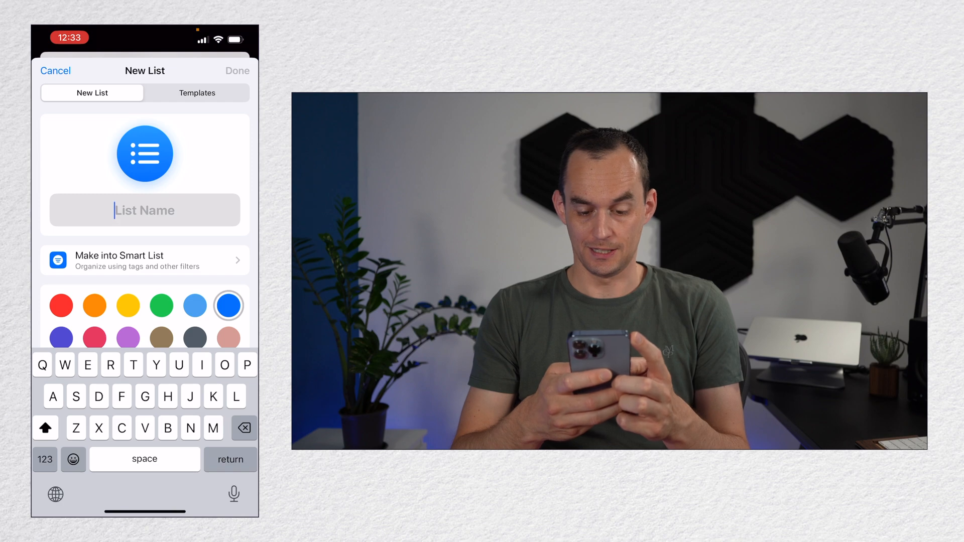
{"action": "type", "text": "Just A Lis"}
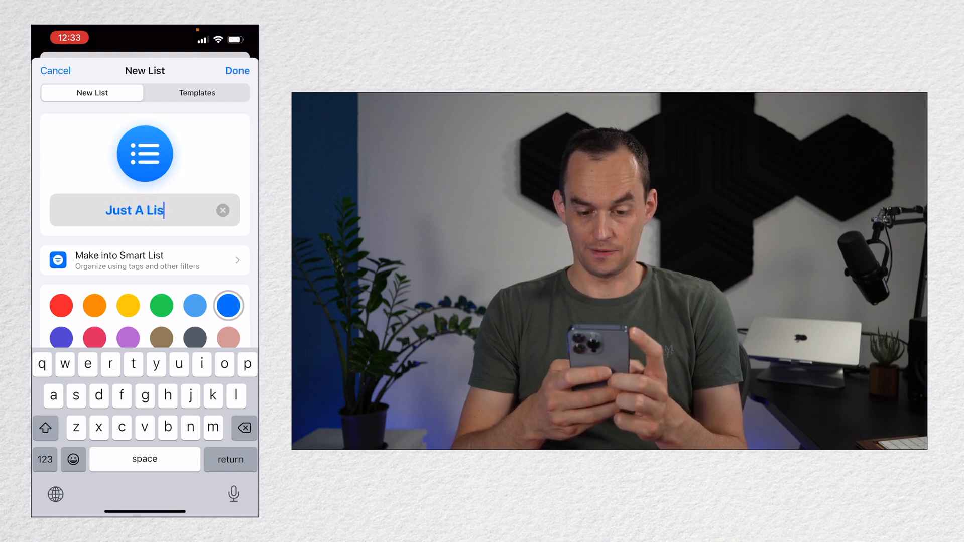
{"action": "left_click", "coordinate": [237, 70]}
{"action": "type", "text": "Anothe"}
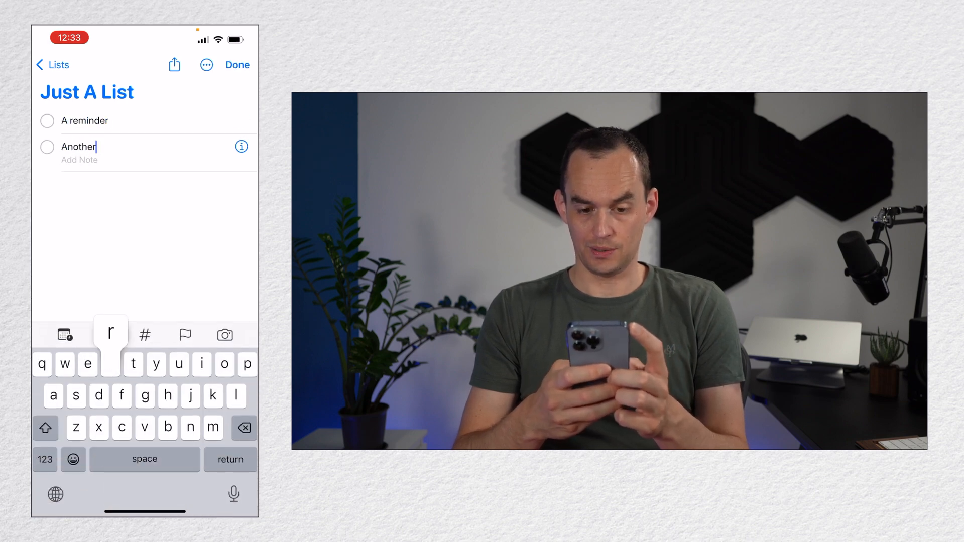
{"action": "type", "text": "reminder"}
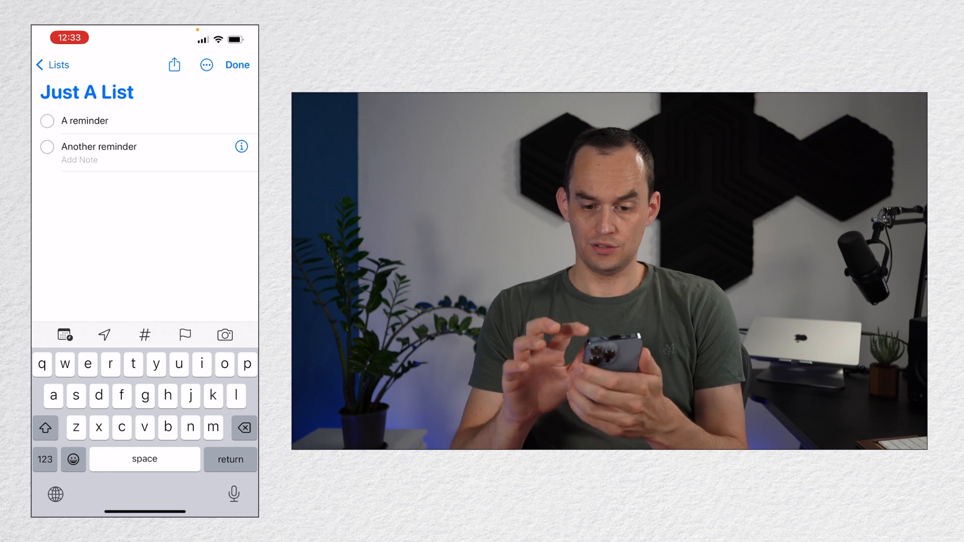
{"action": "left_click", "coordinate": [237, 64]}
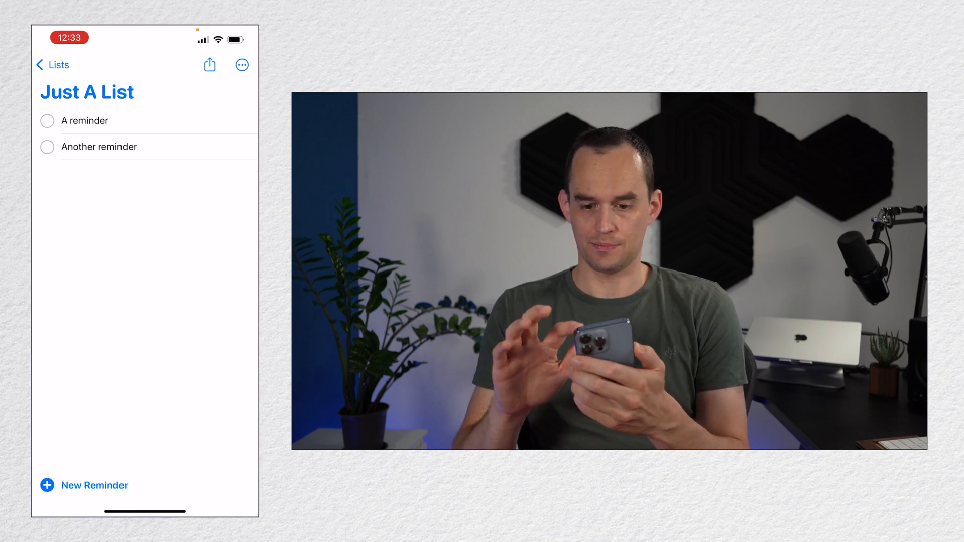
Step: Save Just A List as a template, check the Templates tab, then begin deleting the list
{"action": "left_click", "coordinate": [242, 64]}
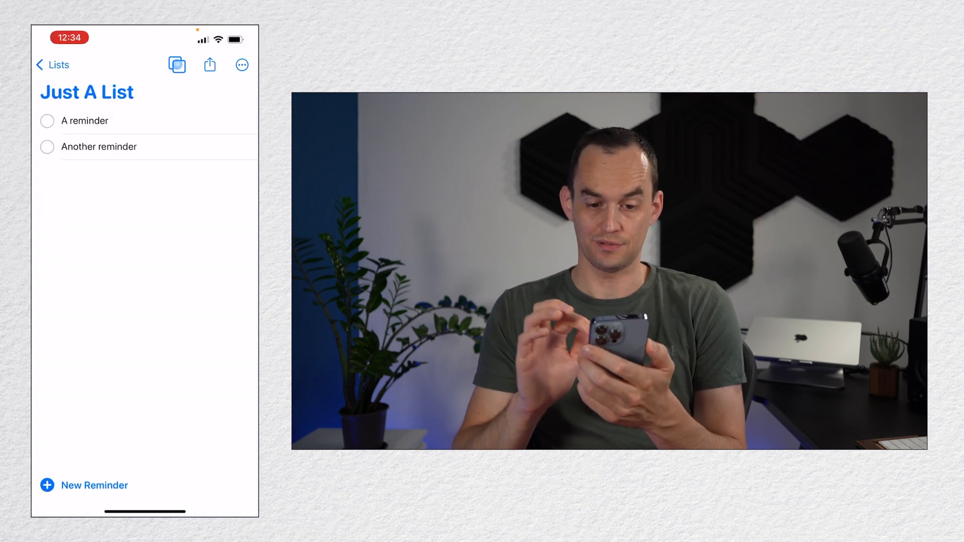
{"action": "left_click", "coordinate": [53, 64]}
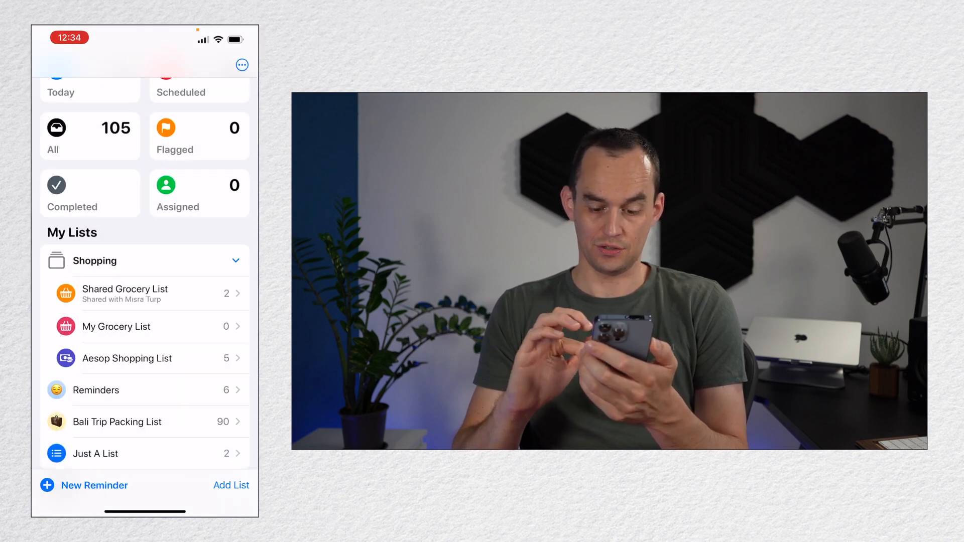
{"action": "left_click", "coordinate": [231, 486]}
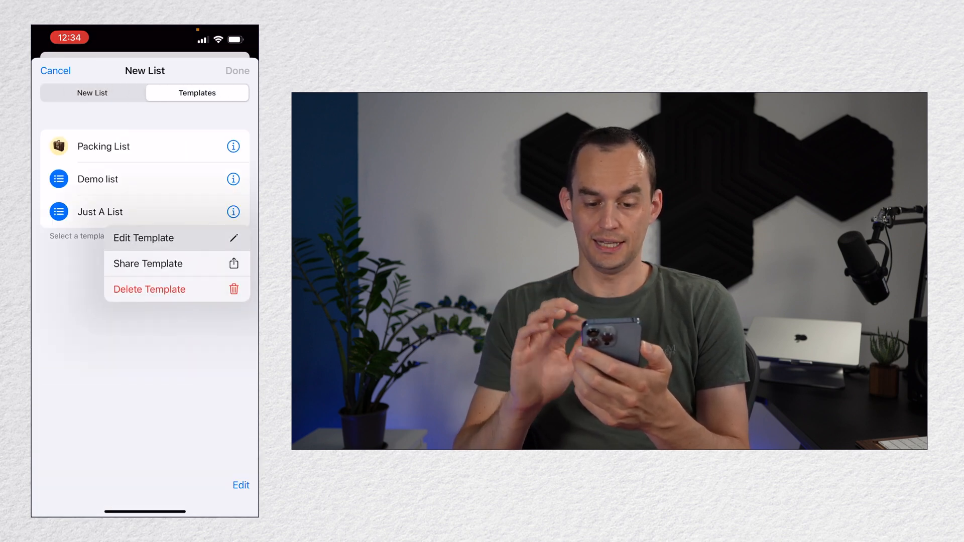
{"action": "left_click", "coordinate": [144, 238]}
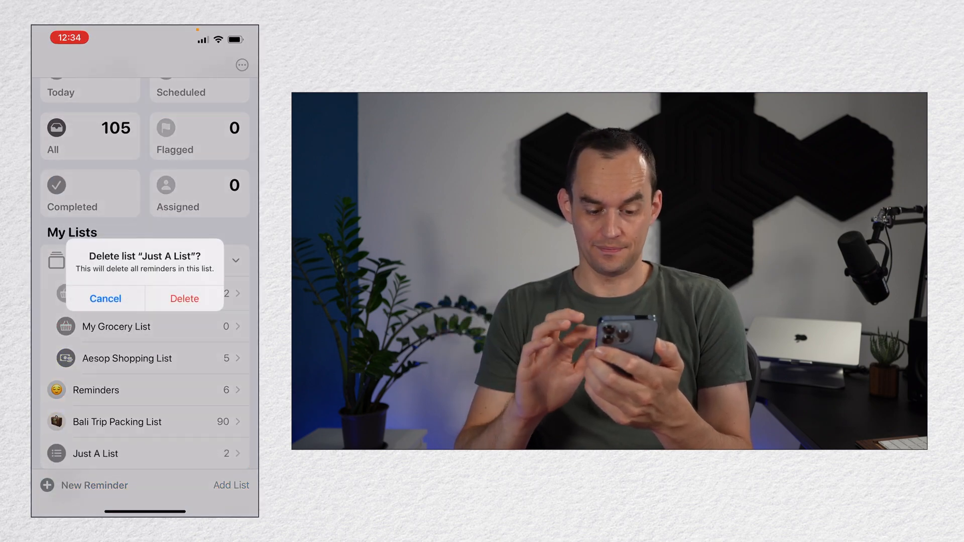
Step: Confirm deleting Just A List, glance at My Grocery List, then open the Shared Grocery List
{"action": "left_click", "coordinate": [183, 300]}
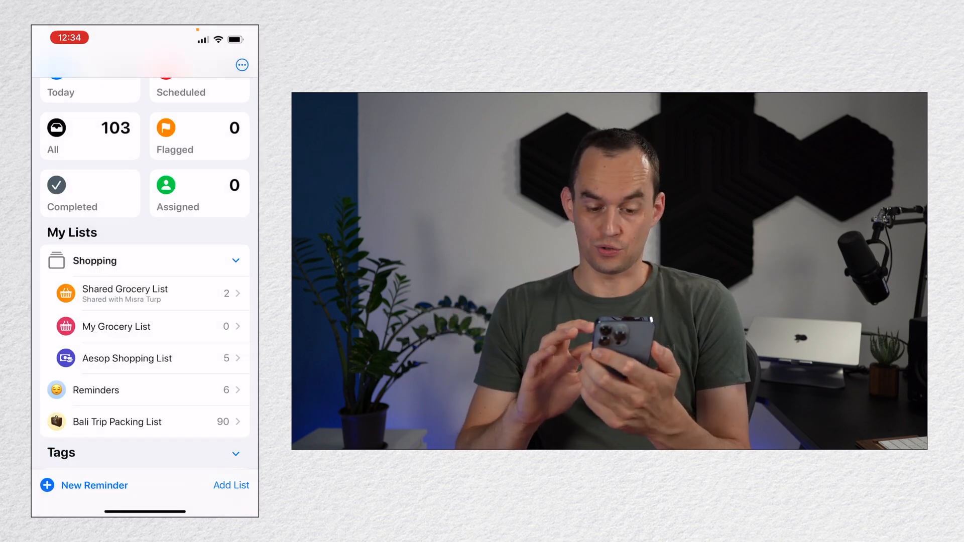
{"action": "left_click", "coordinate": [117, 327]}
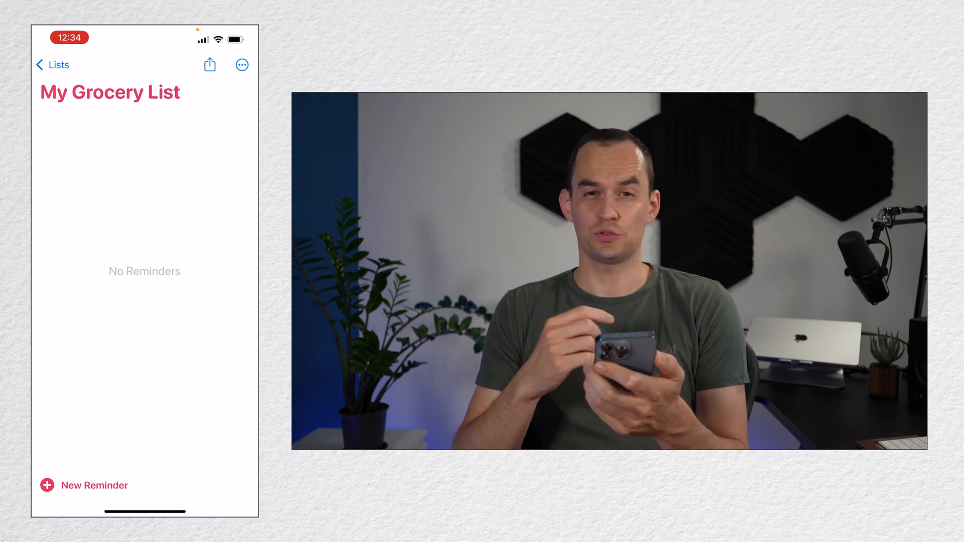
{"action": "left_click", "coordinate": [53, 64]}
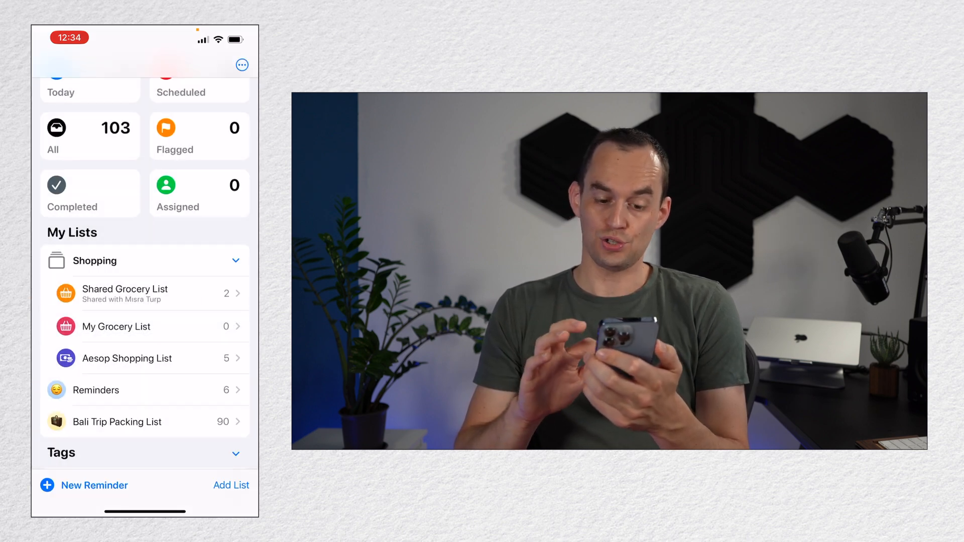
{"action": "left_click", "coordinate": [125, 289]}
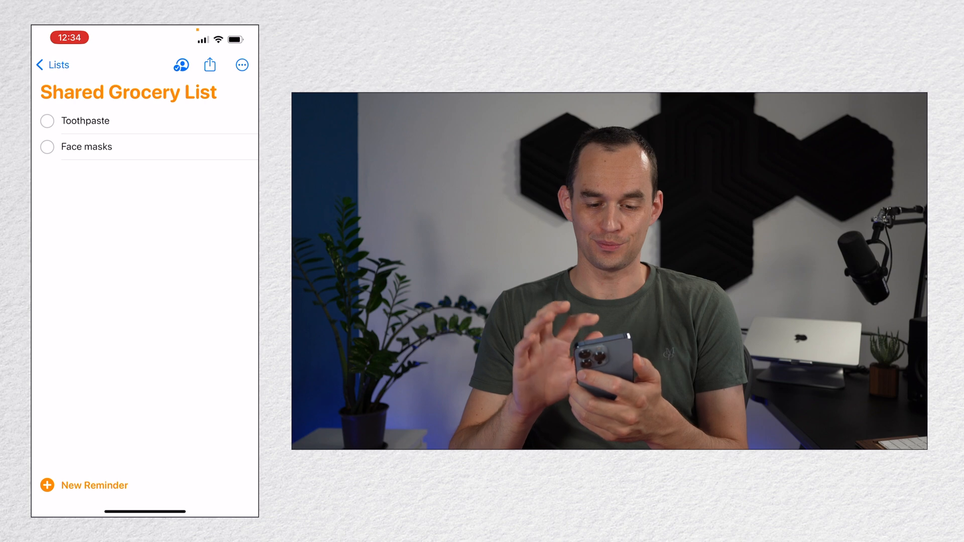
Step: Assign the Toothpaste item to a list member and return to the overview
{"action": "left_click", "coordinate": [85, 121]}
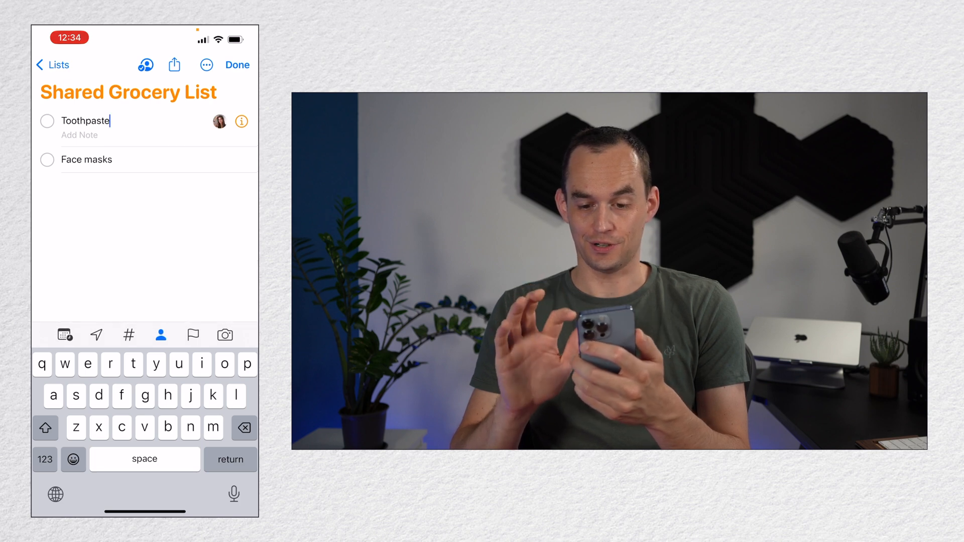
{"action": "left_click", "coordinate": [237, 64]}
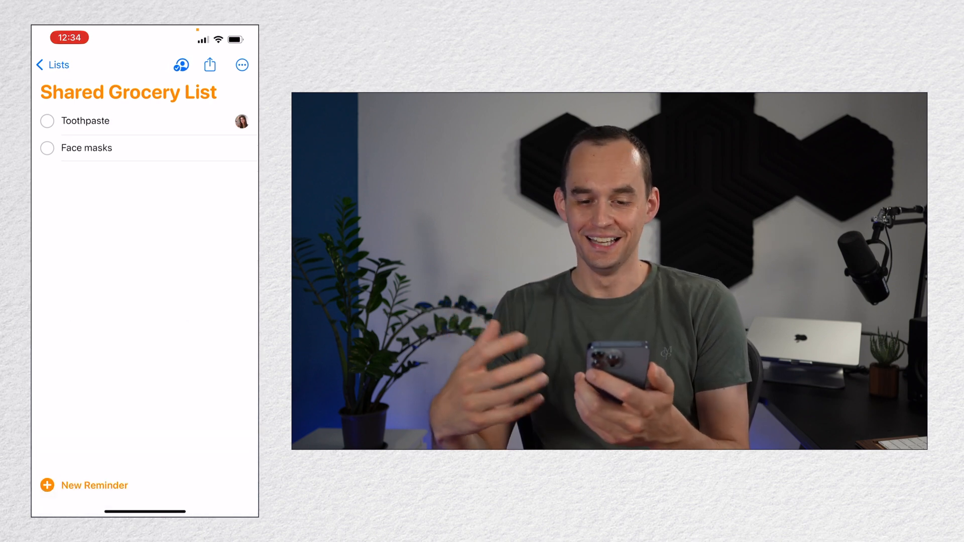
{"action": "left_click", "coordinate": [53, 64]}
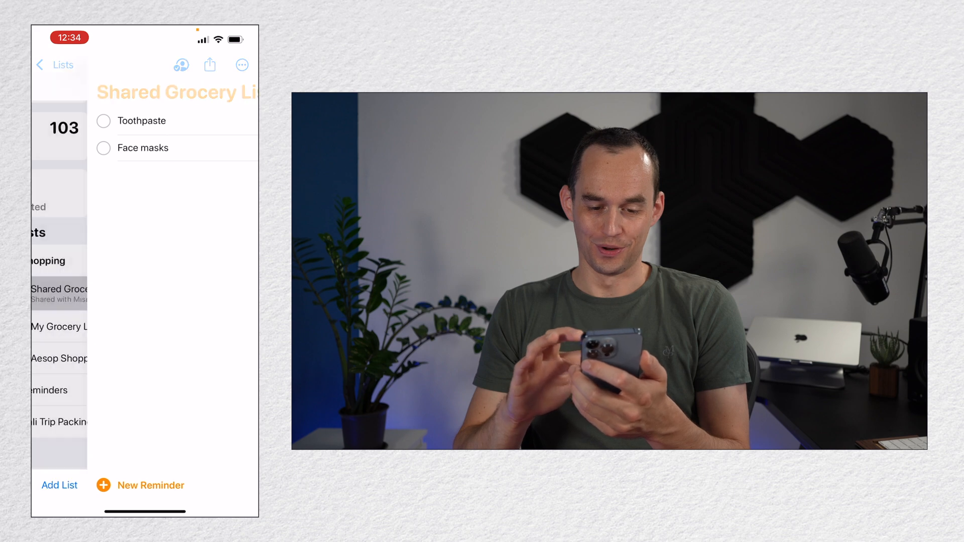
{"action": "left_click", "coordinate": [54, 65]}
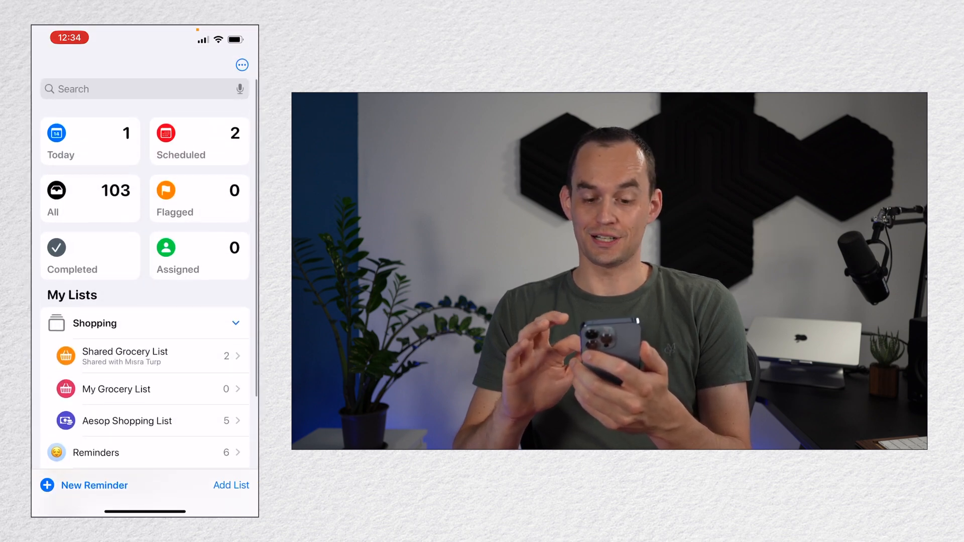
Step: Assign the Face masks item to me and check the Assigned count
{"action": "left_click", "coordinate": [198, 255]}
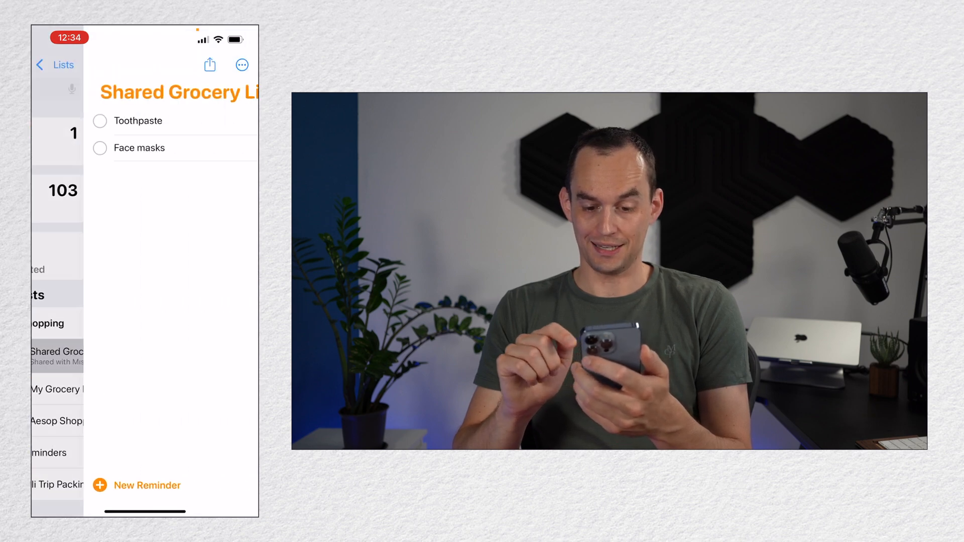
{"action": "left_click", "coordinate": [139, 148]}
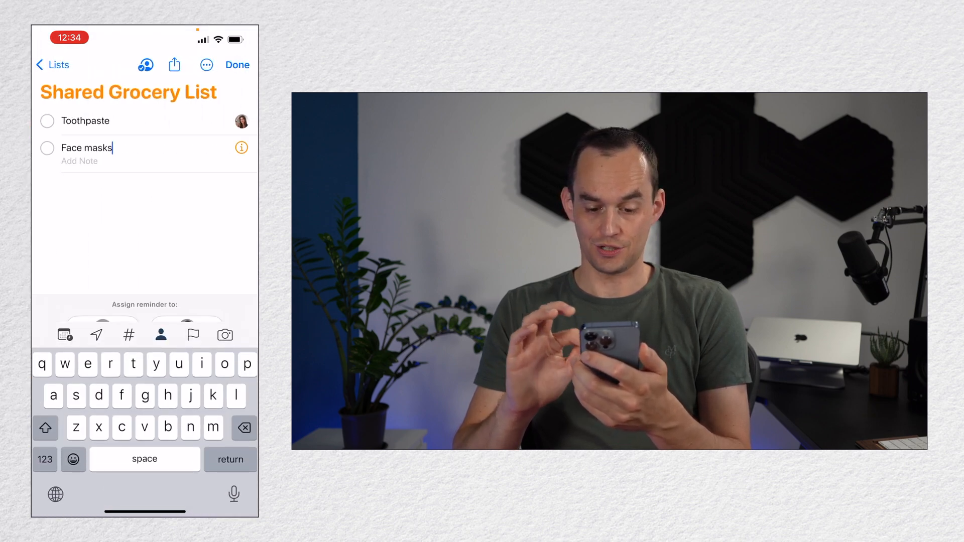
{"action": "left_click", "coordinate": [237, 65]}
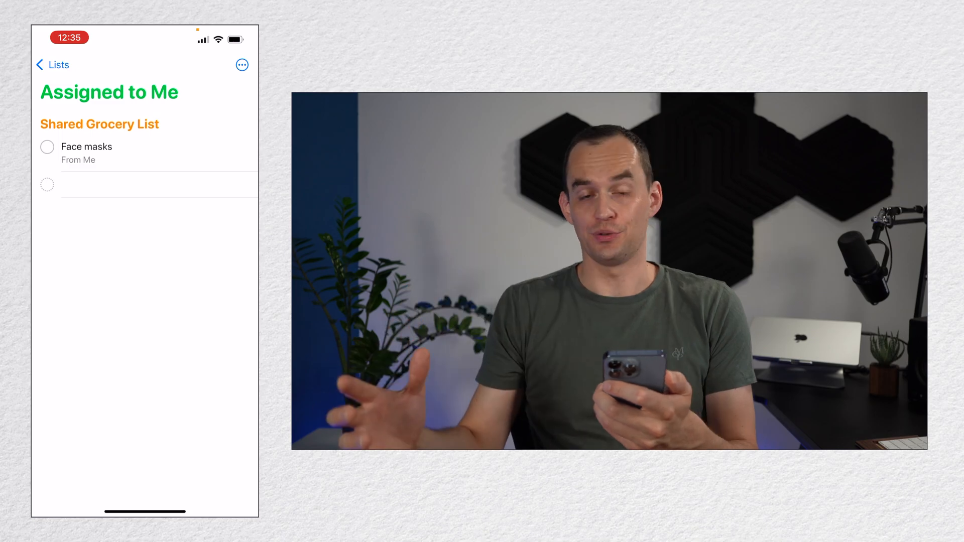
{"action": "left_click", "coordinate": [53, 64]}
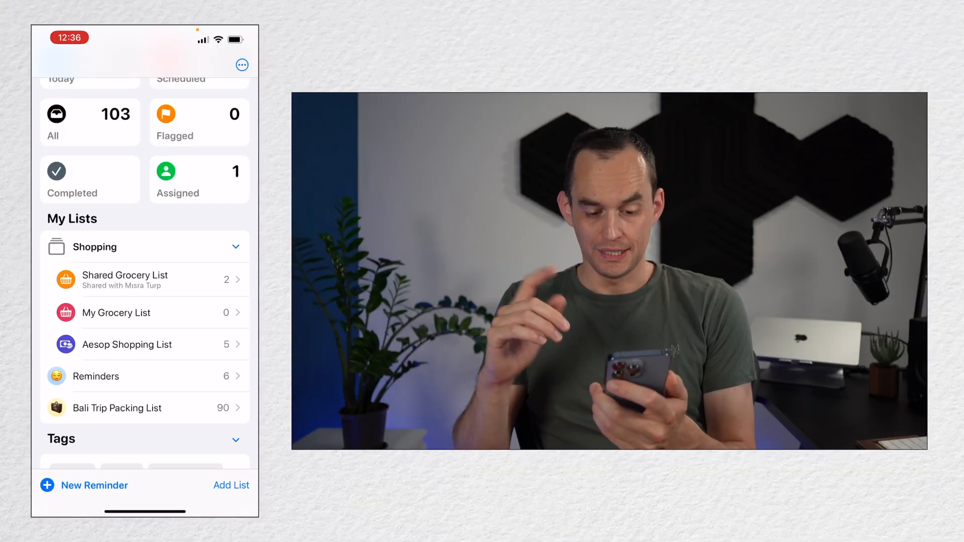
Step: Add the reminder 'Bring a note' tagged #Toastmasters to the Reminders list
{"action": "left_click", "coordinate": [96, 377]}
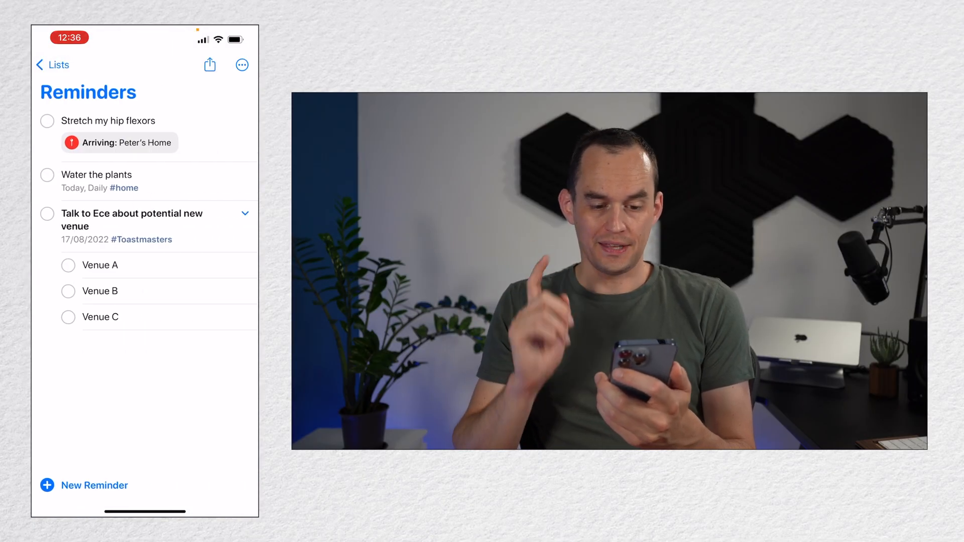
{"action": "left_click", "coordinate": [84, 486]}
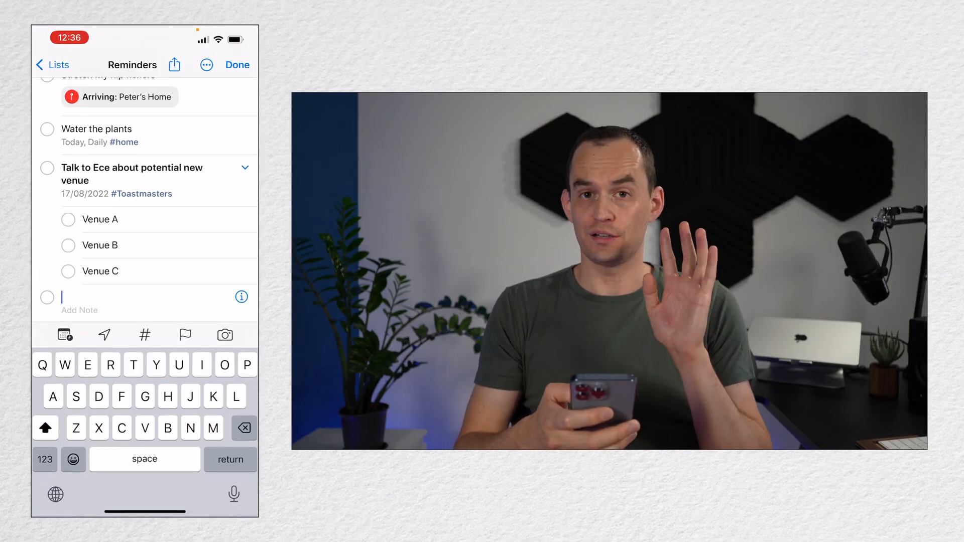
{"action": "type", "text": "Brin"}
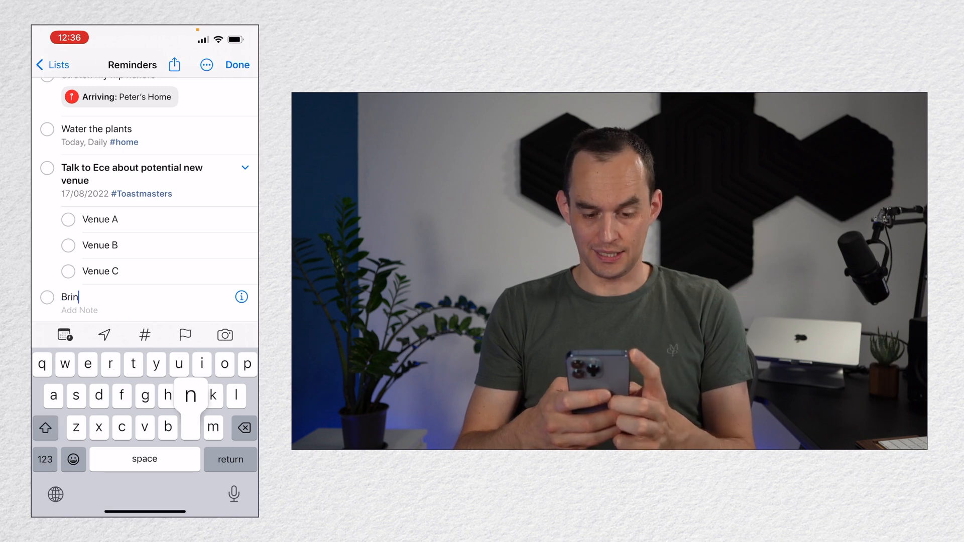
{"action": "type", "text": "g a note"}
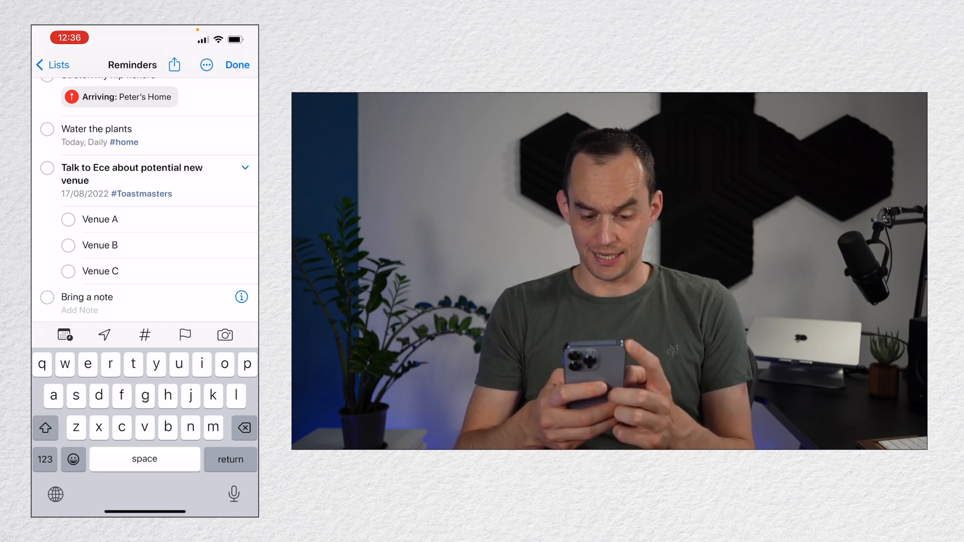
{"action": "type", "text": "#Toastmasters"}
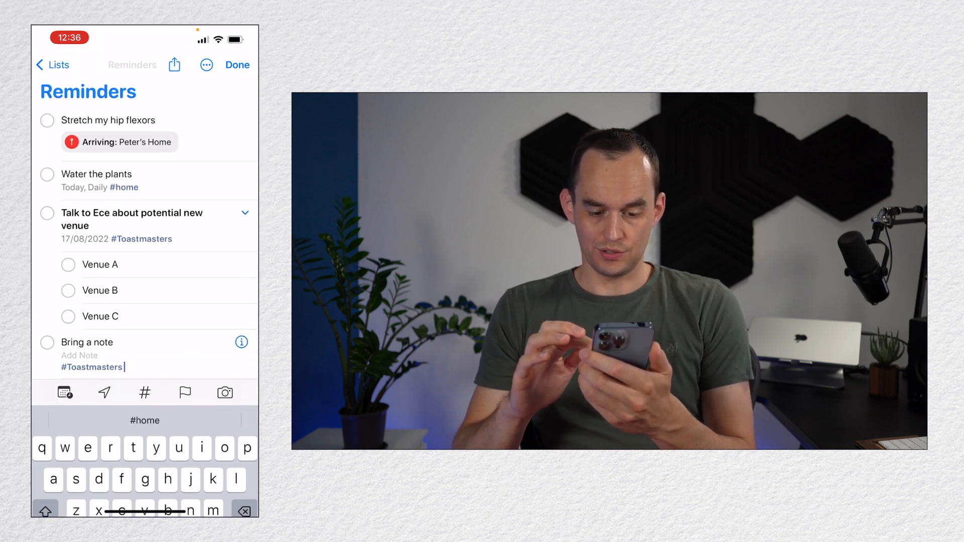
{"action": "left_click", "coordinate": [237, 65]}
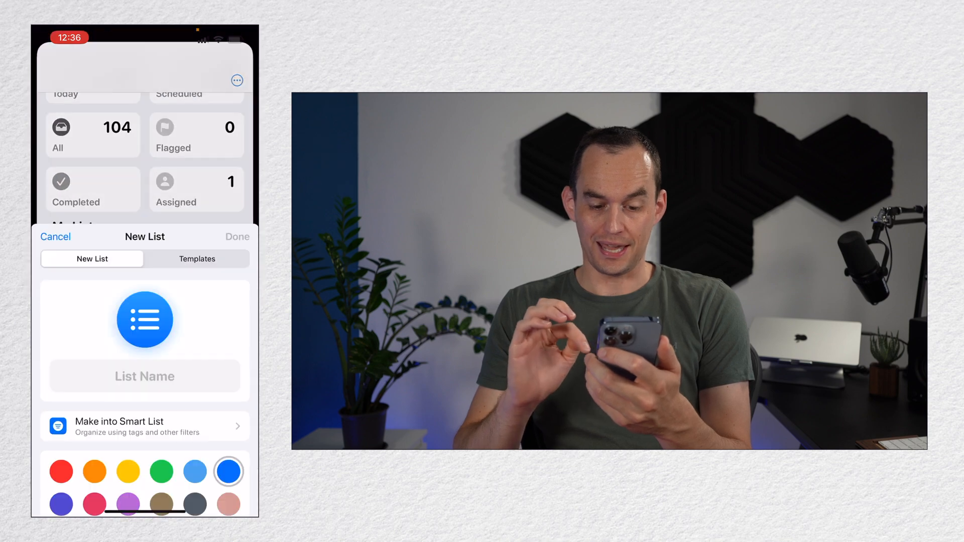
Step: Name the new list 'Toastmasters Reminders Without A Date'
{"action": "left_click", "coordinate": [144, 377]}
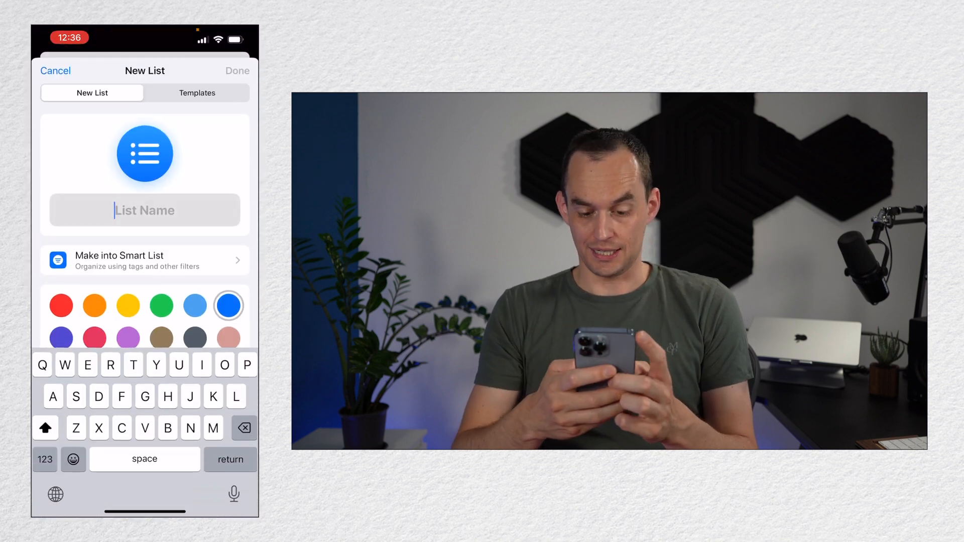
{"action": "type", "text": "Toastmaster"}
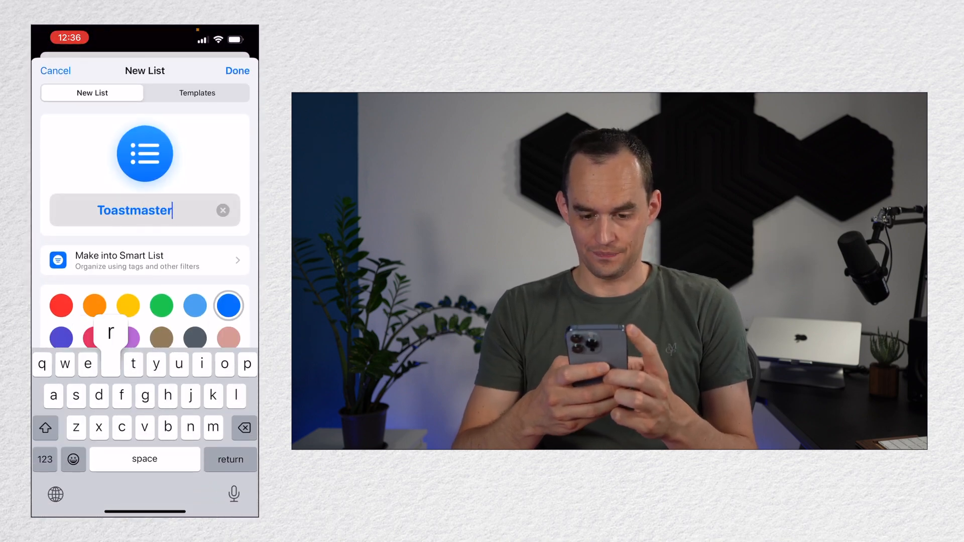
{"action": "type", "text": "s Reminders"}
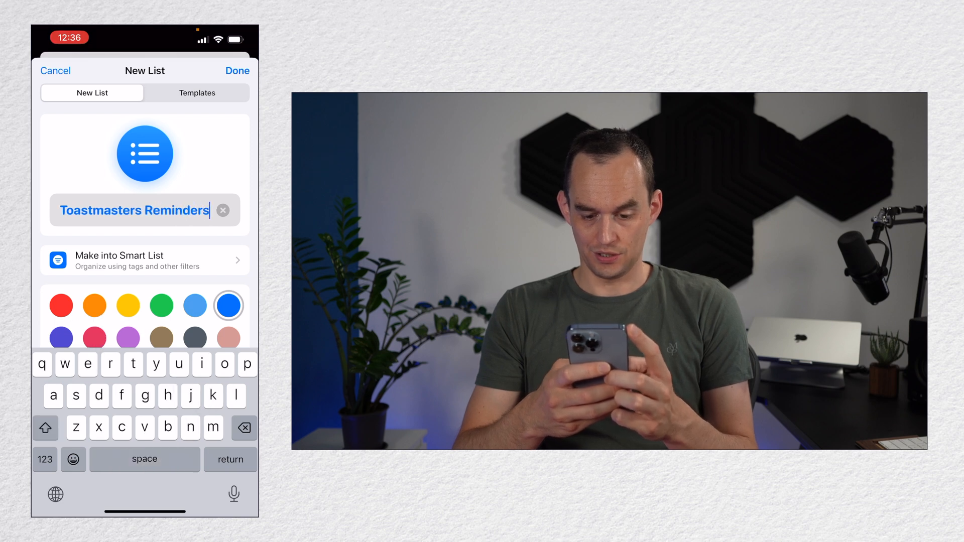
{"action": "type", "text": "Without A"}
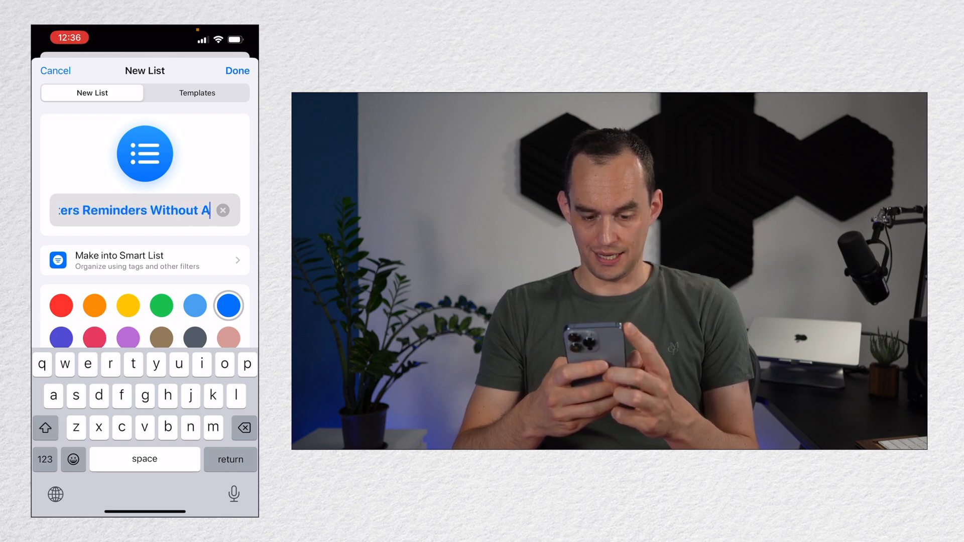
{"action": "type", "text": "Date"}
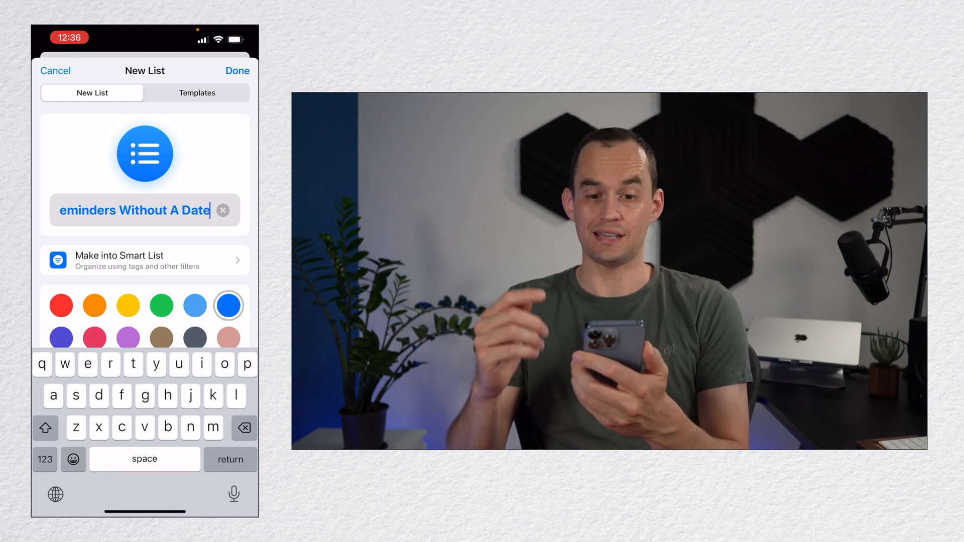
Step: Make it a smart list filtering the #Toastmasters tag with No Date, and save it
{"action": "left_click", "coordinate": [145, 260]}
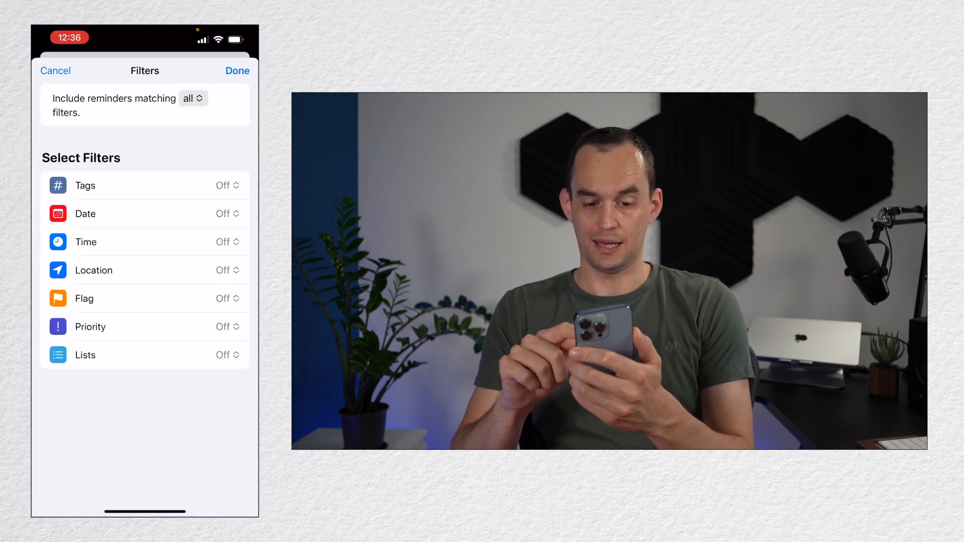
{"action": "left_click", "coordinate": [226, 185]}
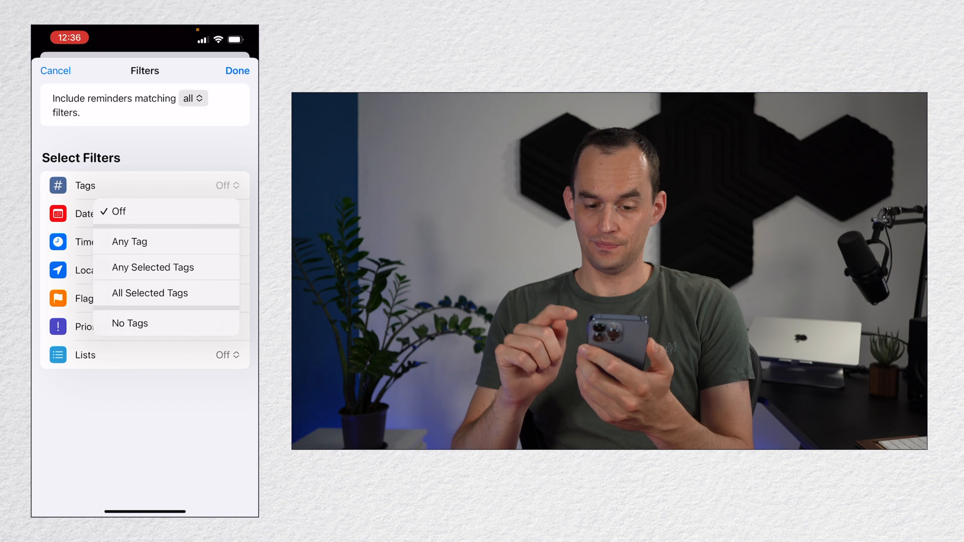
{"action": "left_click", "coordinate": [128, 241]}
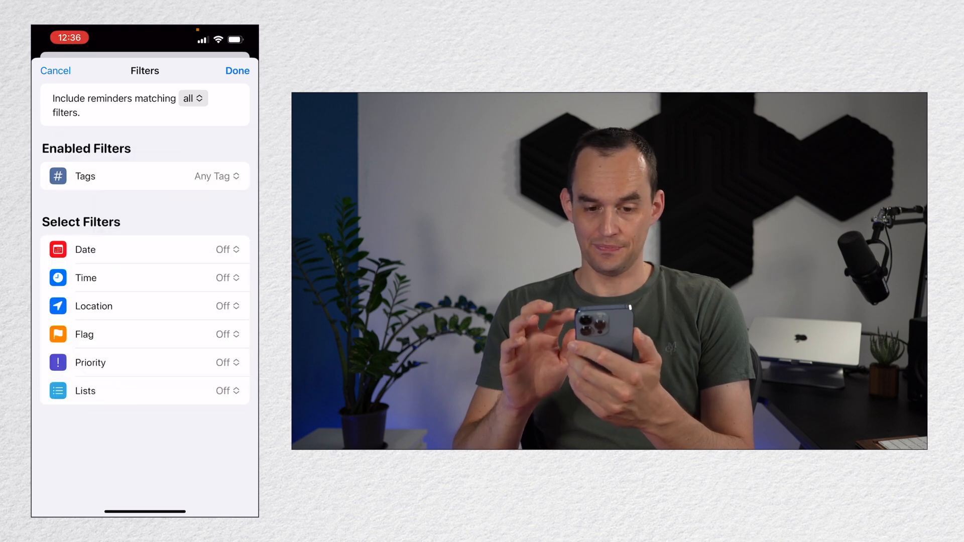
{"action": "left_click", "coordinate": [217, 177]}
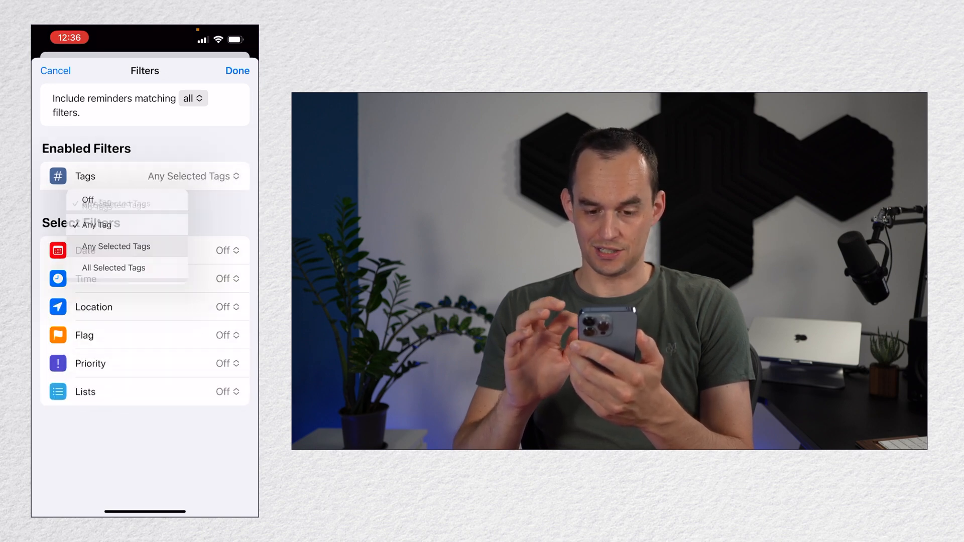
{"action": "left_click", "coordinate": [116, 247]}
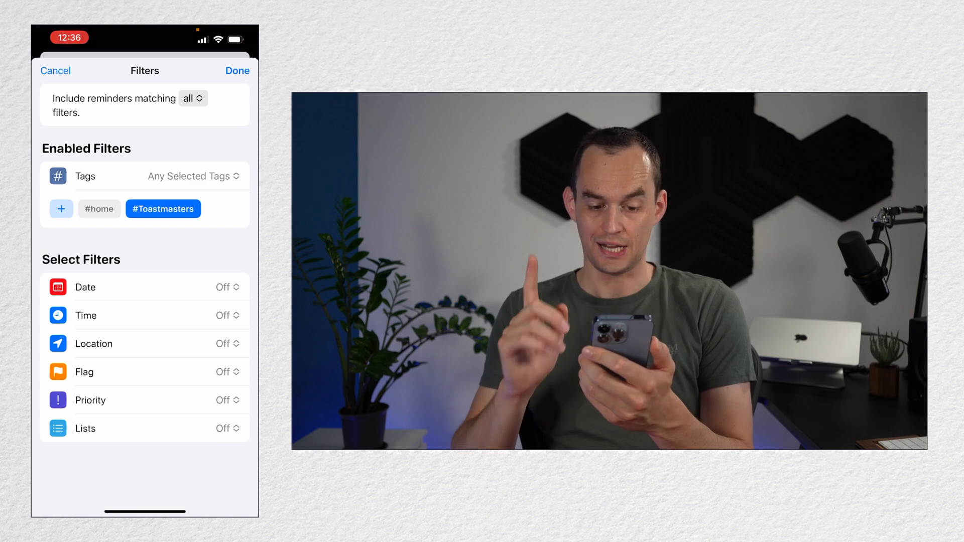
{"action": "left_click", "coordinate": [226, 287]}
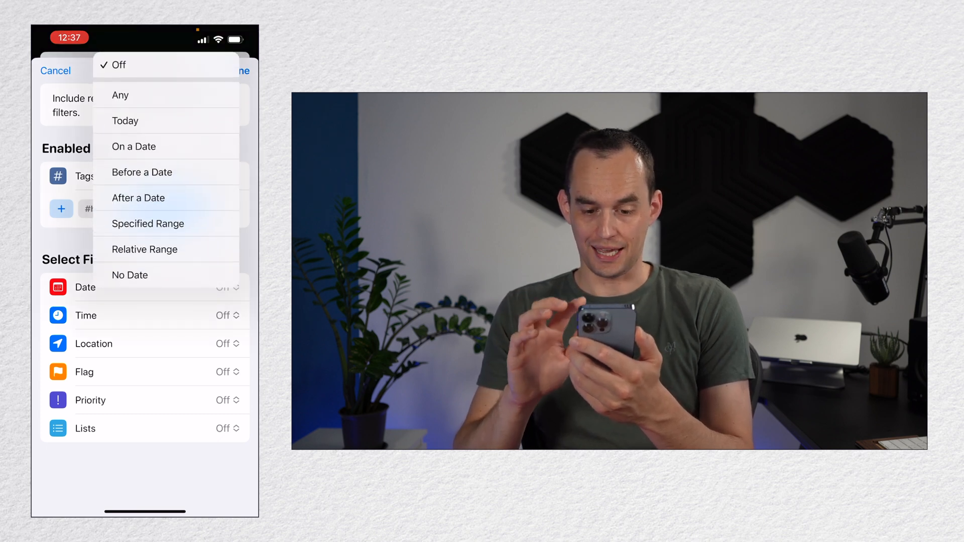
{"action": "left_click", "coordinate": [130, 275]}
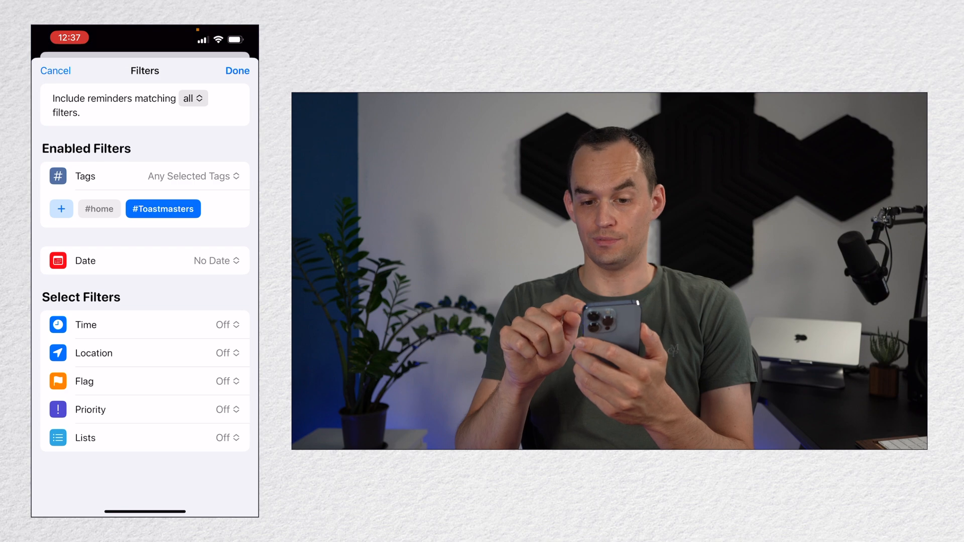
{"action": "left_click", "coordinate": [237, 70]}
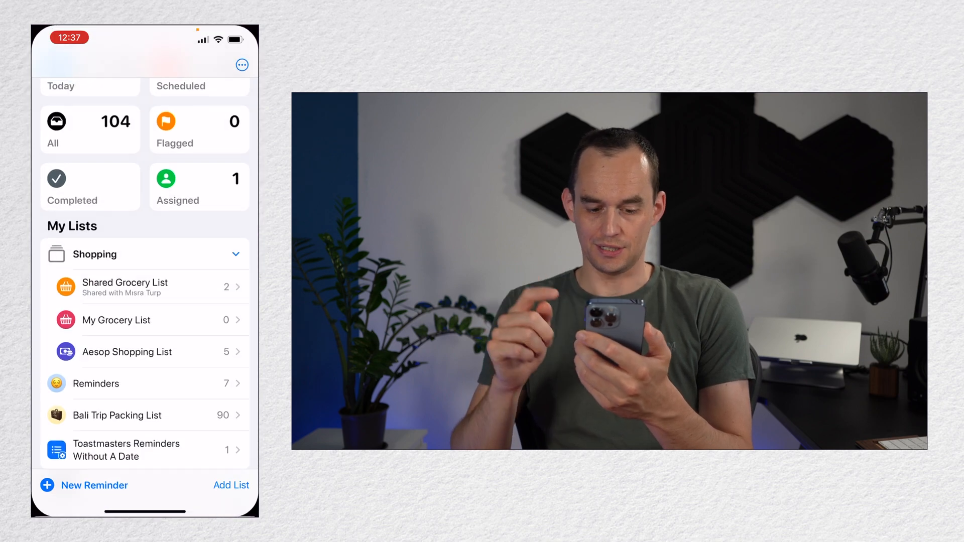
{"action": "scroll", "scroll_direction": "up", "scroll_amount": 3}
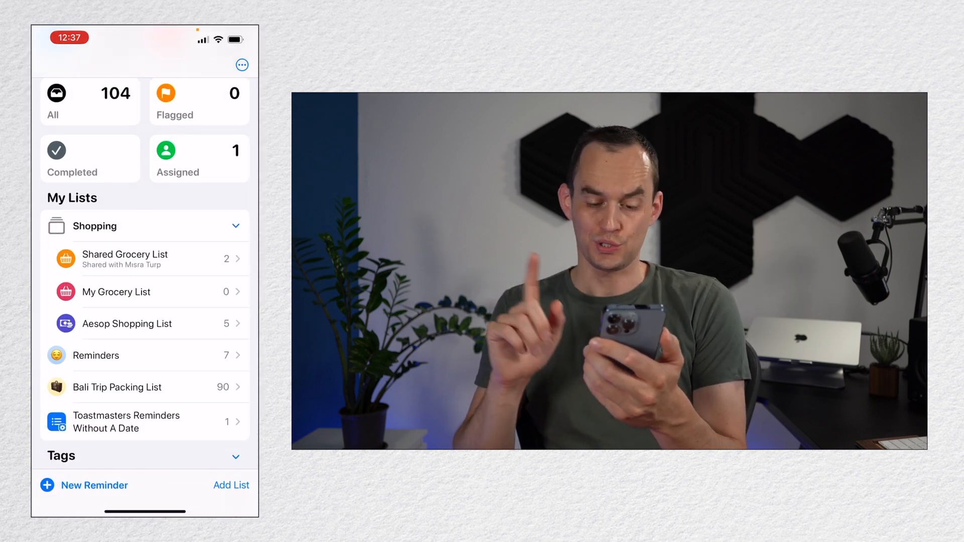
{"action": "left_click", "coordinate": [127, 423]}
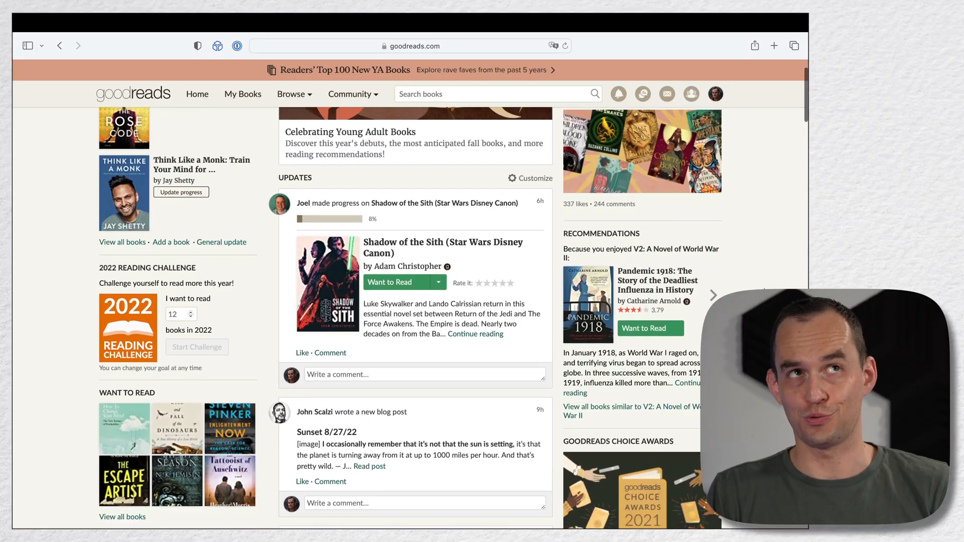
{"action": "scroll", "scroll_direction": "down", "scroll_amount": 3}
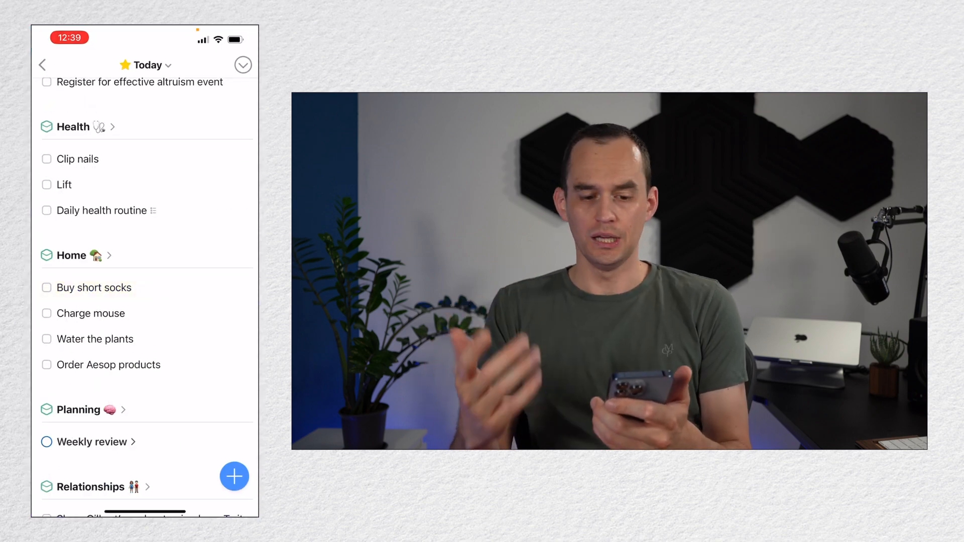
Step: Start a new Things 3 to-do titled 'Get my scuba gear in for servicing'
{"action": "scroll", "scroll_direction": "down", "scroll_amount": 3}
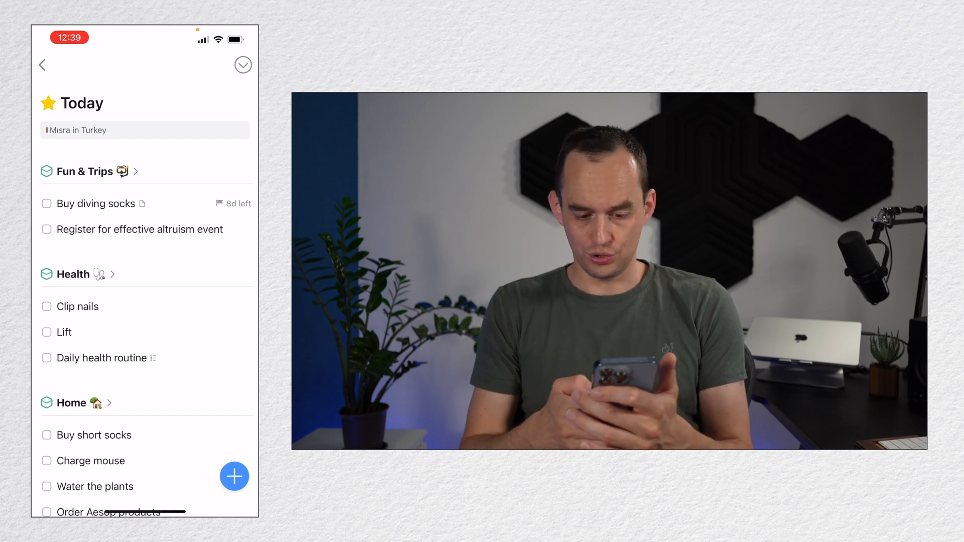
{"action": "left_click", "coordinate": [234, 476]}
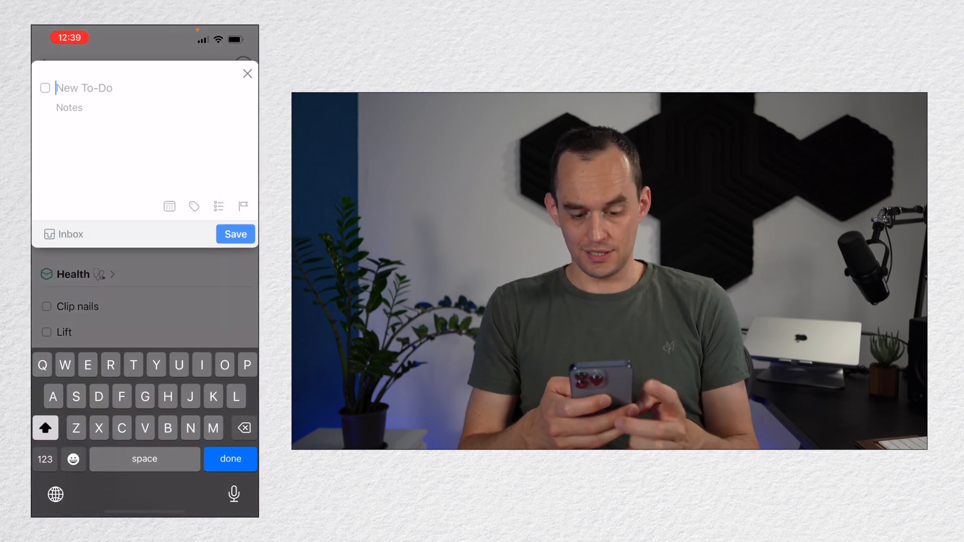
{"action": "type", "text": "Get my"}
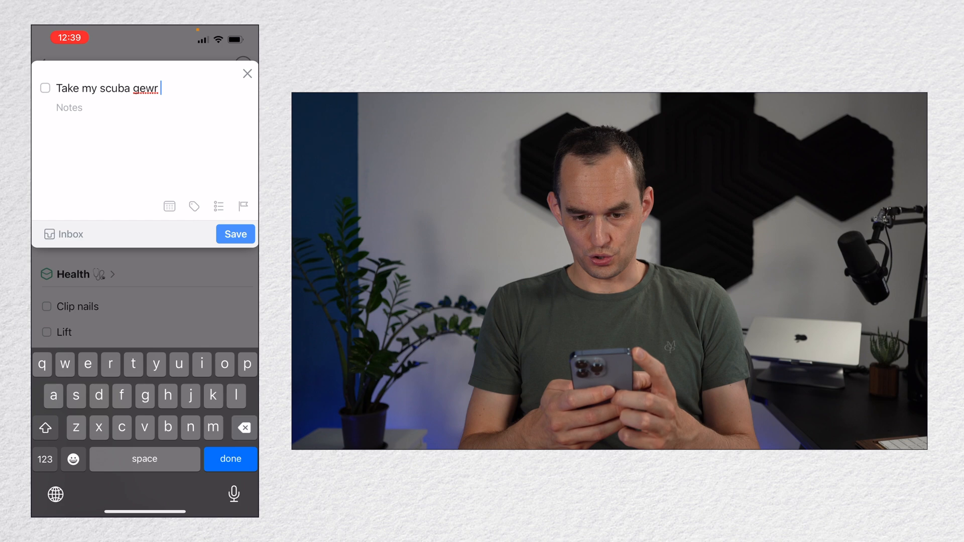
{"action": "type", "text": "gear in for ser"}
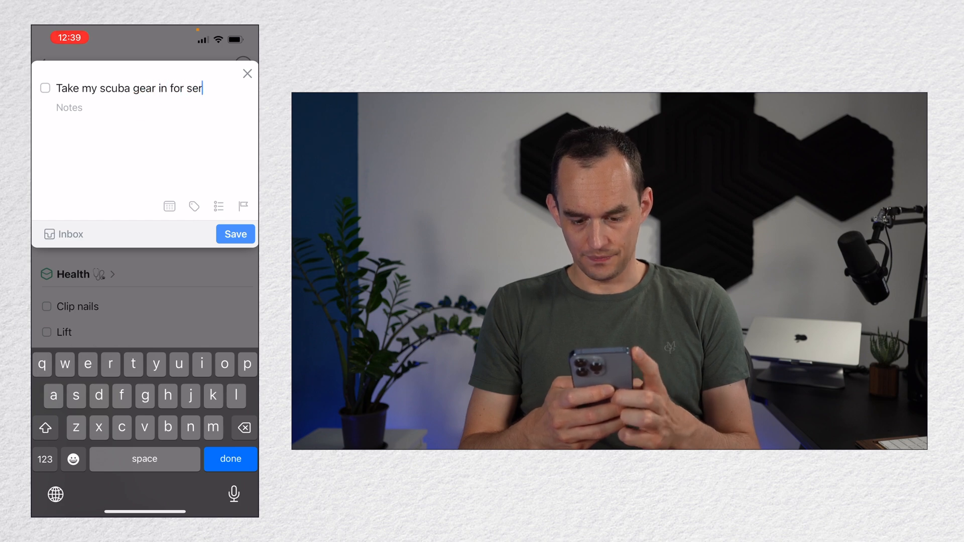
{"action": "type", "text": "vicing"}
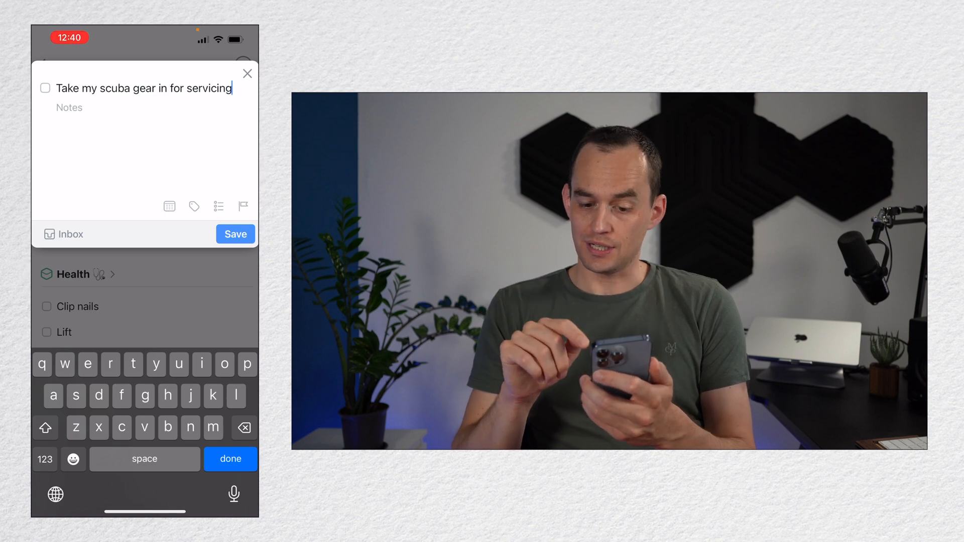
Step: Schedule the scuba to-do for Tuesday and file it under Prepare for Bali Trip 2022
{"action": "left_click", "coordinate": [169, 206]}
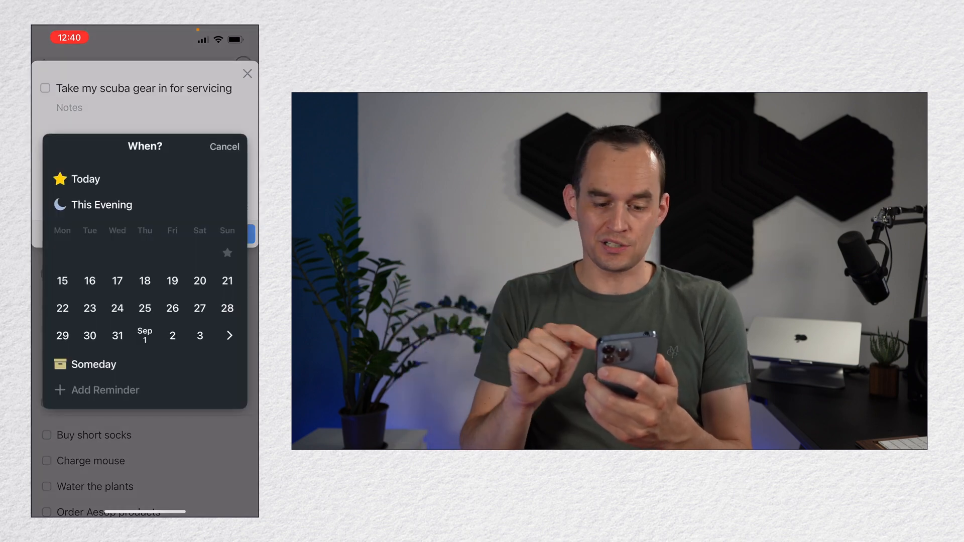
{"action": "left_click", "coordinate": [172, 280]}
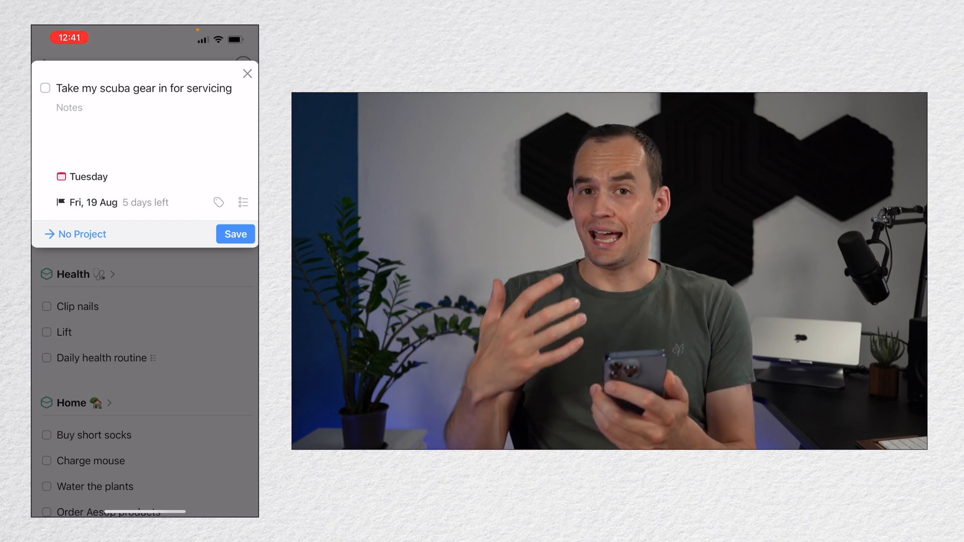
{"action": "left_click", "coordinate": [82, 234]}
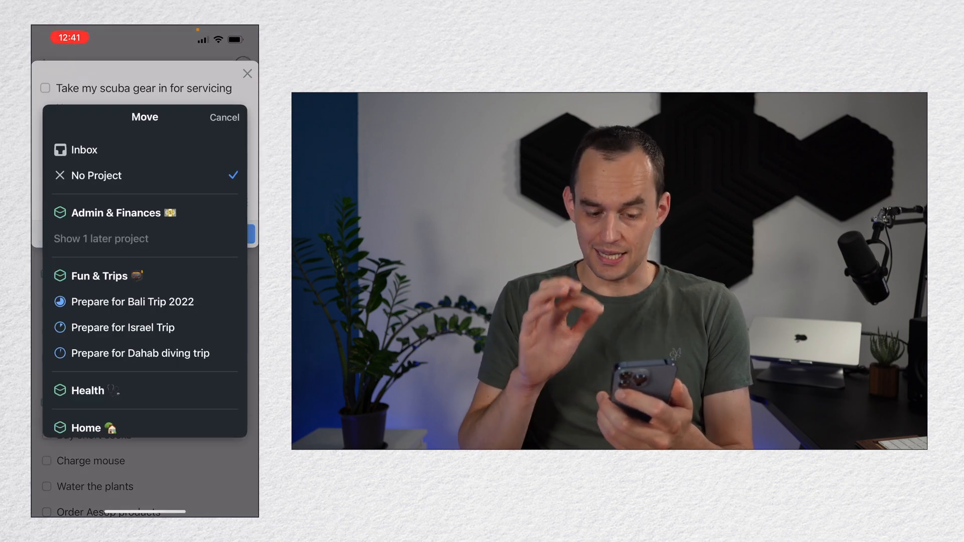
{"action": "left_click", "coordinate": [133, 303]}
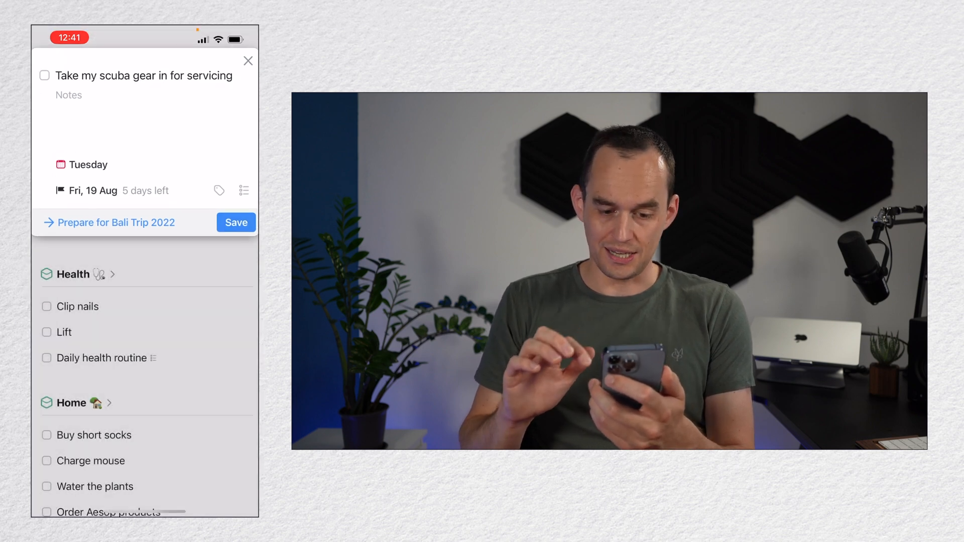
Step: Save the scuba gear to-do and check it inside the Prepare for Bali Trip 2022 project
{"action": "left_click", "coordinate": [248, 61]}
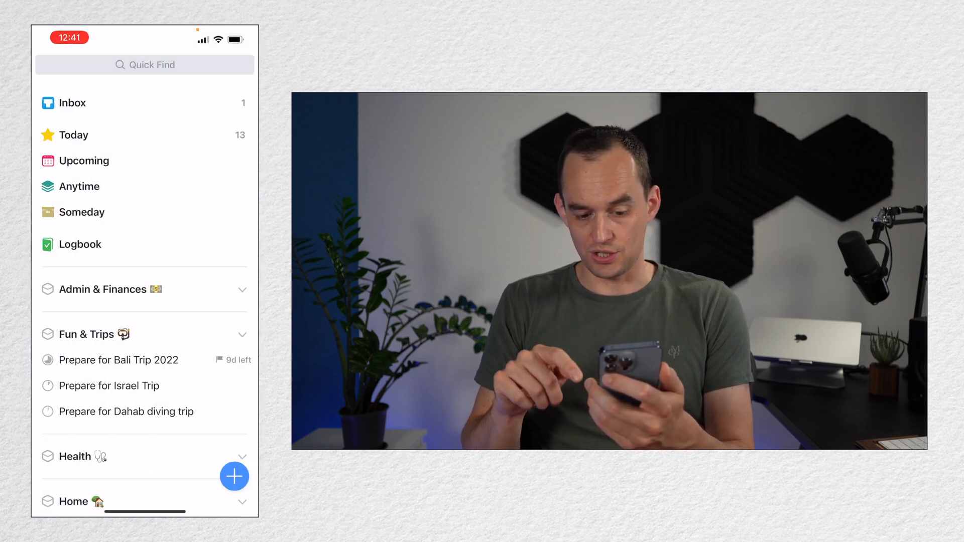
{"action": "left_click", "coordinate": [118, 360]}
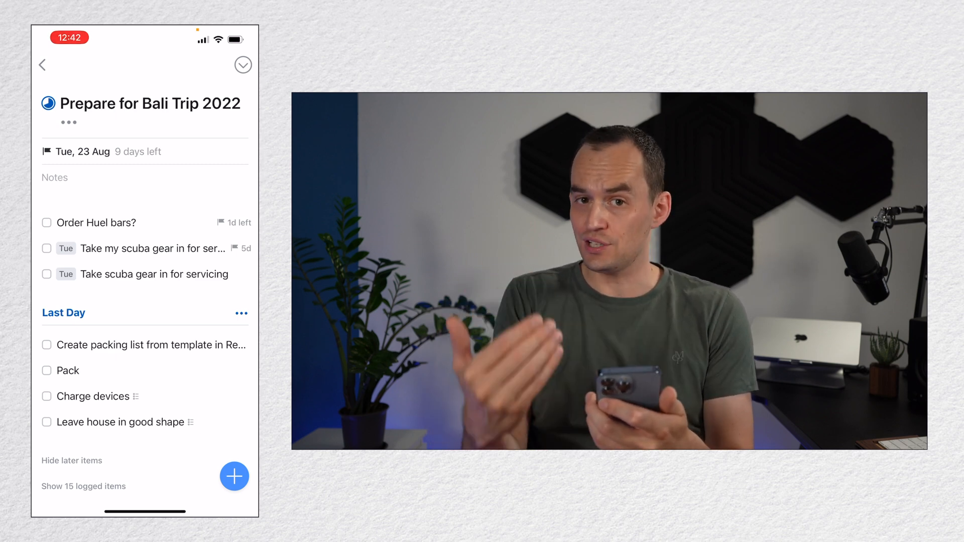
{"action": "left_click", "coordinate": [42, 65]}
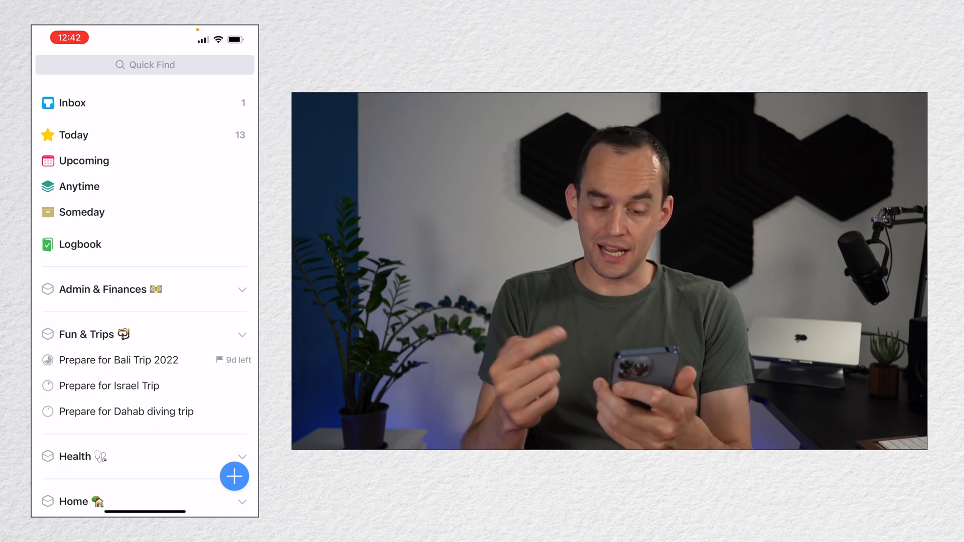
Step: Browse the Admin & Finances area, return to the sidebar, then go to the home screen
{"action": "left_click", "coordinate": [110, 289]}
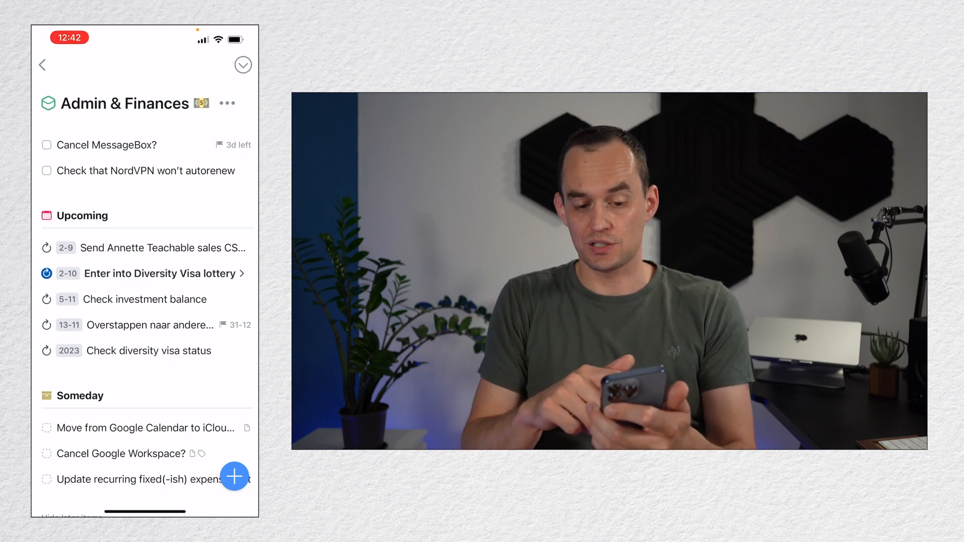
{"action": "left_click", "coordinate": [42, 64]}
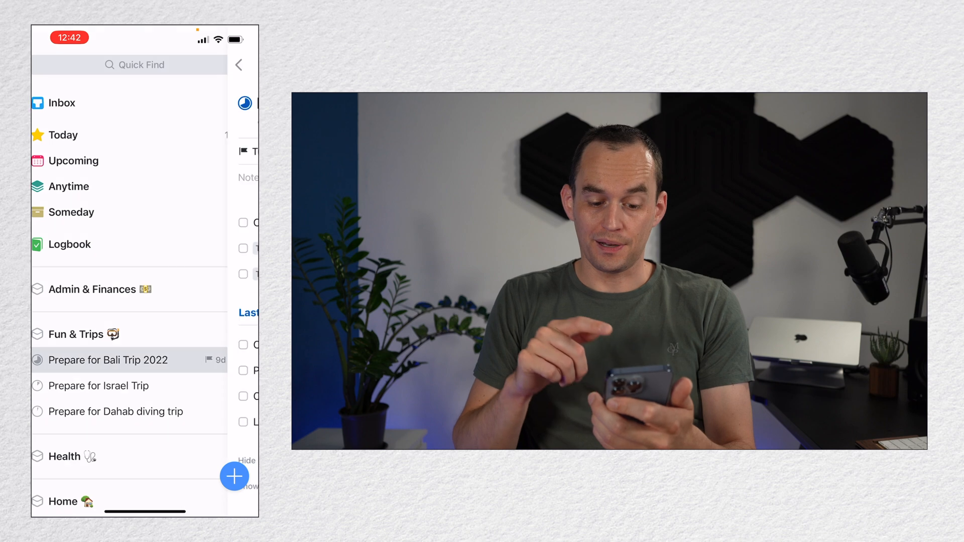
{"action": "left_click", "coordinate": [108, 360]}
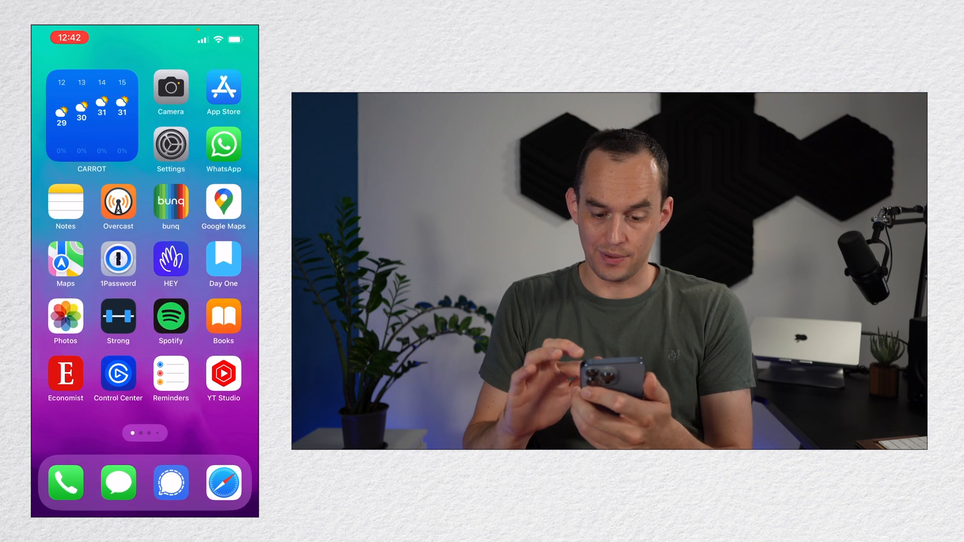
Step: Create a 'Take scuba gear in for servicing' reminder dated Tuesday 16 August
{"action": "left_click", "coordinate": [171, 375]}
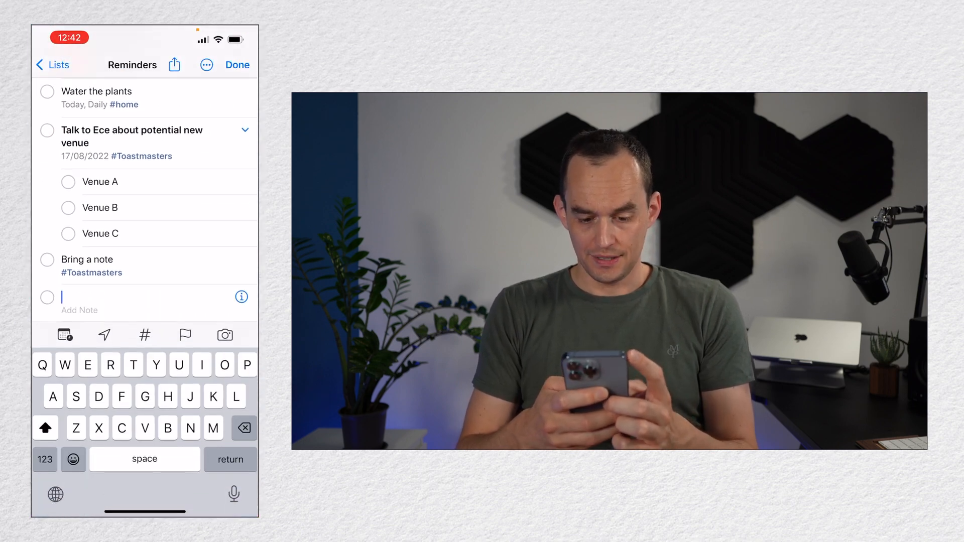
{"action": "type", "text": "Take scib"}
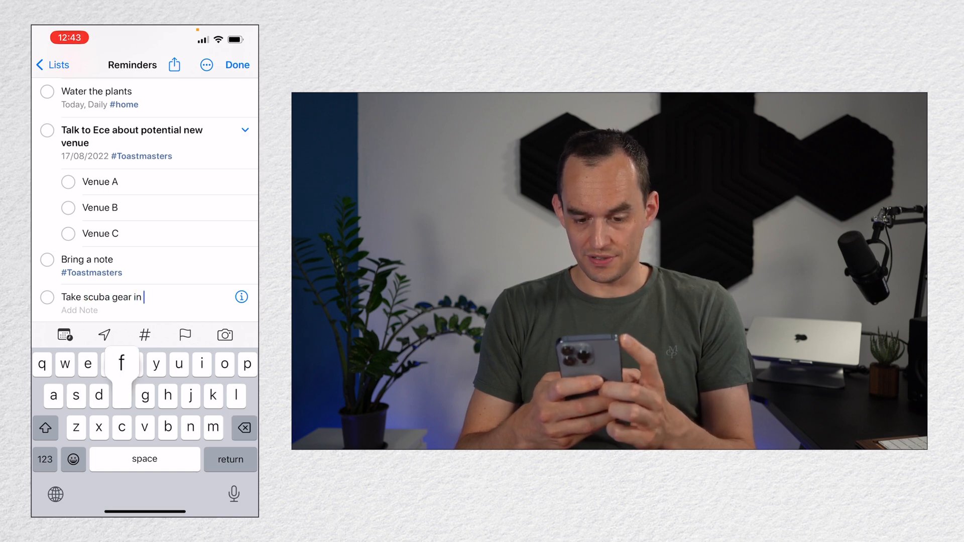
{"action": "type", "text": "for servicing"}
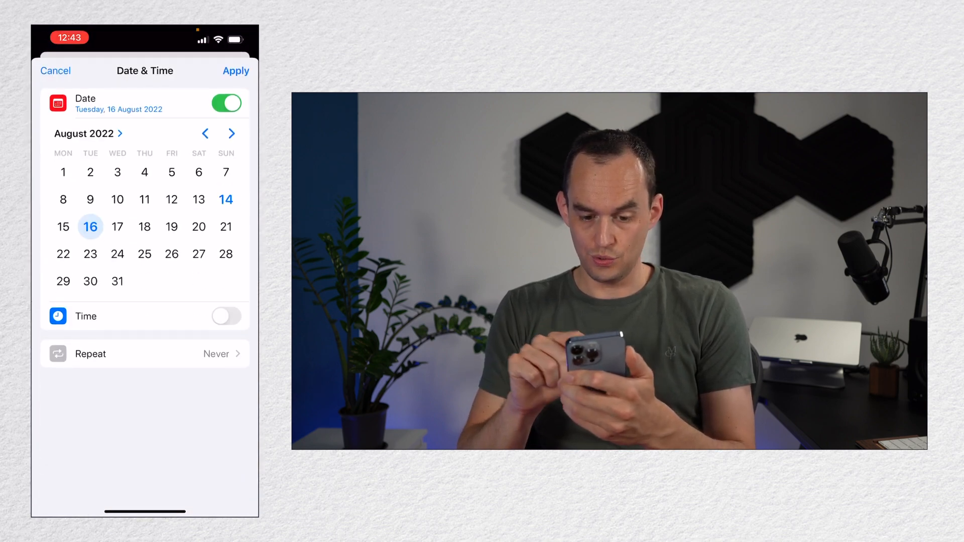
{"action": "left_click", "coordinate": [235, 71]}
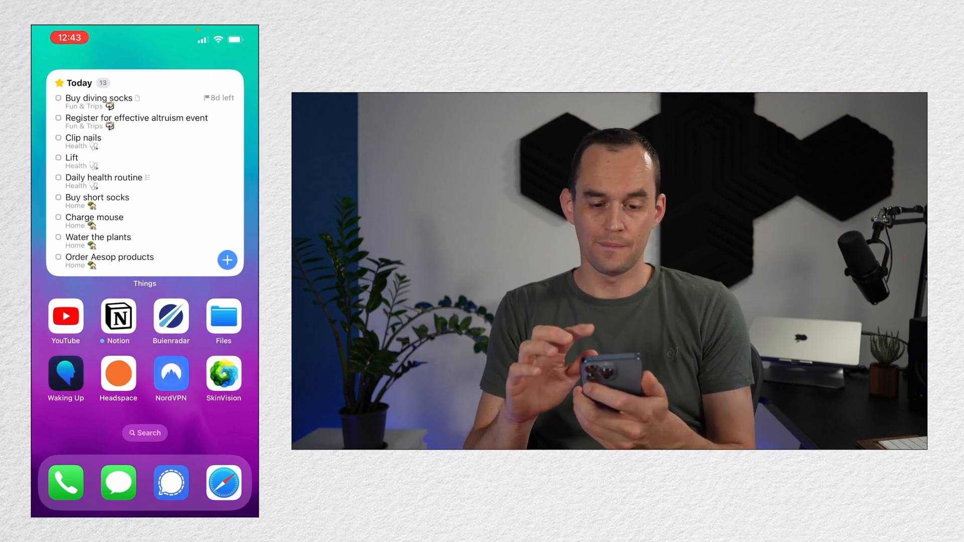
Step: Find the scuba to-do under Tuesday 16 in Upcoming, cancelling the reminder-time picker
{"action": "left_click", "coordinate": [145, 172]}
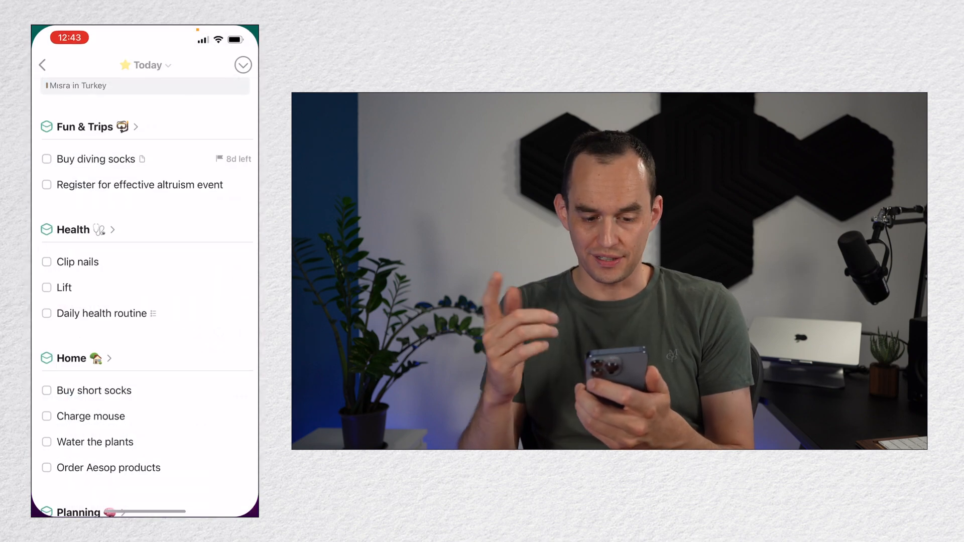
{"action": "left_click", "coordinate": [42, 64]}
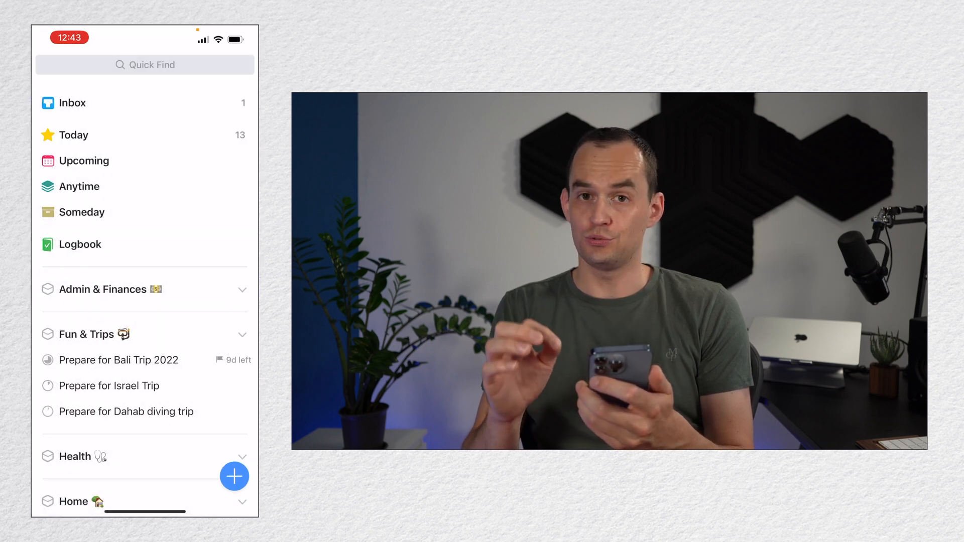
{"action": "left_click", "coordinate": [83, 161]}
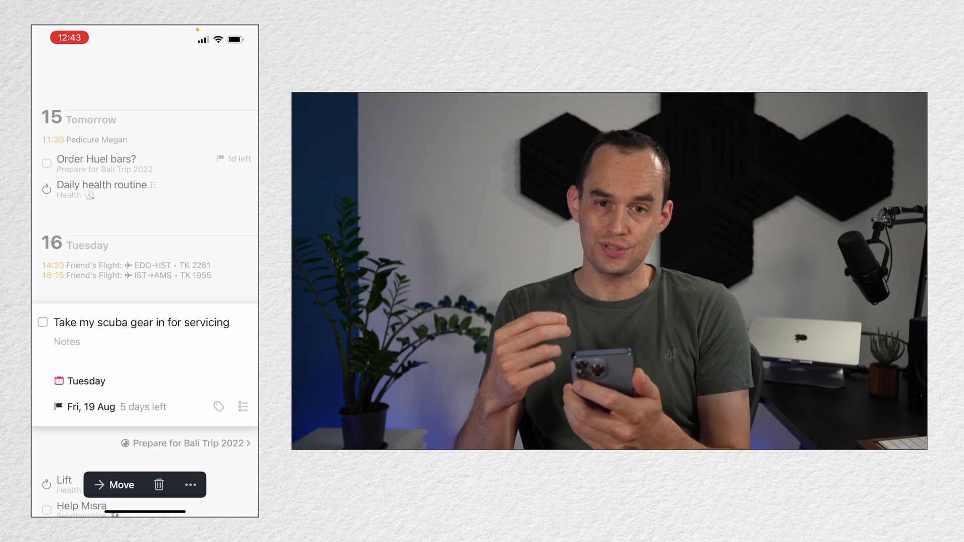
{"action": "left_click", "coordinate": [89, 407]}
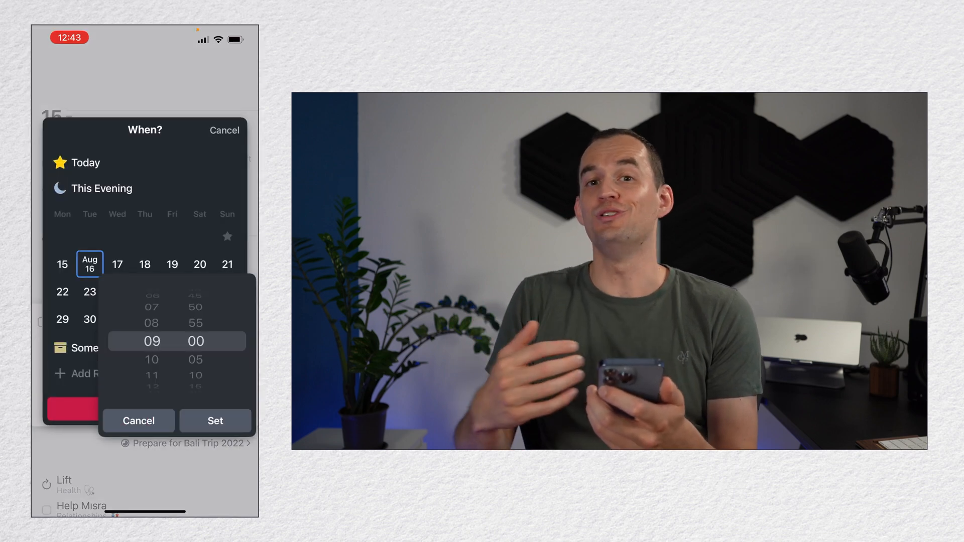
{"action": "left_click", "coordinate": [138, 421]}
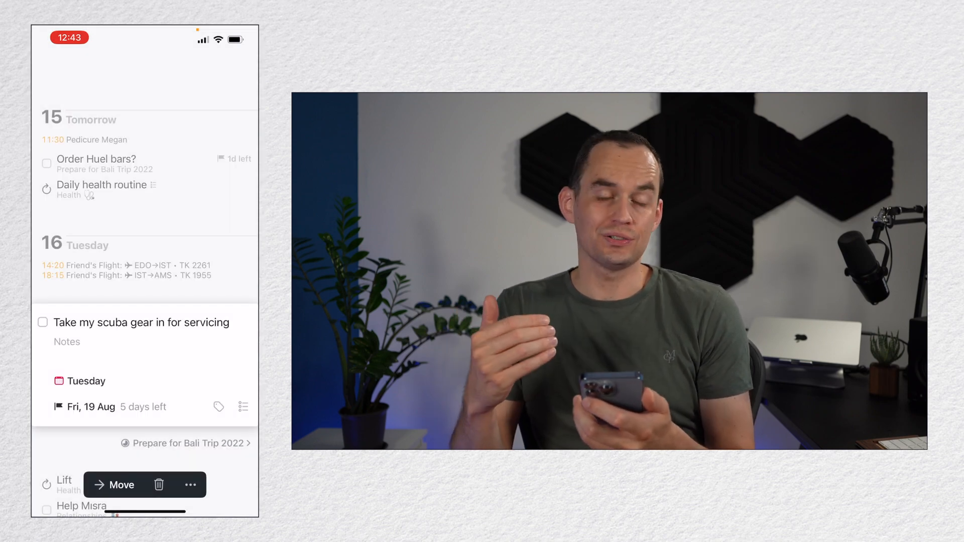
{"action": "scroll", "scroll_direction": "down", "scroll_amount": 3}
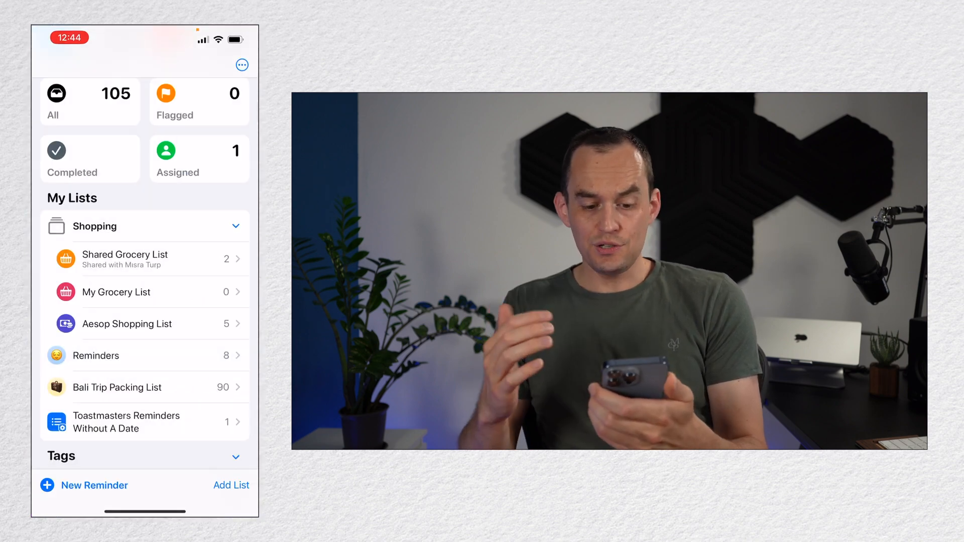
Step: Check the empty My Grocery List, then switch to the Shared Grocery List with Toothpaste and Face masks
{"action": "left_click", "coordinate": [117, 388]}
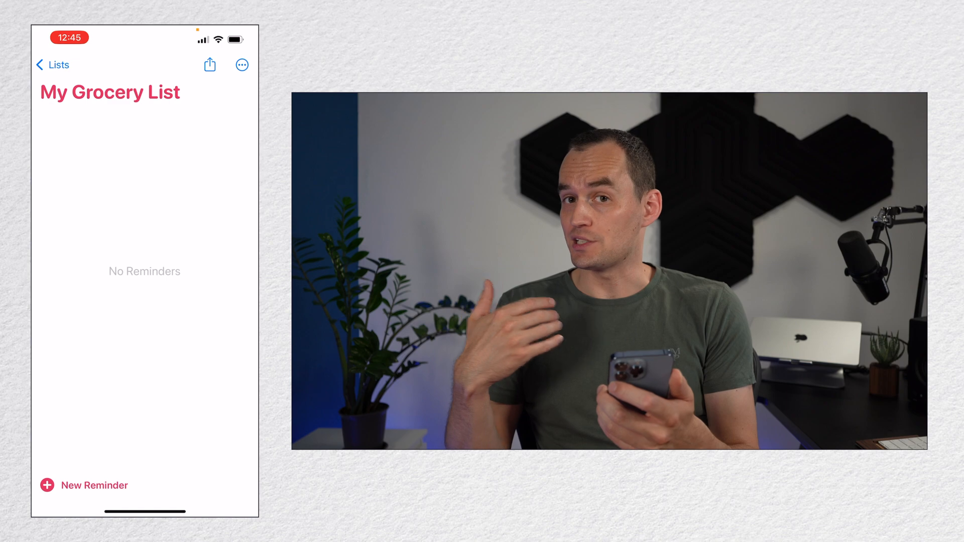
{"action": "left_click", "coordinate": [52, 65]}
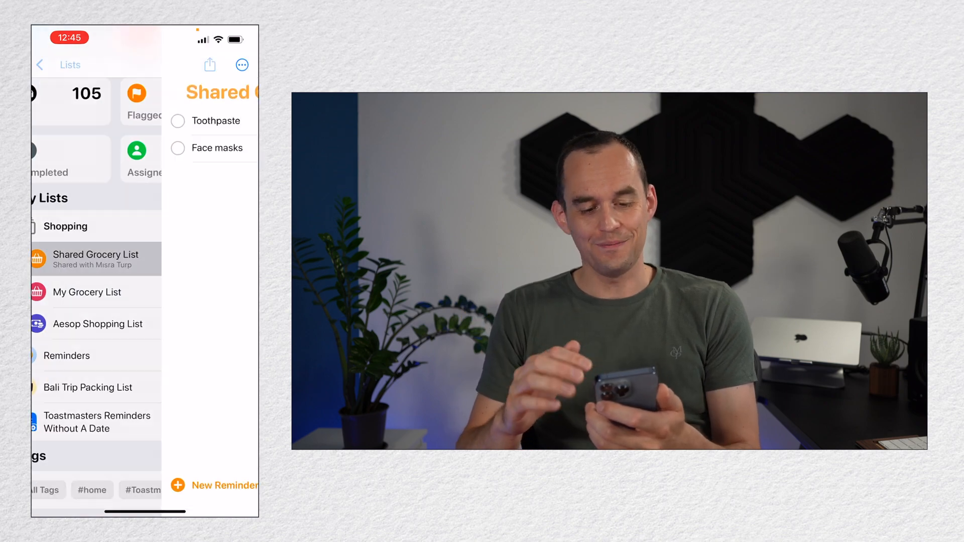